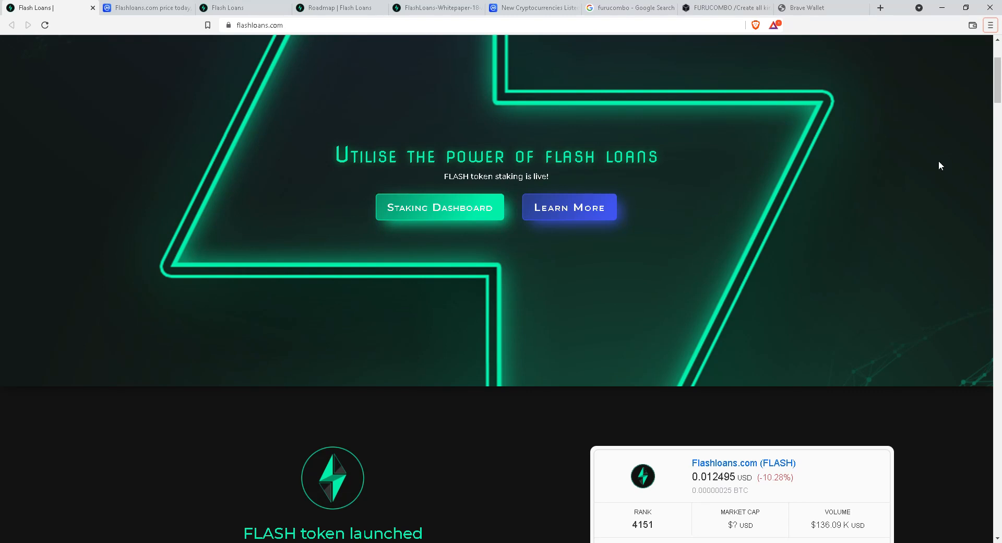
mouse_move(838, 154)
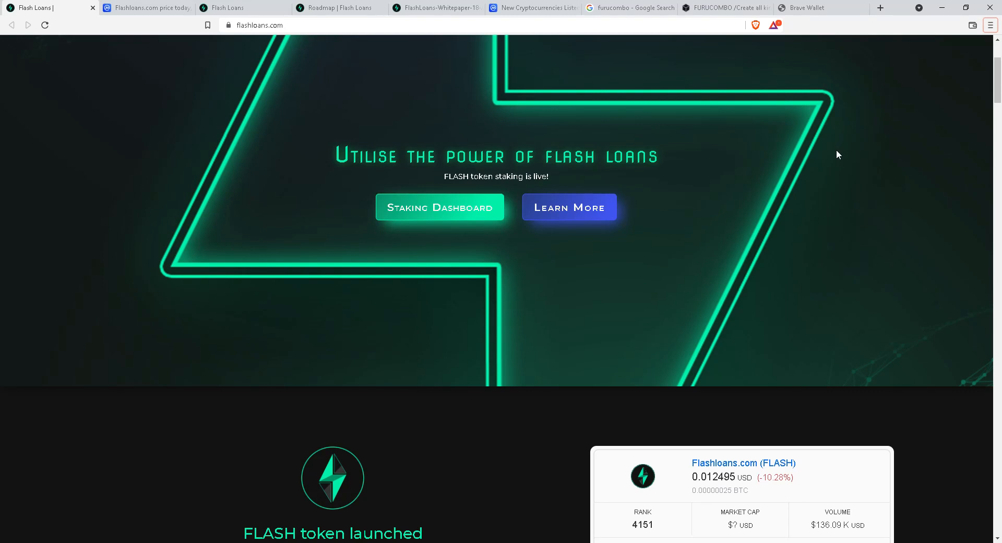
Browse the homepage past the FLASH token stats, Etherscan/BscScan contracts, DuckBridge, Uniswap and PancakeSwap cards.
scroll(down, 3)
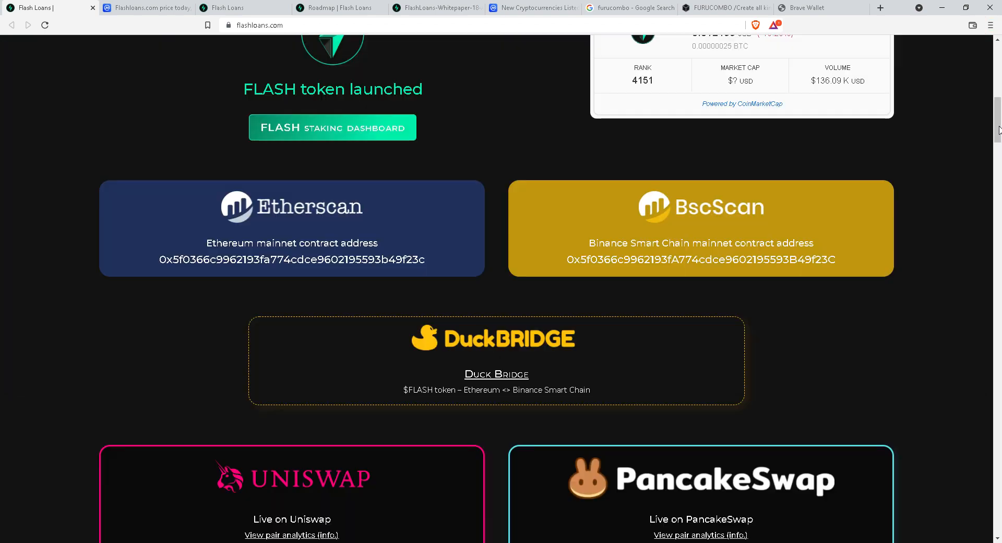
scroll(up, 3)
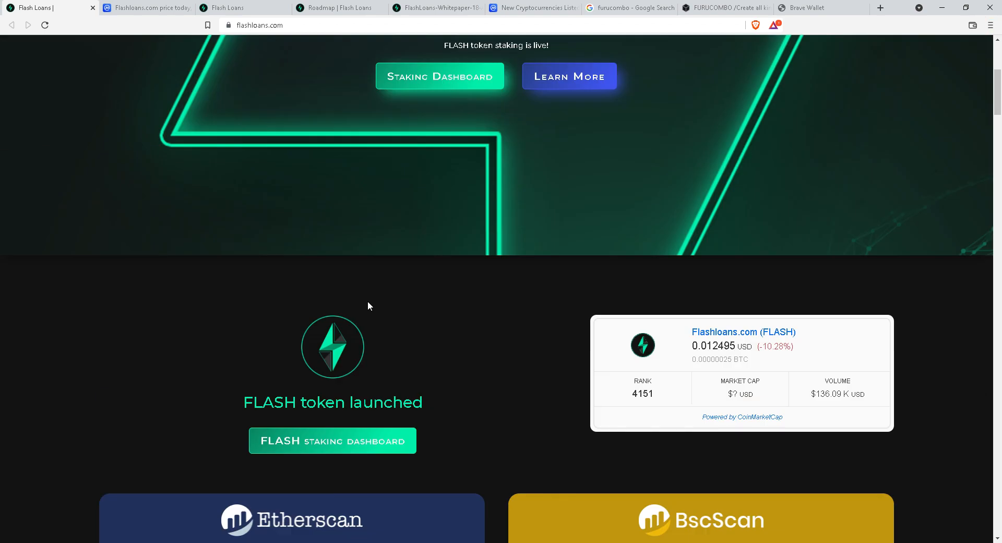
scroll(up, 3)
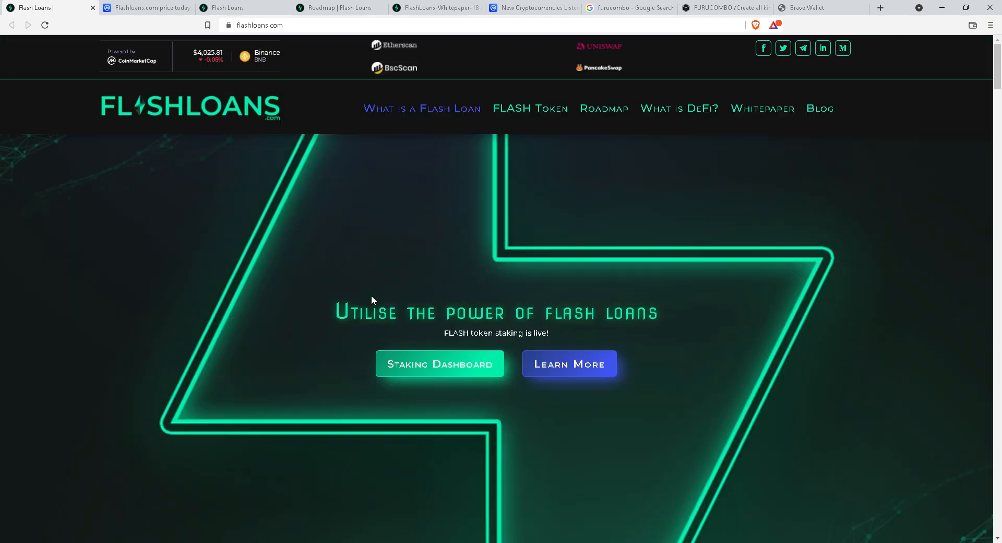
scroll(down, 3)
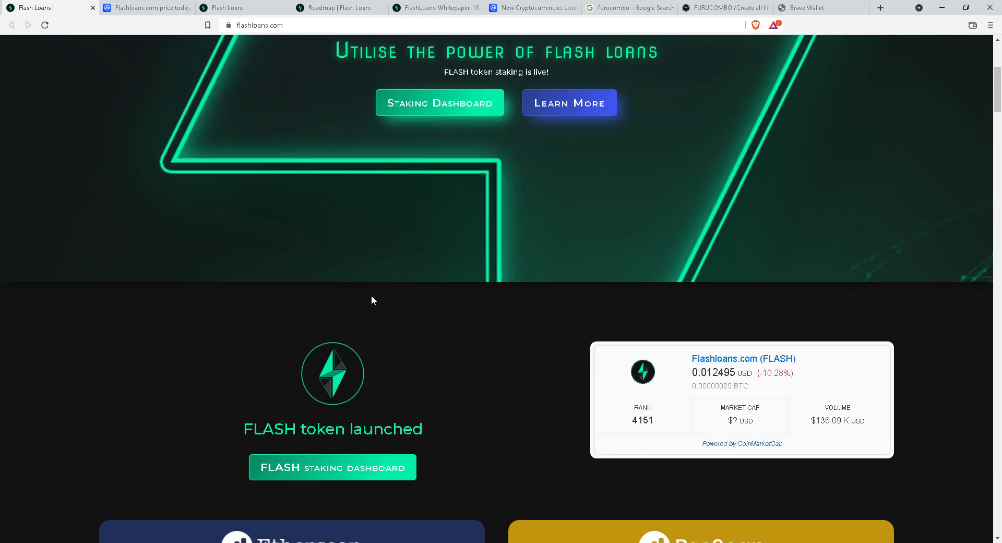
scroll(down, 3)
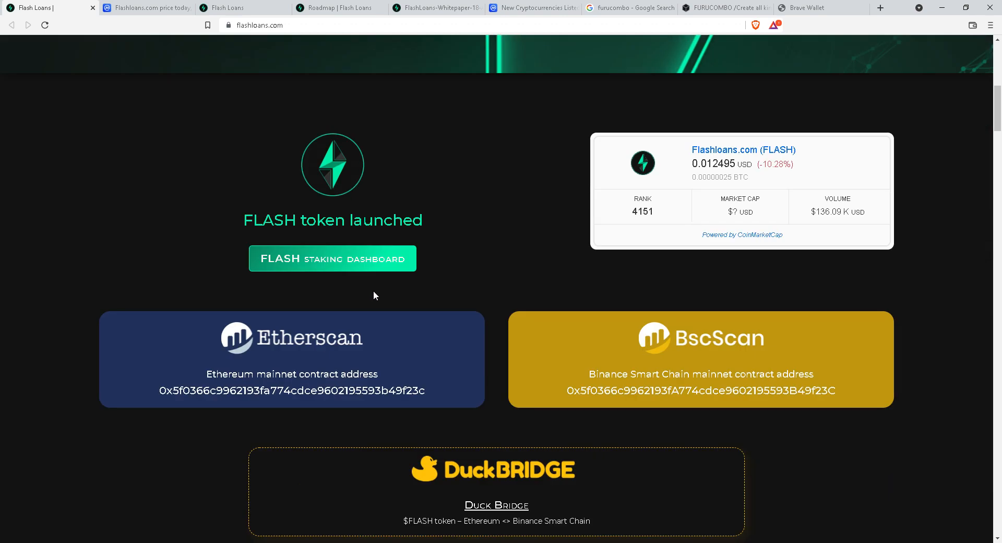
scroll(down, 3)
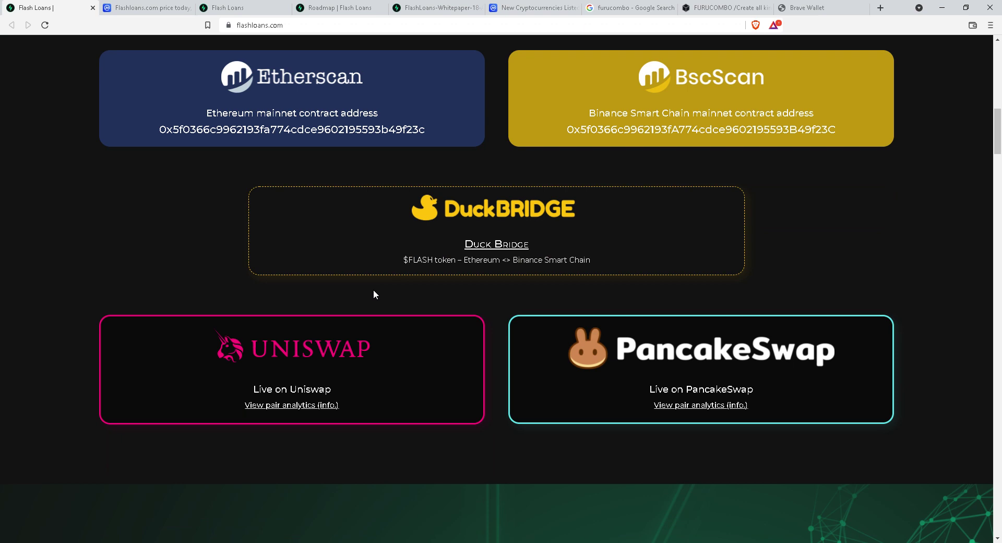
scroll(down, 3)
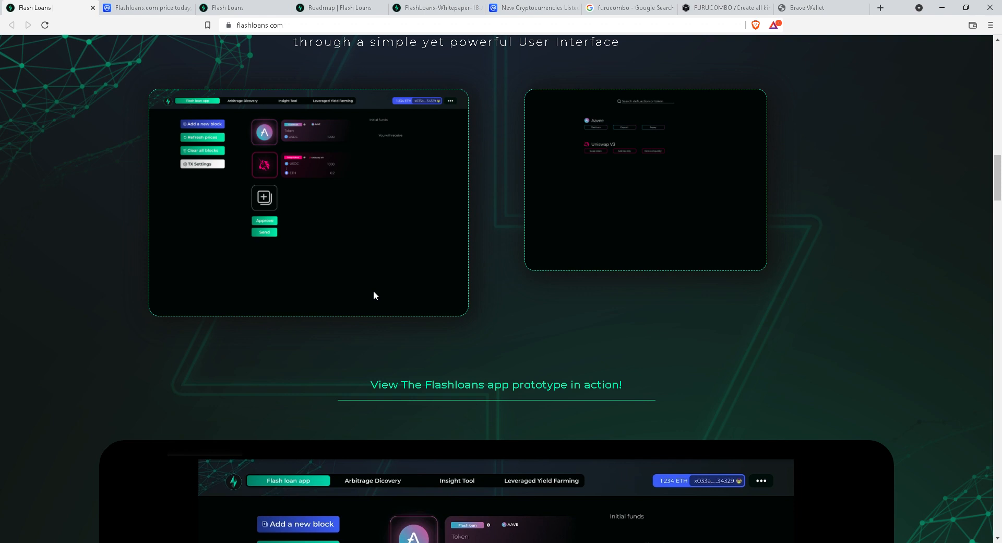
Read down through the prototype video, analytics tools, 'What is a flash loan?' explainer and lending pool diagram.
scroll(down, 3)
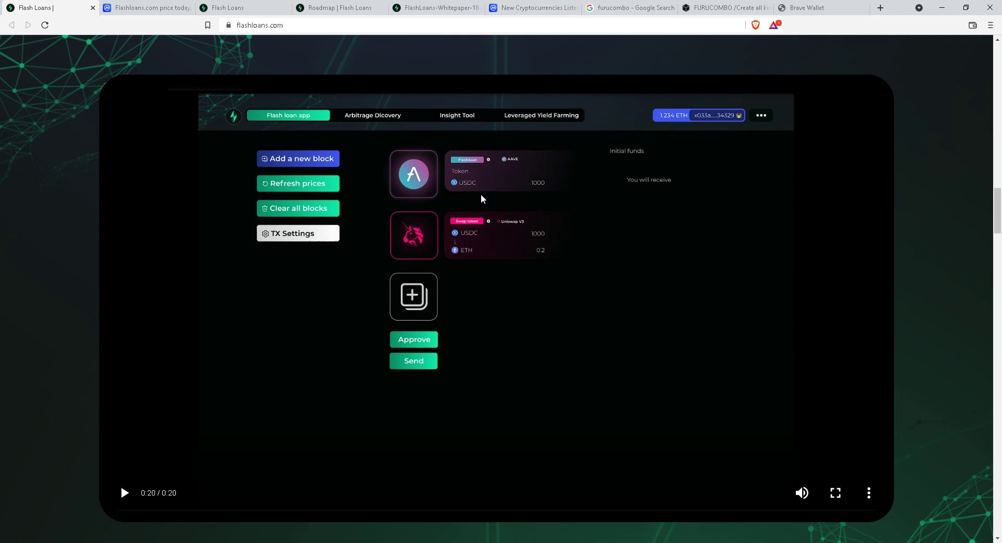
scroll(down, 3)
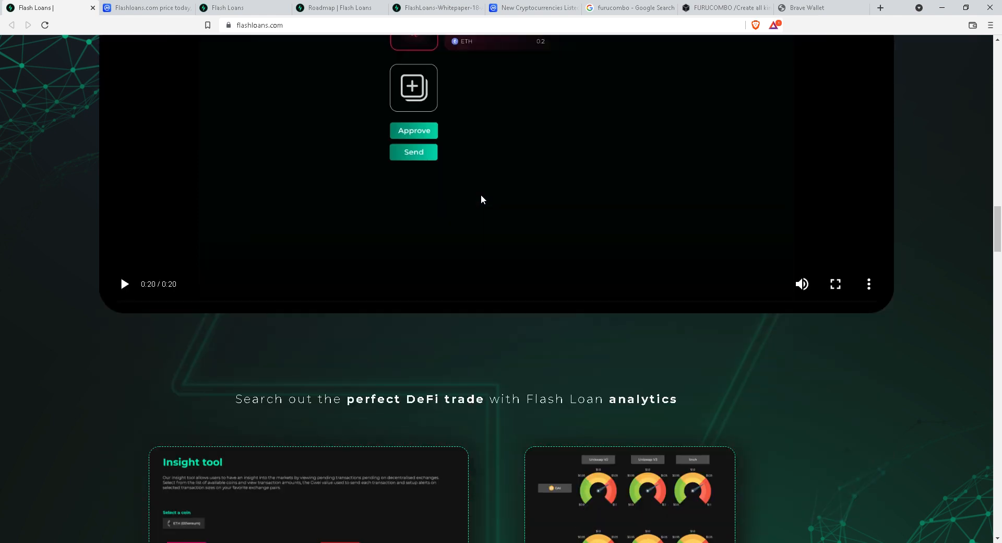
scroll(down, 3)
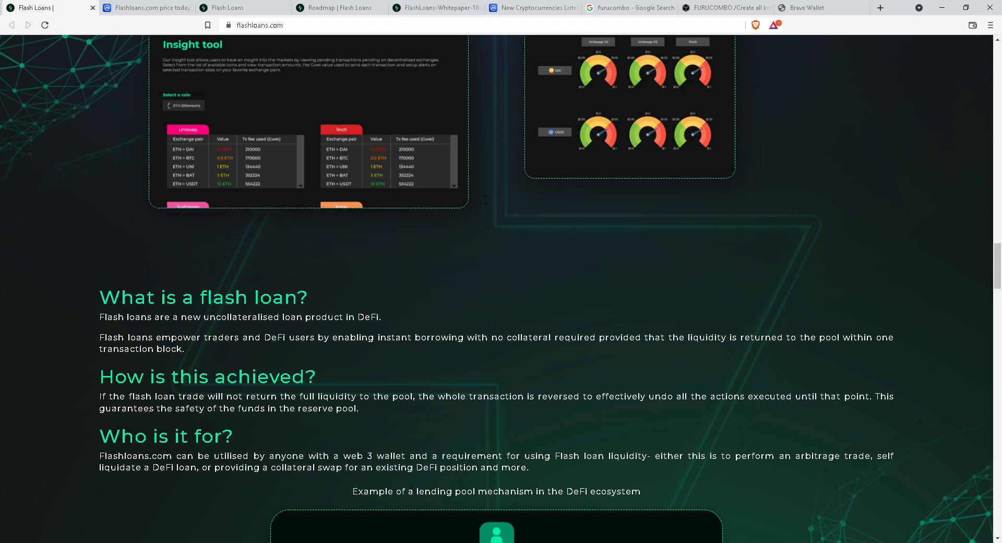
scroll(down, 3)
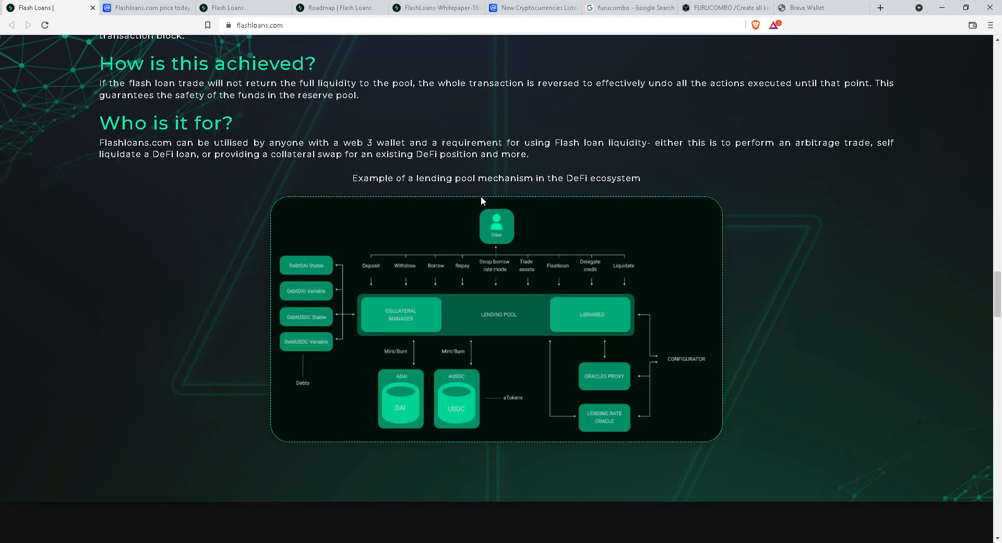
scroll(down, 3)
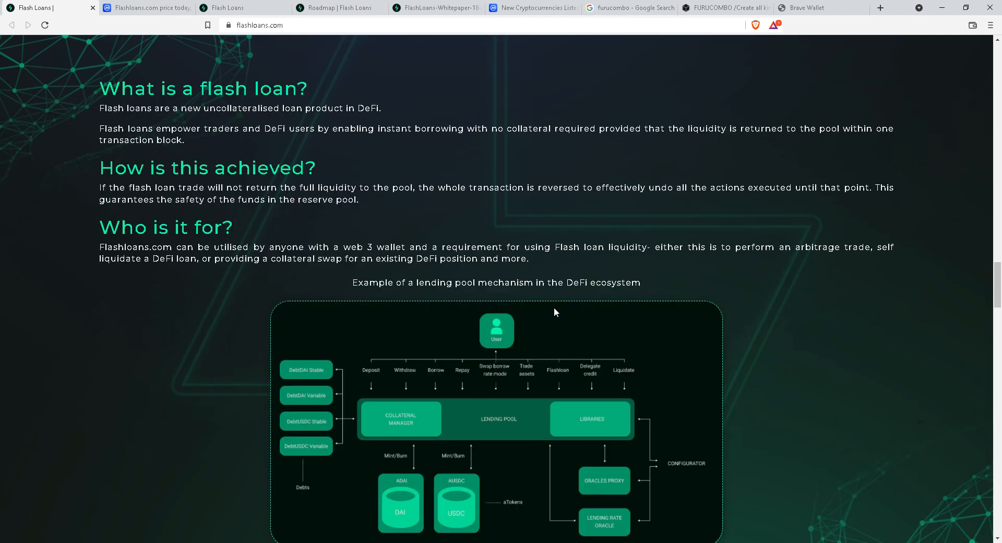
scroll(down, 3)
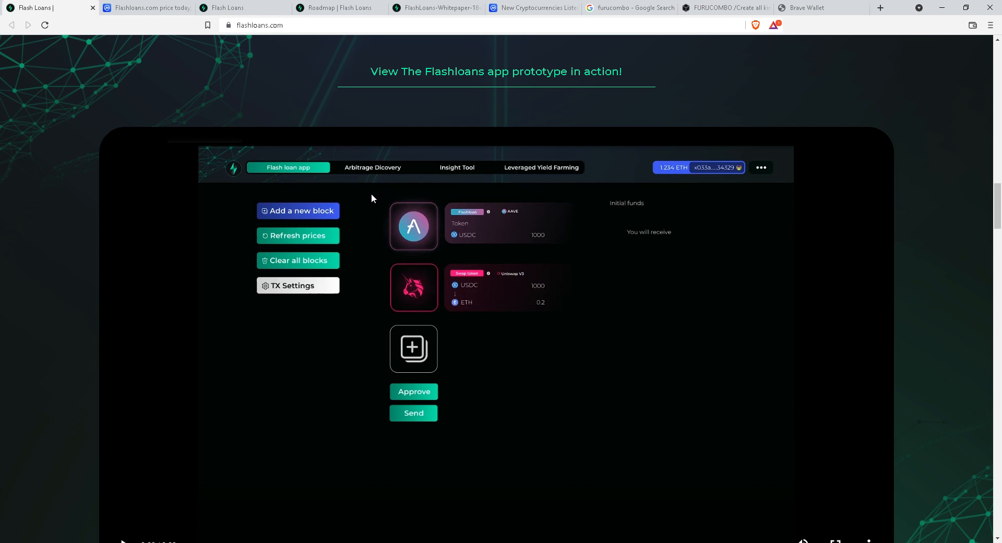
mouse_move(468, 85)
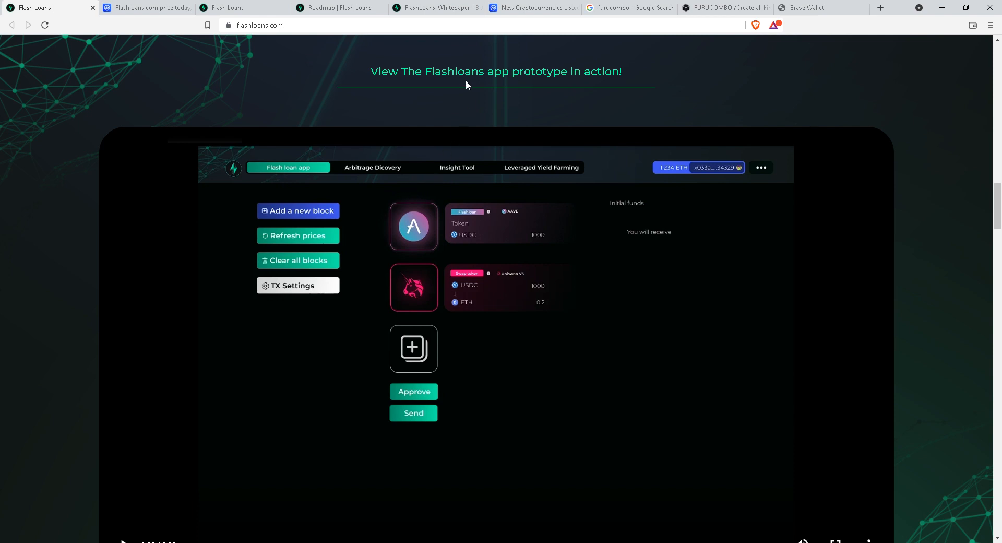
mouse_move(453, 211)
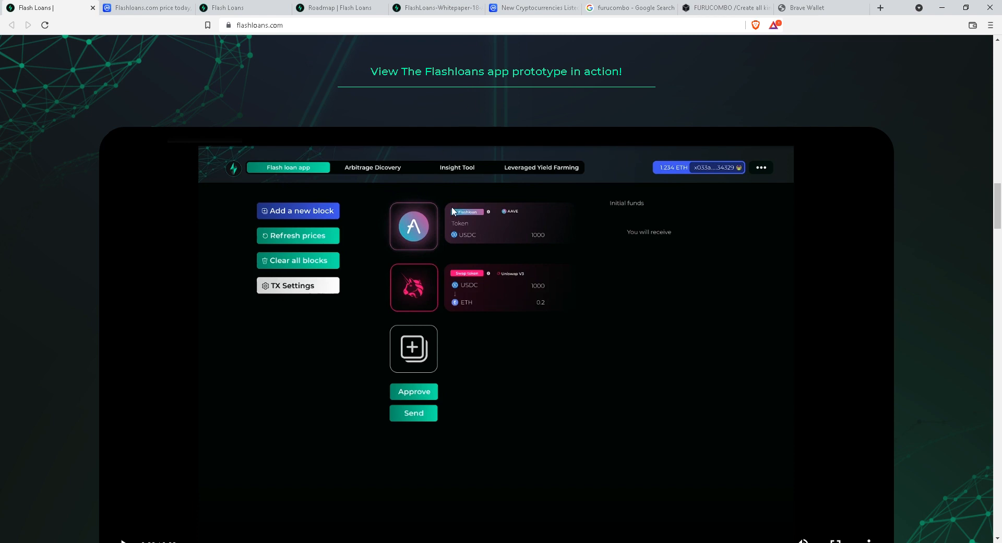
scroll(down, 3)
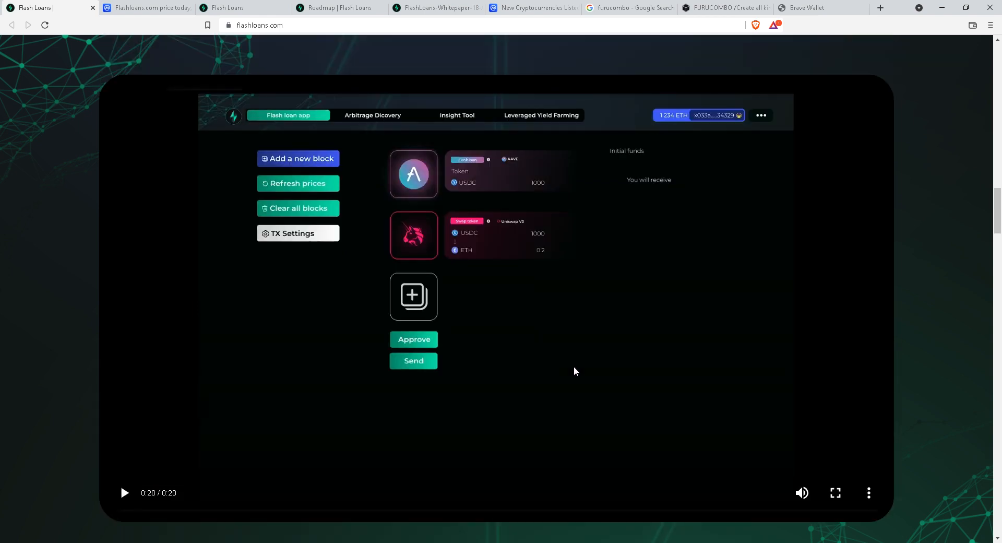
mouse_move(416, 341)
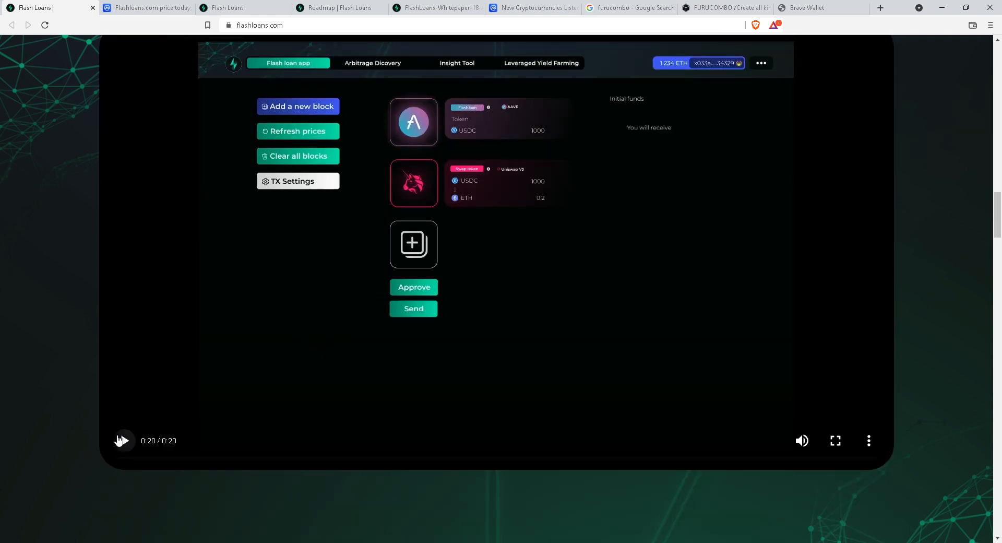
Play the prototype demo video showing an Aave flash loan block and Uniswap V3 swap block being added.
click(297, 156)
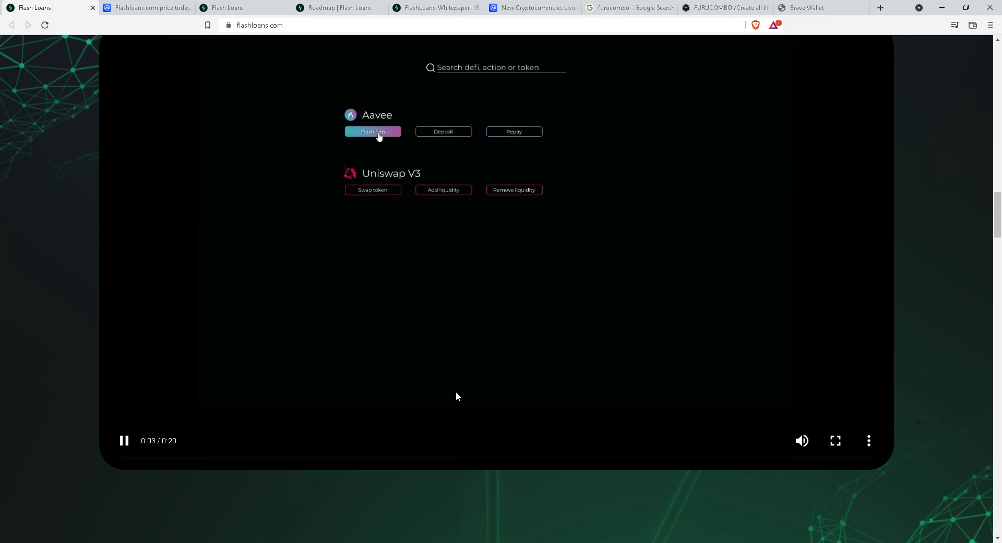
click(373, 131)
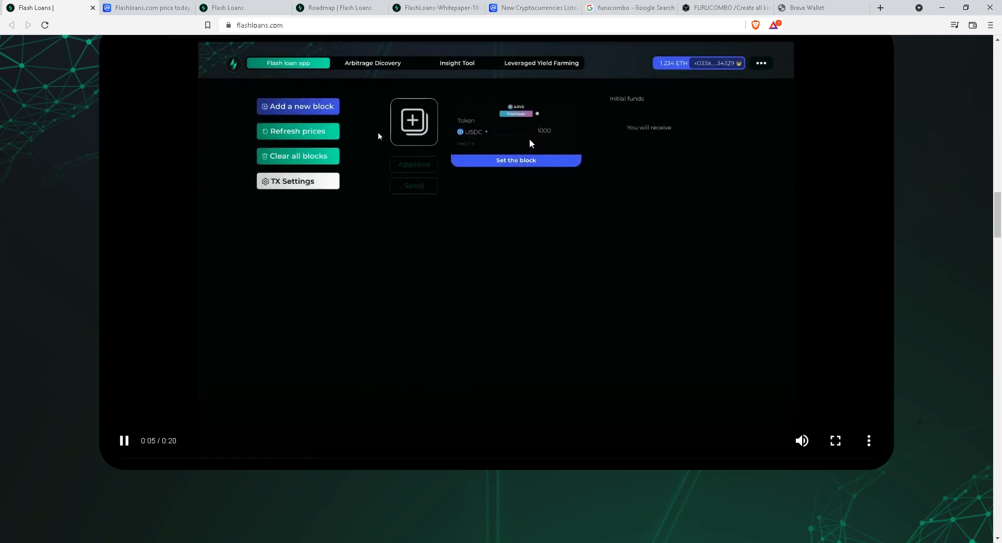
click(515, 159)
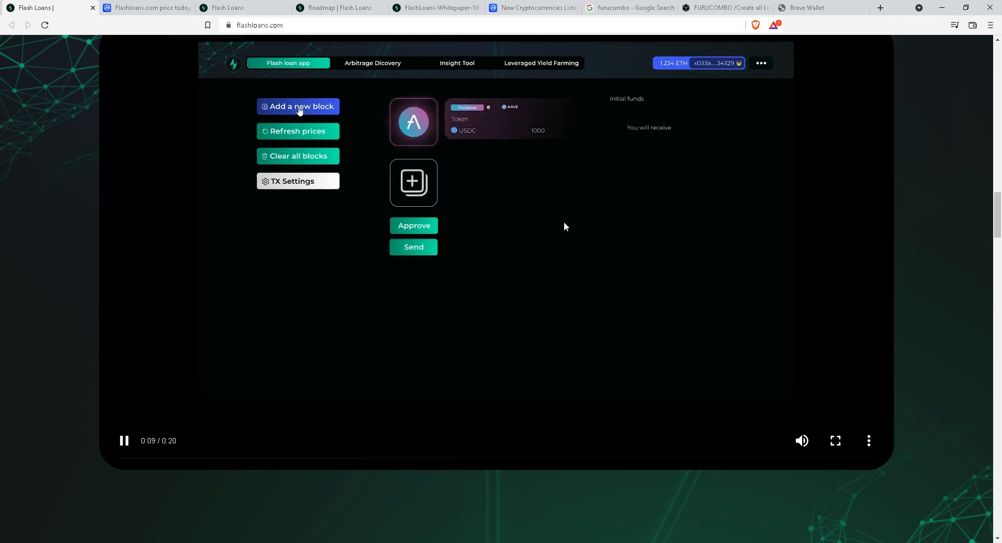
click(299, 107)
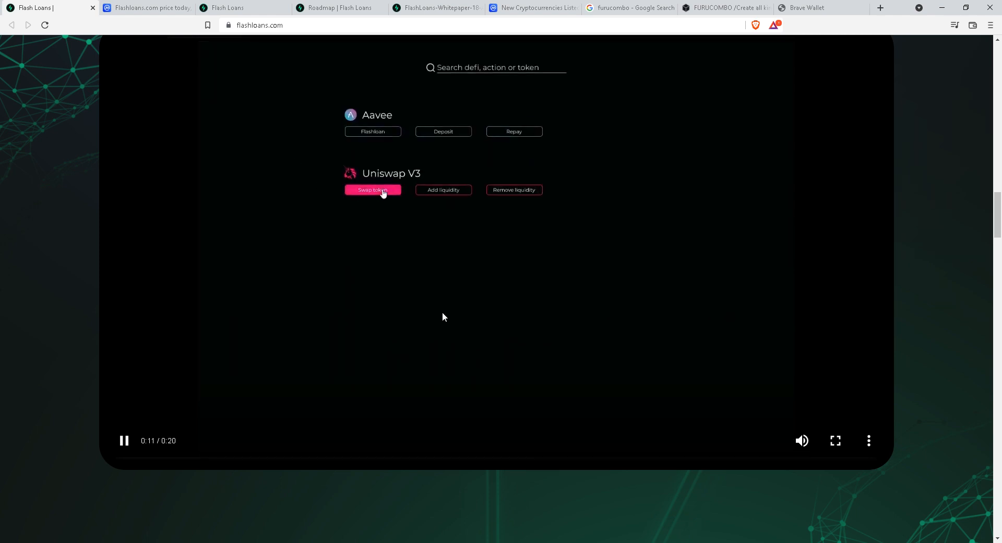
click(373, 190)
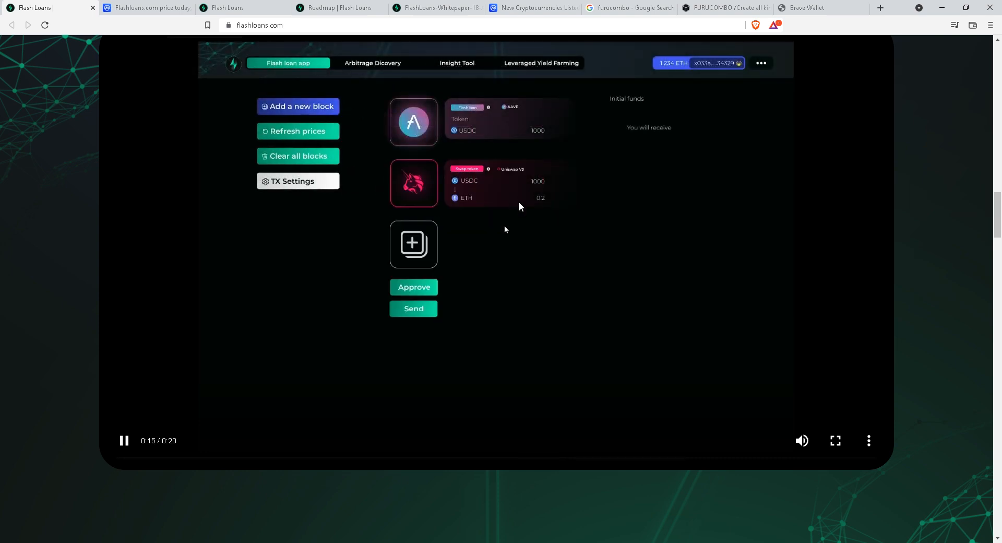
mouse_move(207, 361)
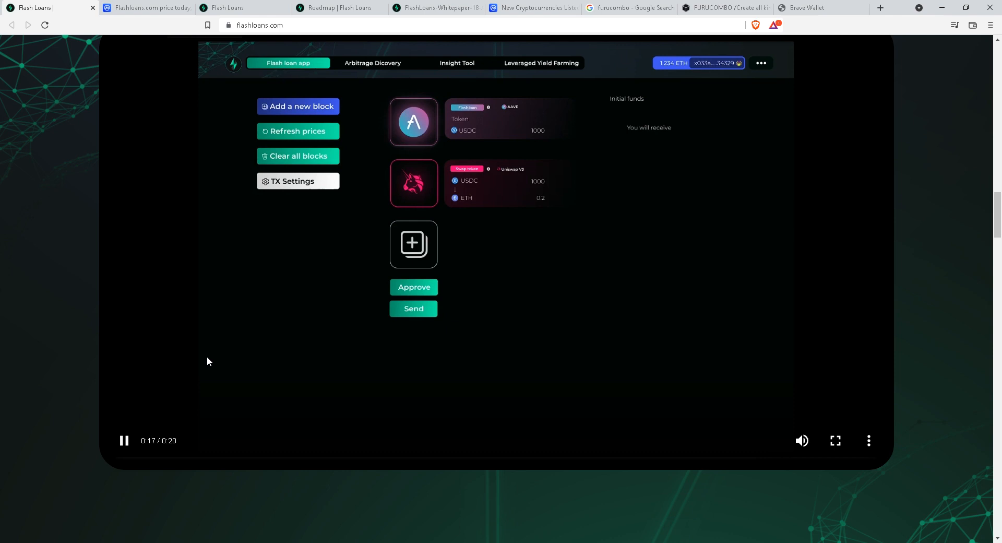
mouse_move(424, 362)
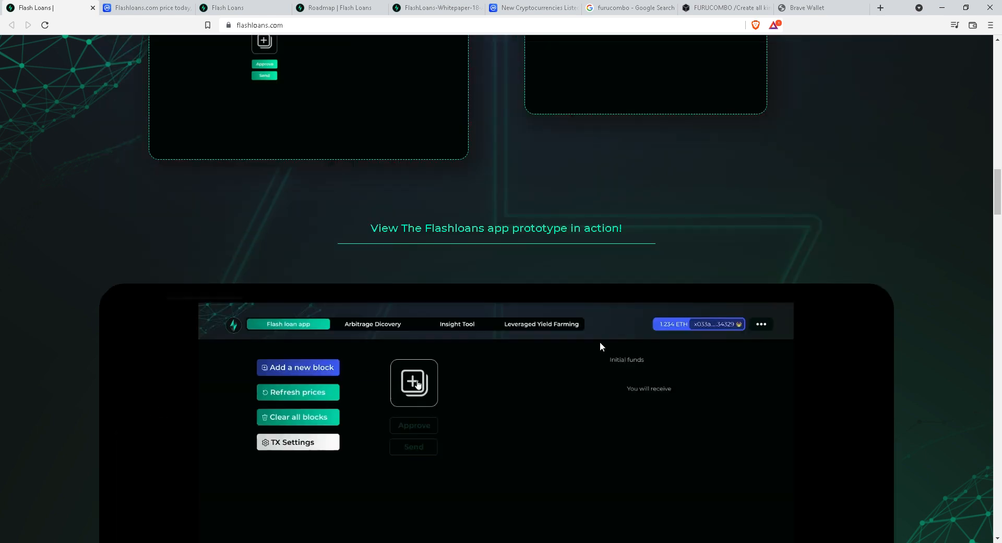
Read down through the team and launchpad partner sections of the homepage.
scroll(down, 3)
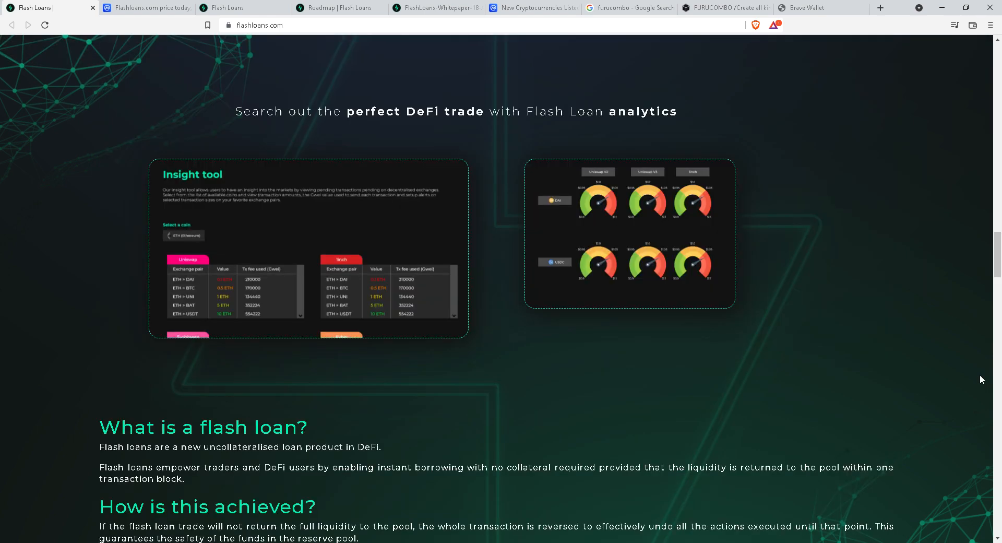
scroll(down, 3)
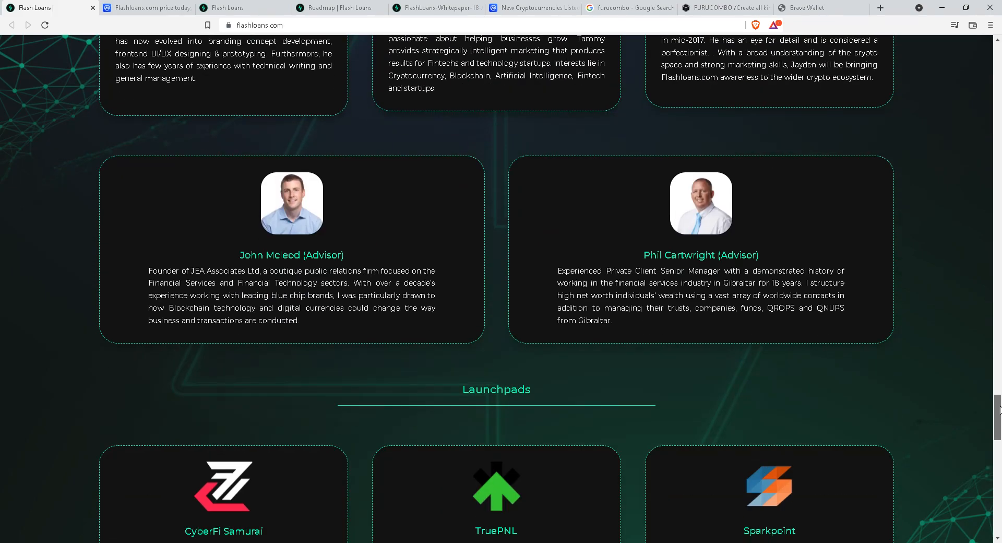
scroll(up, 3)
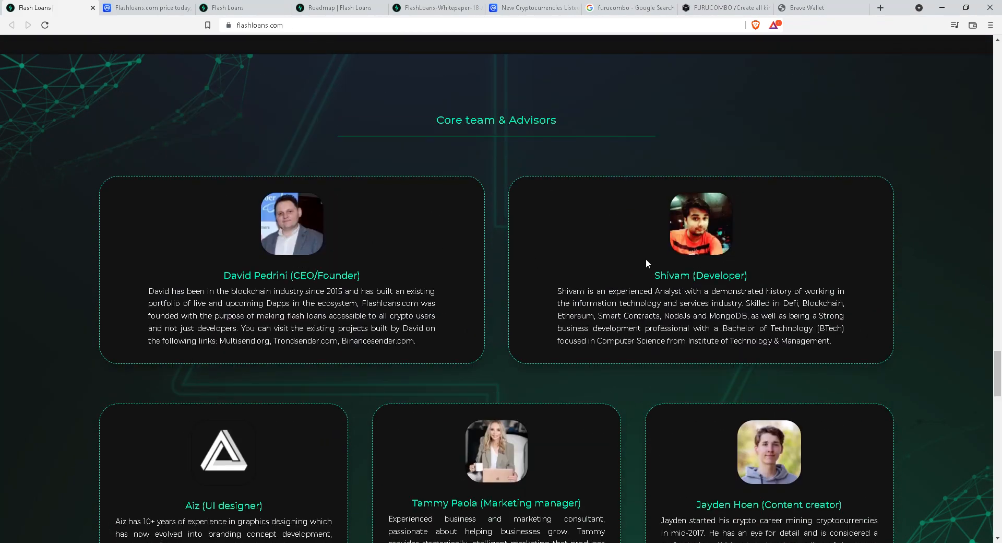
scroll(down, 3)
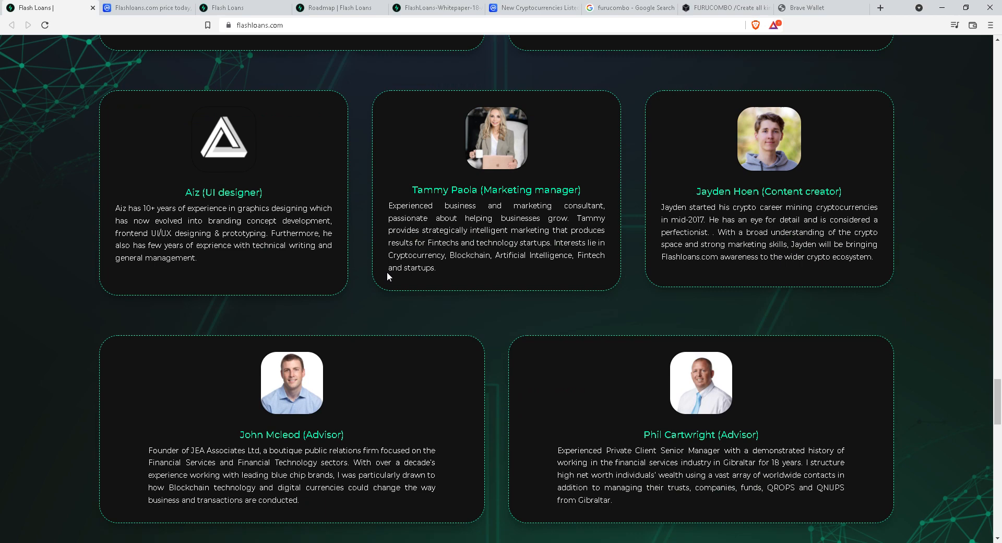
scroll(down, 3)
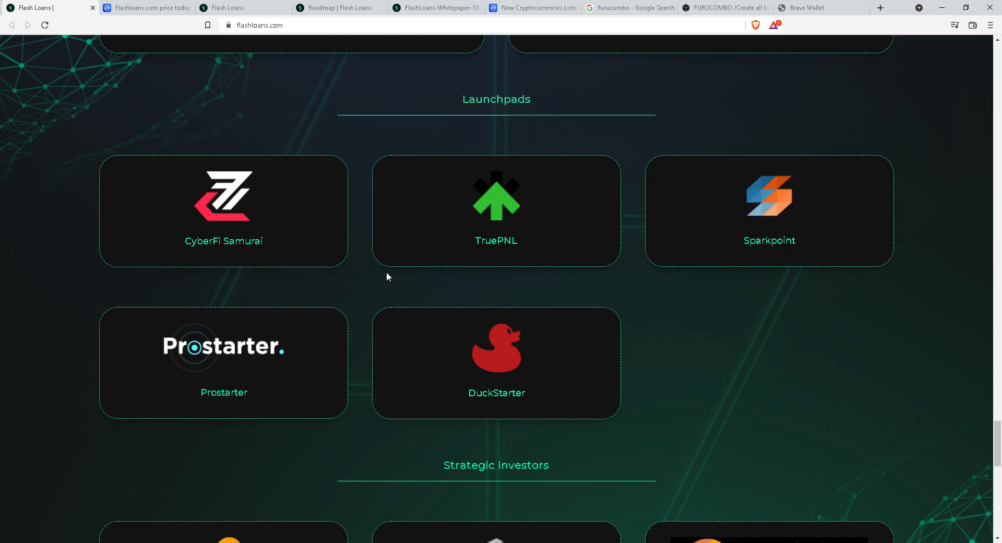
scroll(down, 3)
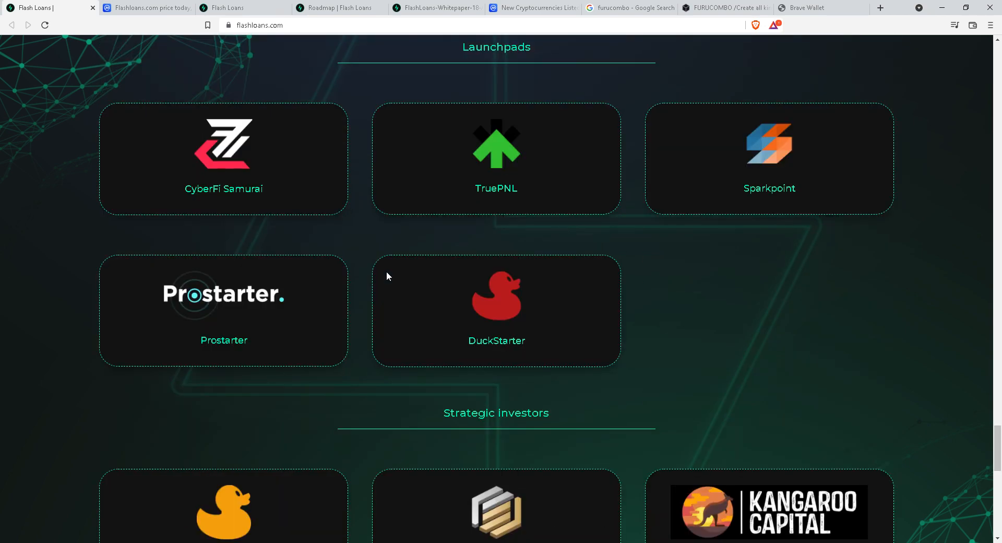
mouse_move(762, 246)
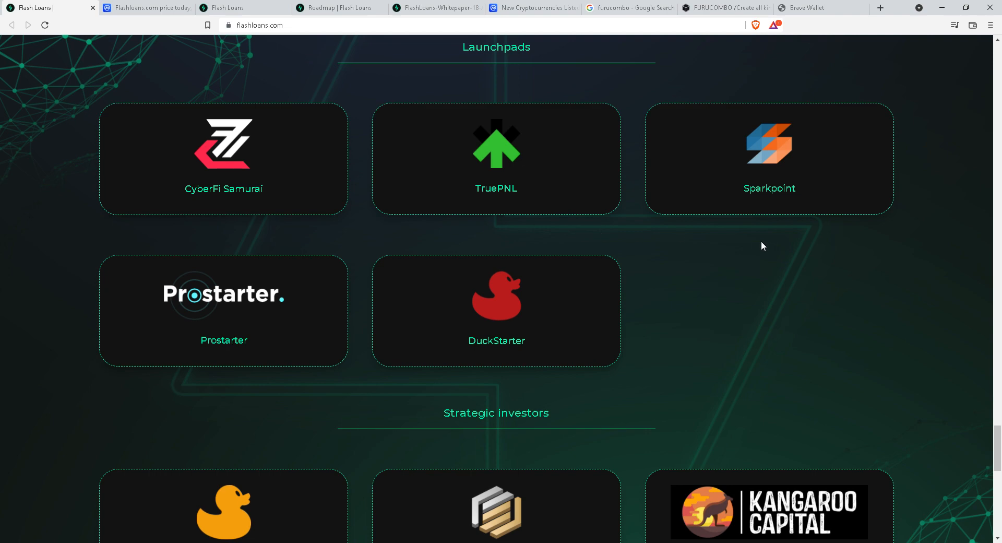
scroll(down, 3)
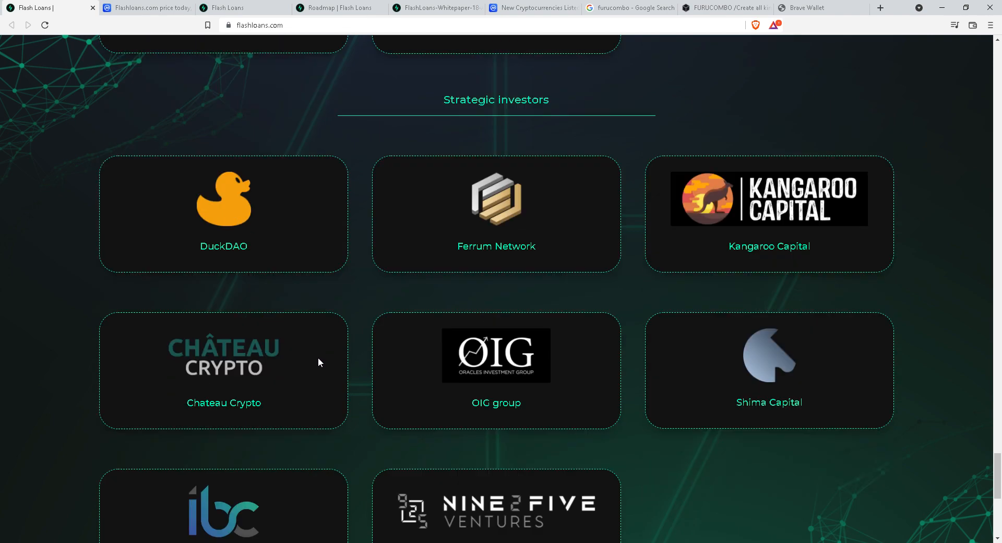
scroll(down, 3)
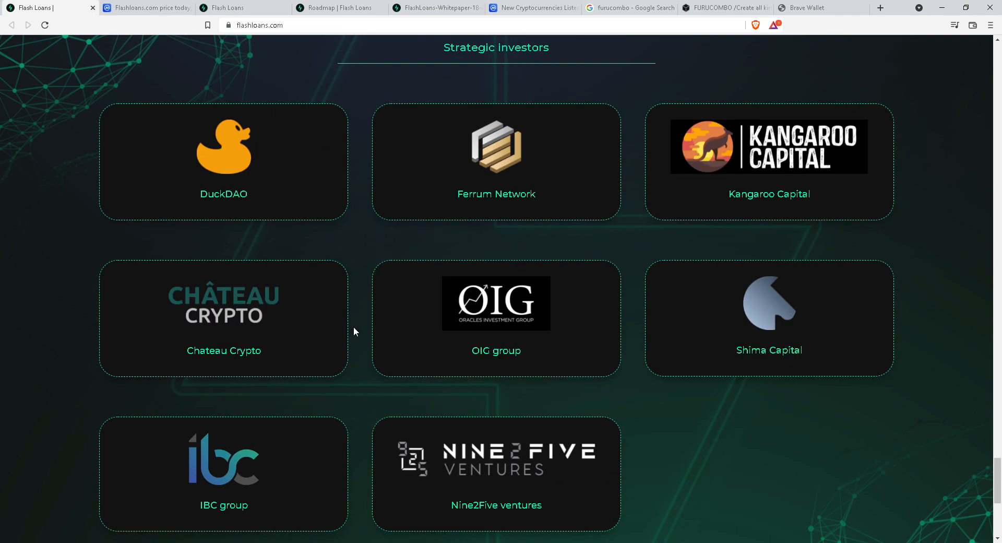
mouse_move(363, 226)
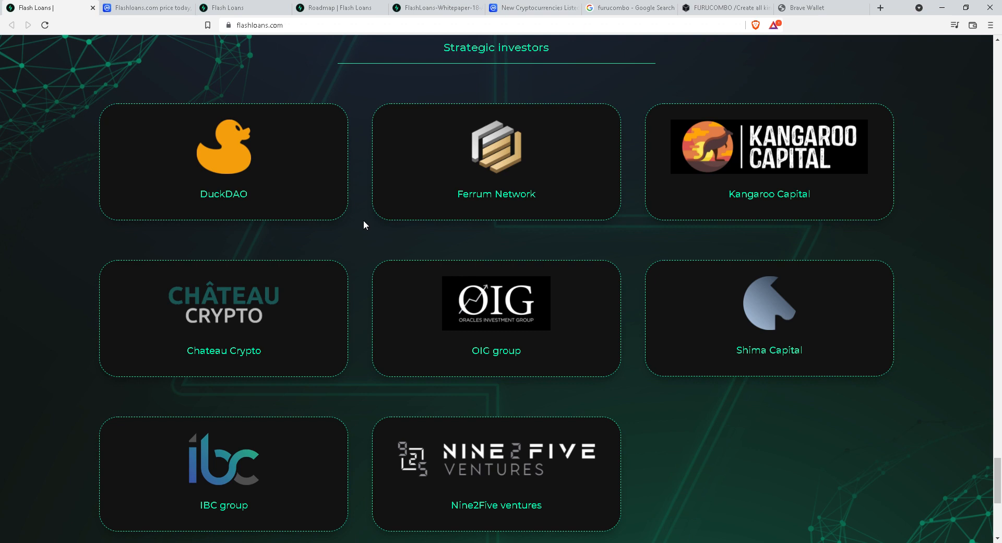
mouse_move(657, 275)
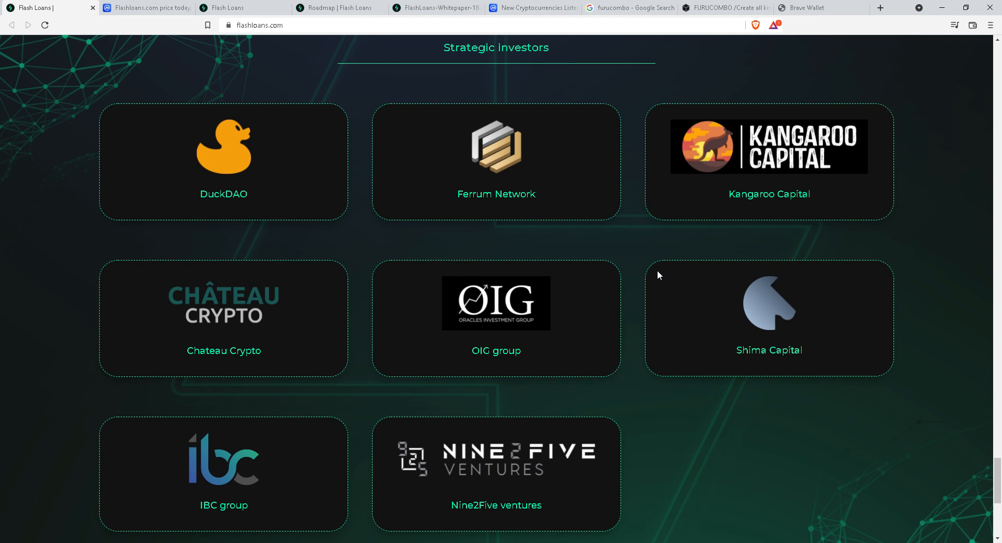
Review the strategic investors and platform integrations, then go to the FLASH Staking Dashboard.
scroll(down, 3)
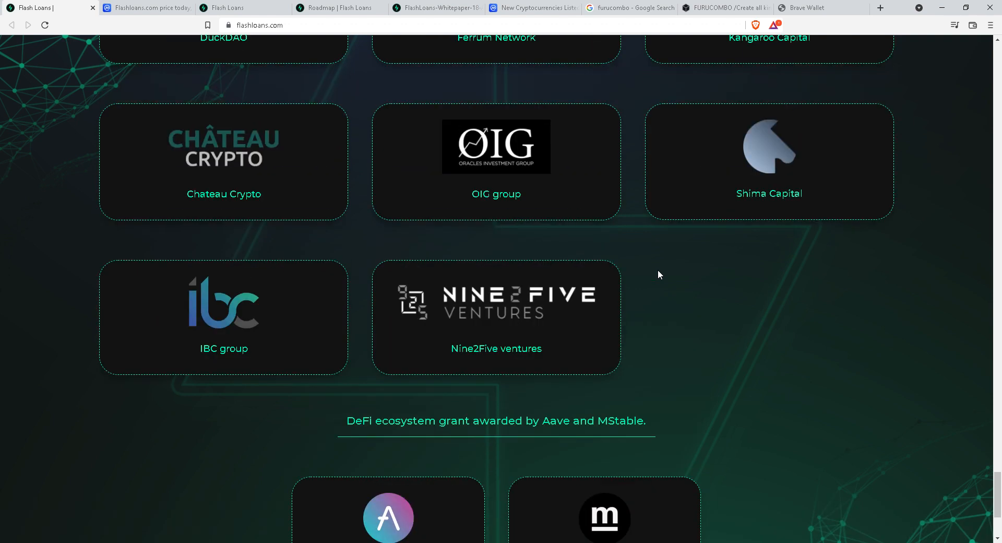
scroll(down, 3)
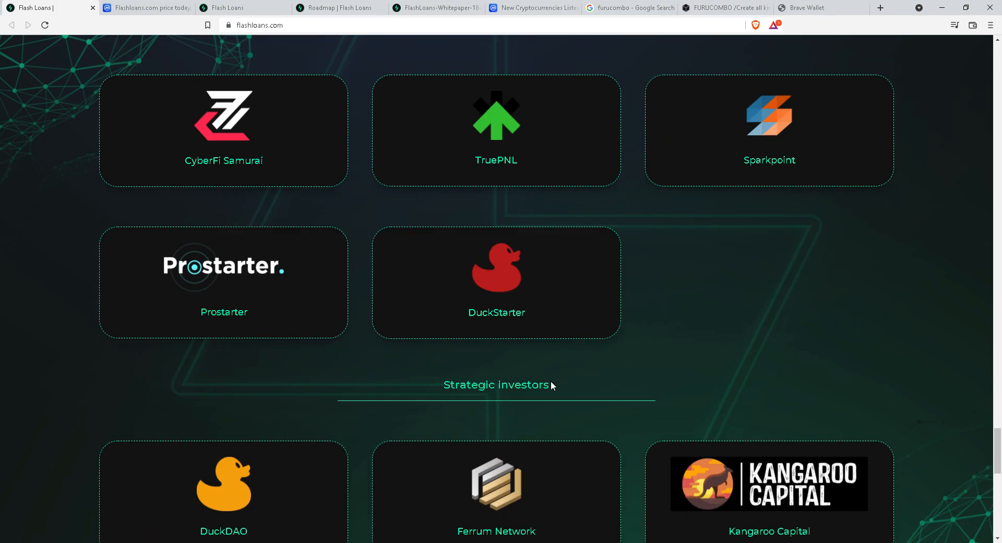
scroll(down, 3)
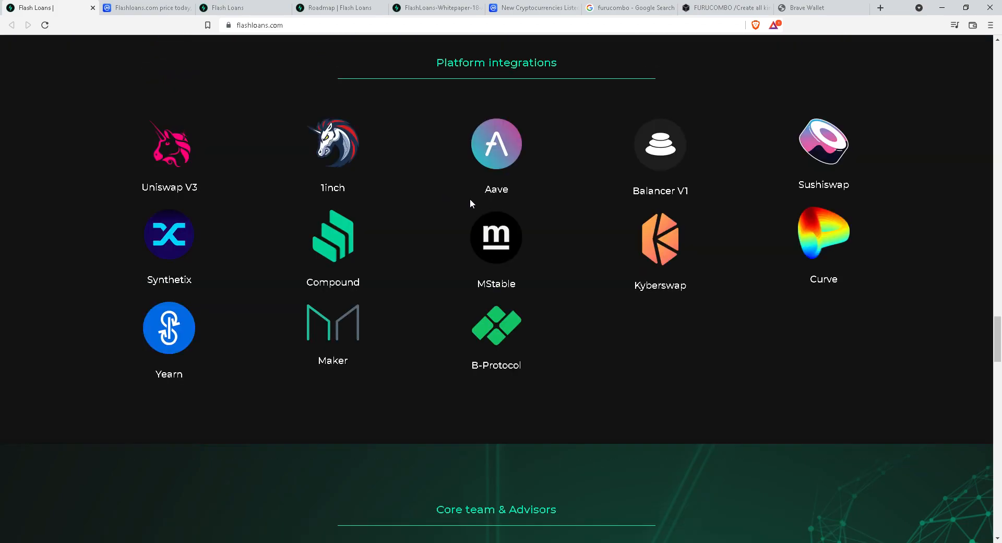
scroll(down, 3)
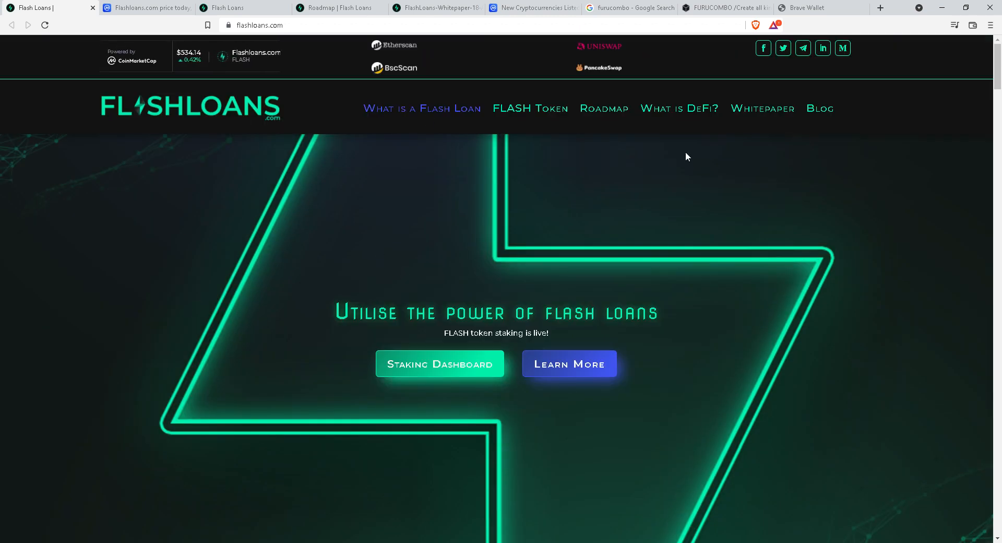
scroll(down, 3)
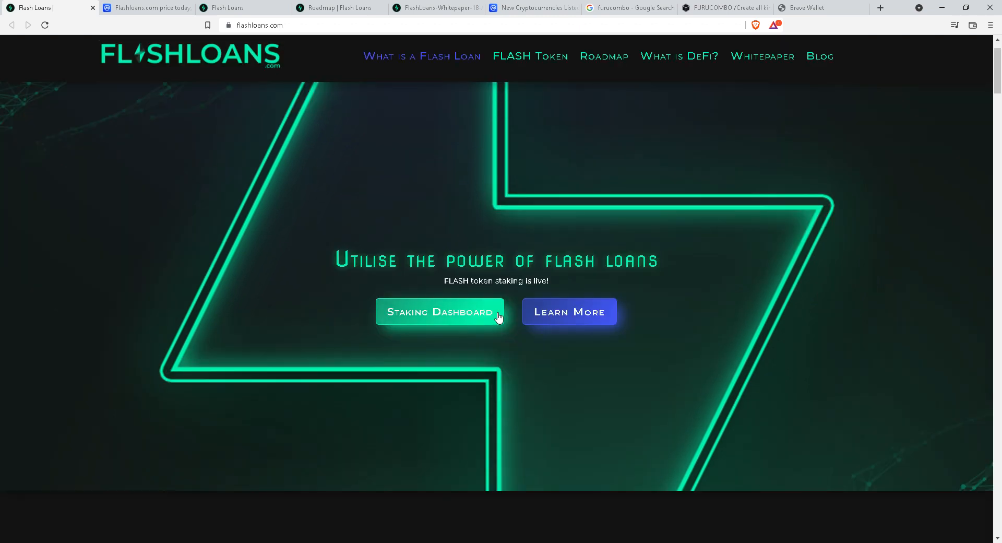
scroll(down, 3)
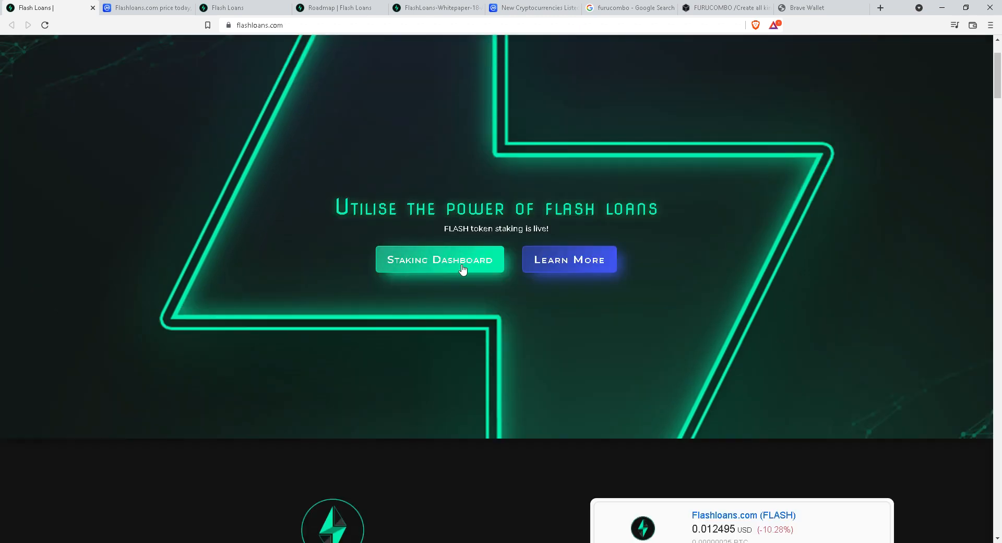
click(439, 260)
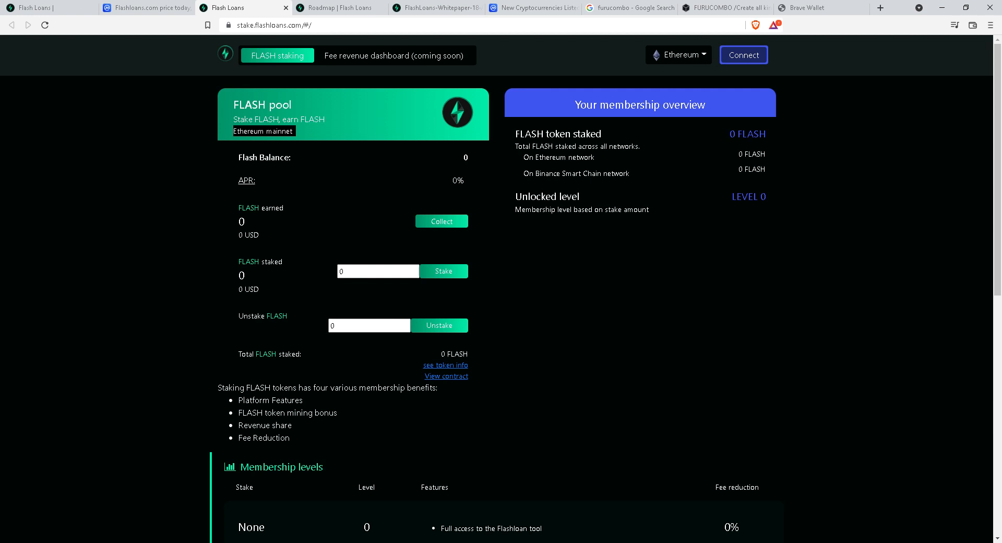
click(532, 7)
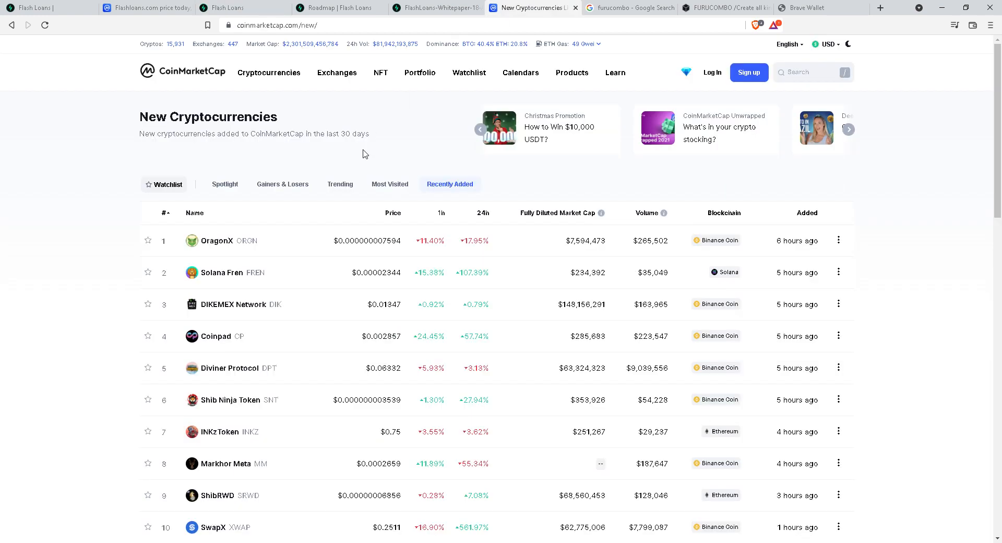
Bring up CoinMarketCap's Flashloans.com FLASH price page and reveal its Binance Smart Chain contract under More contracts.
click(141, 9)
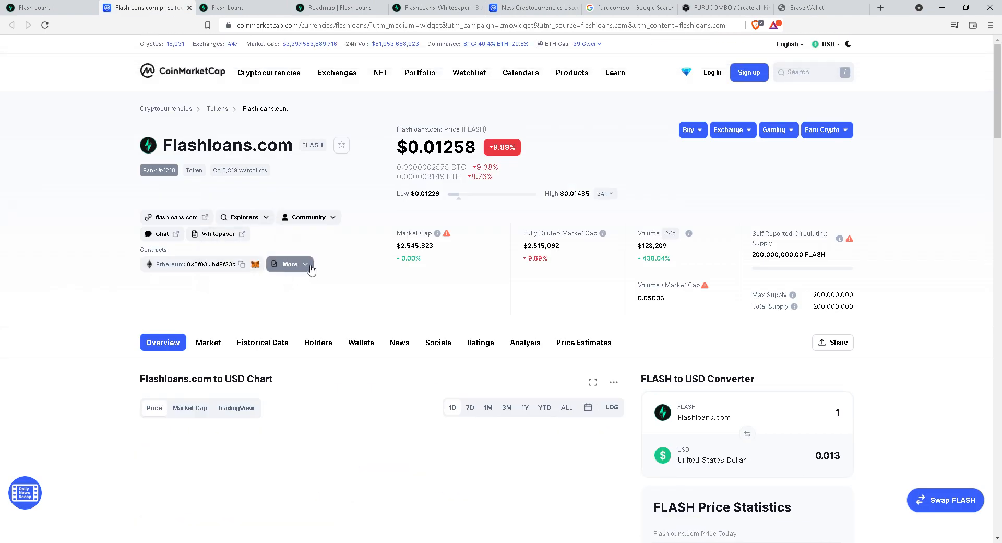
click(290, 264)
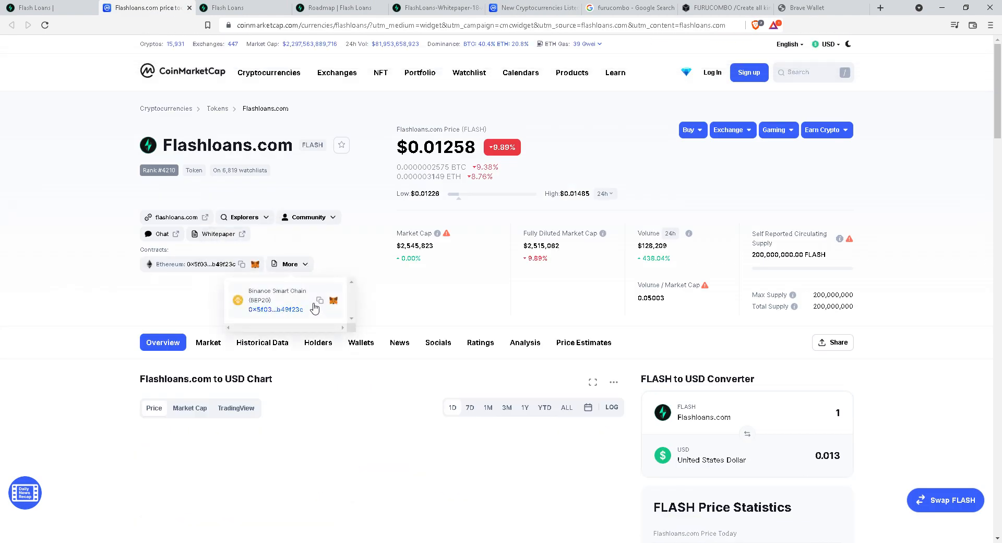
mouse_move(256, 266)
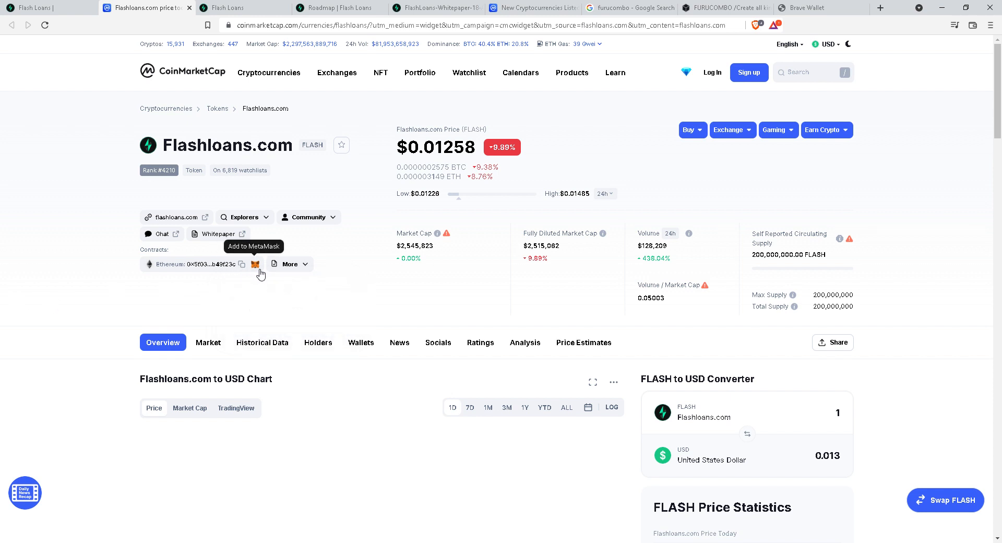
mouse_move(448, 176)
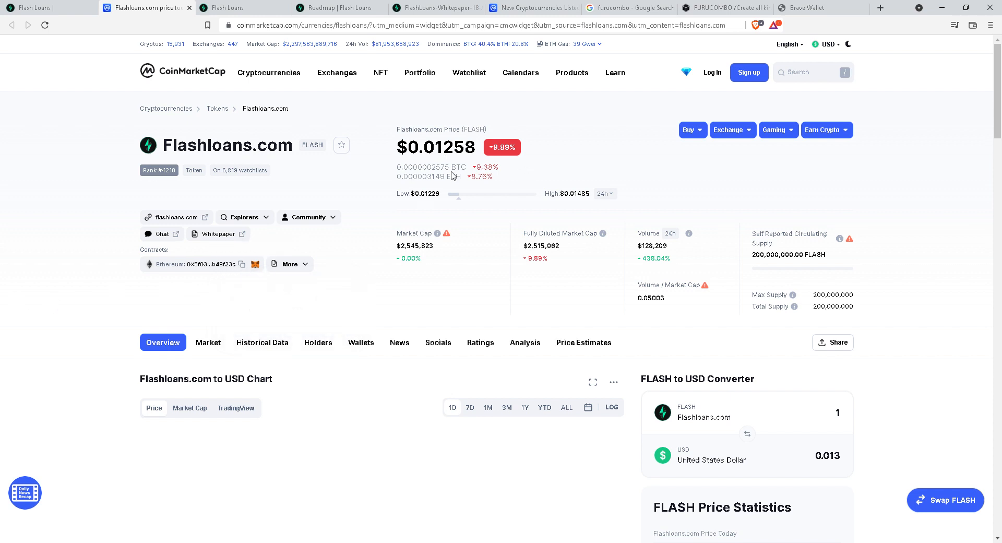
Refresh the FLASH to USD 1-day price chart below the price statistics.
scroll(down, 3)
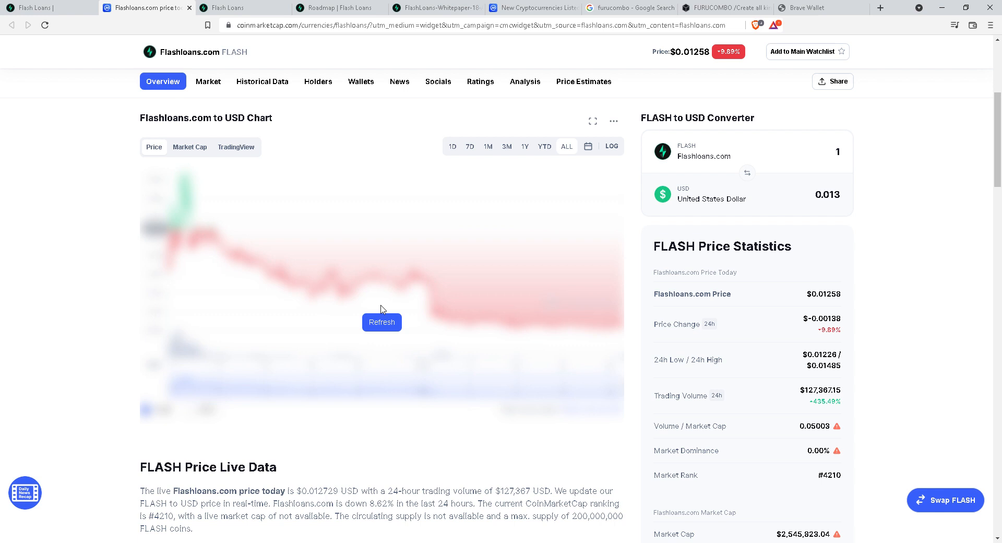
click(382, 323)
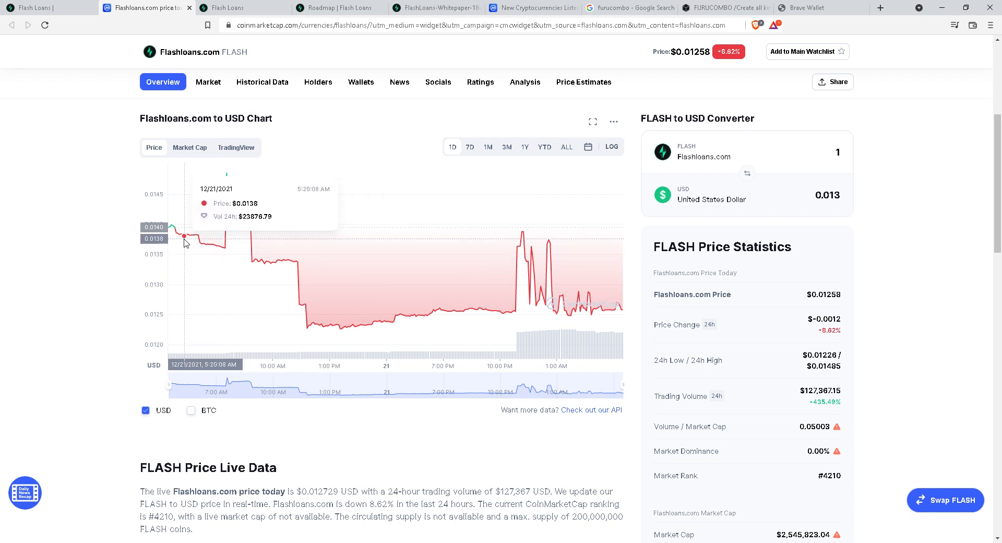
mouse_move(171, 231)
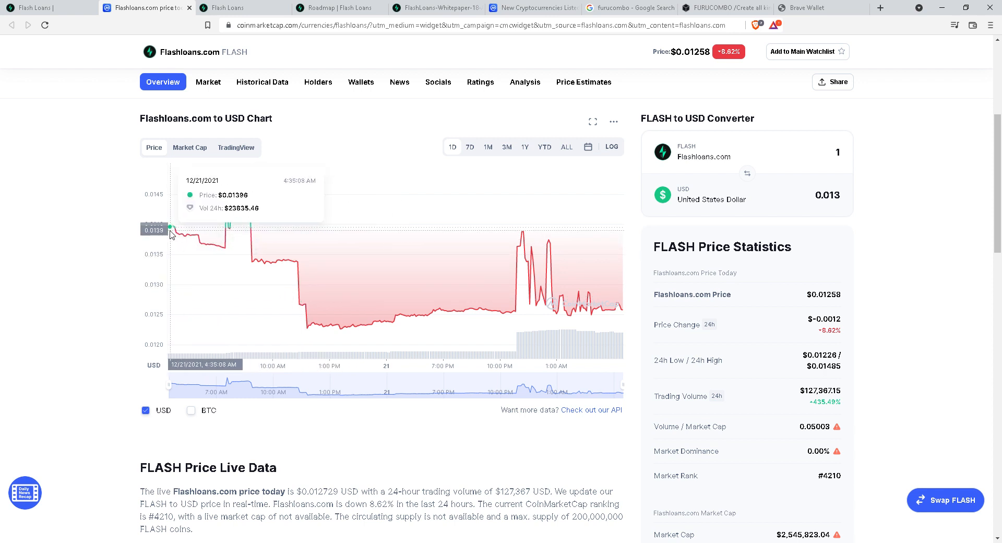
mouse_move(309, 318)
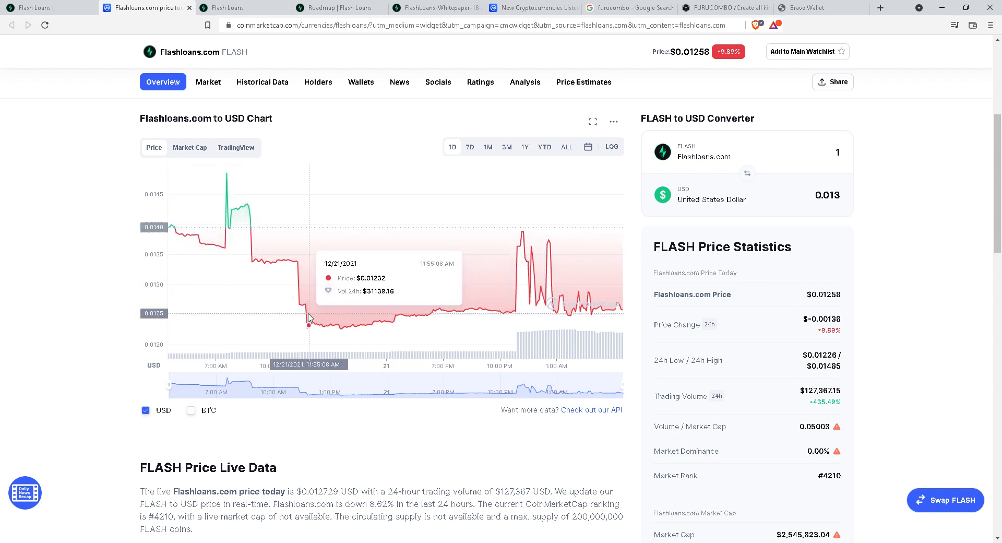
mouse_move(340, 341)
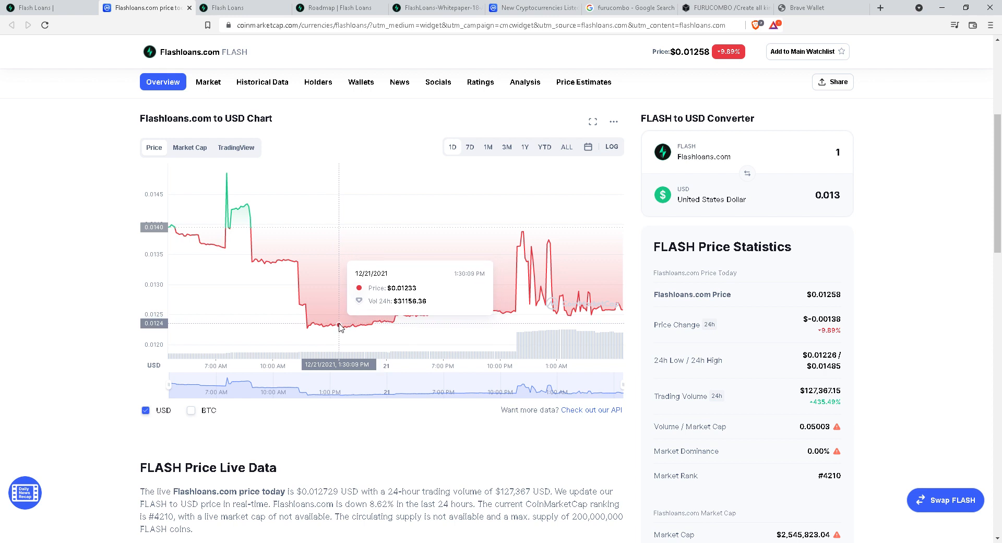
mouse_move(338, 330)
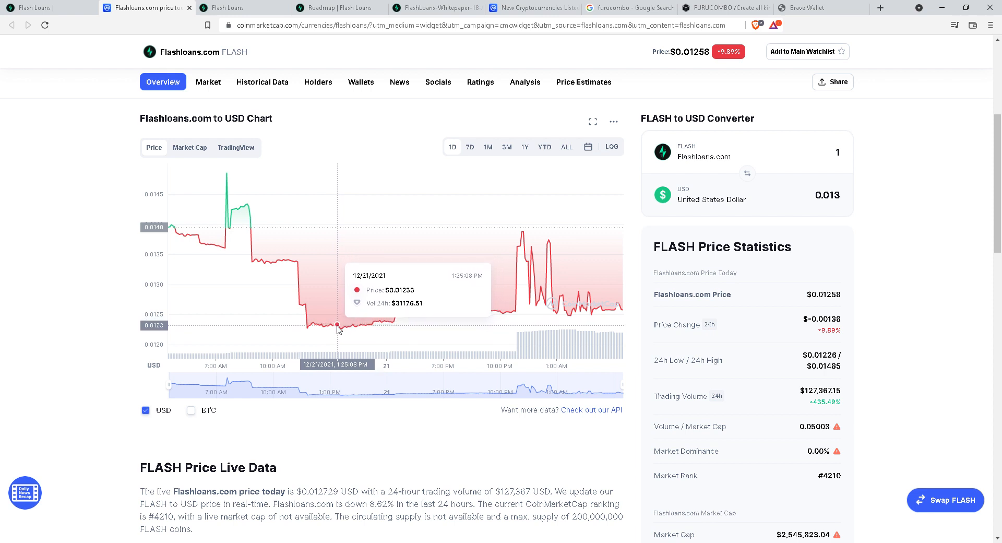
mouse_move(344, 333)
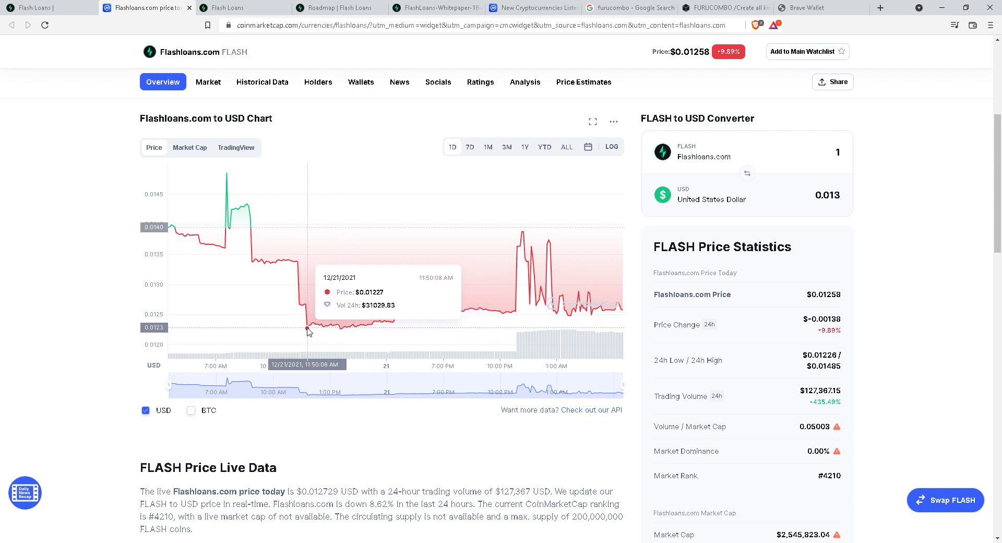
mouse_move(352, 345)
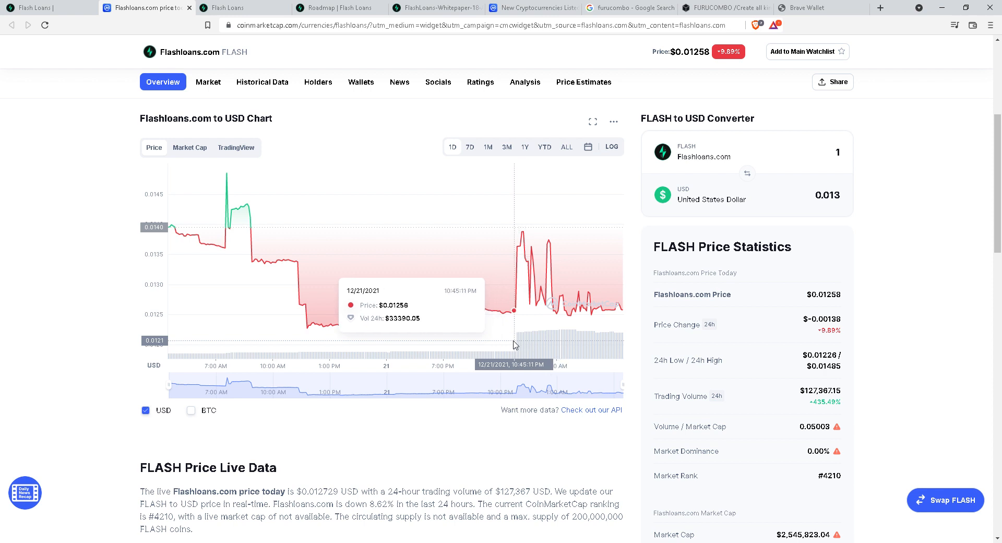
mouse_move(311, 333)
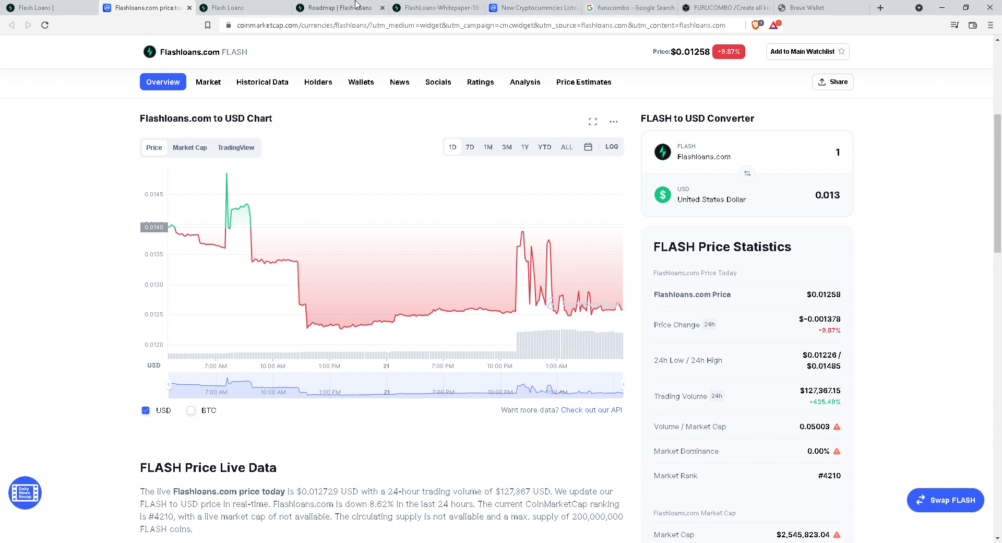
Return to the roadmap page and read the Q4 2021 through Q3 2022 milestones up to Layer 2 Expansion.
click(338, 8)
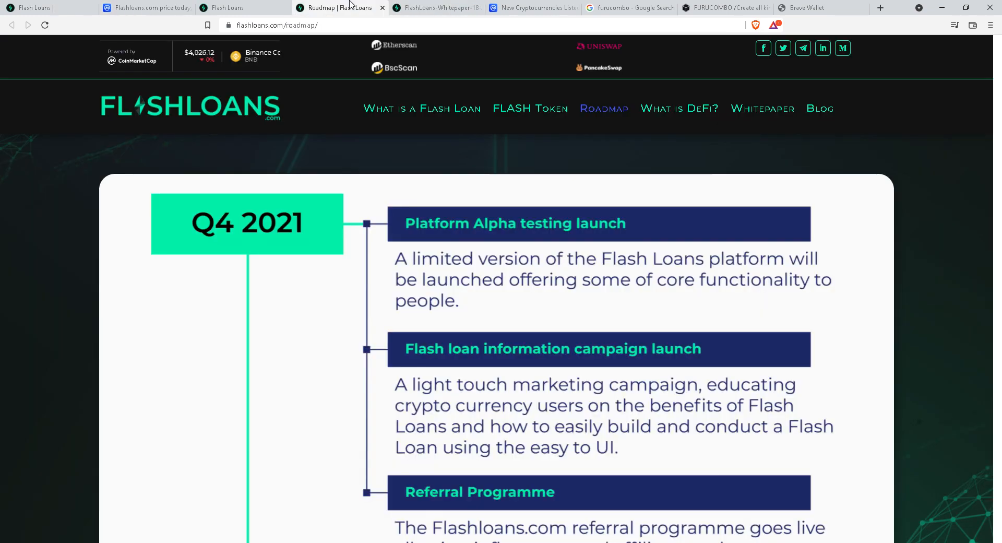
scroll(down, 3)
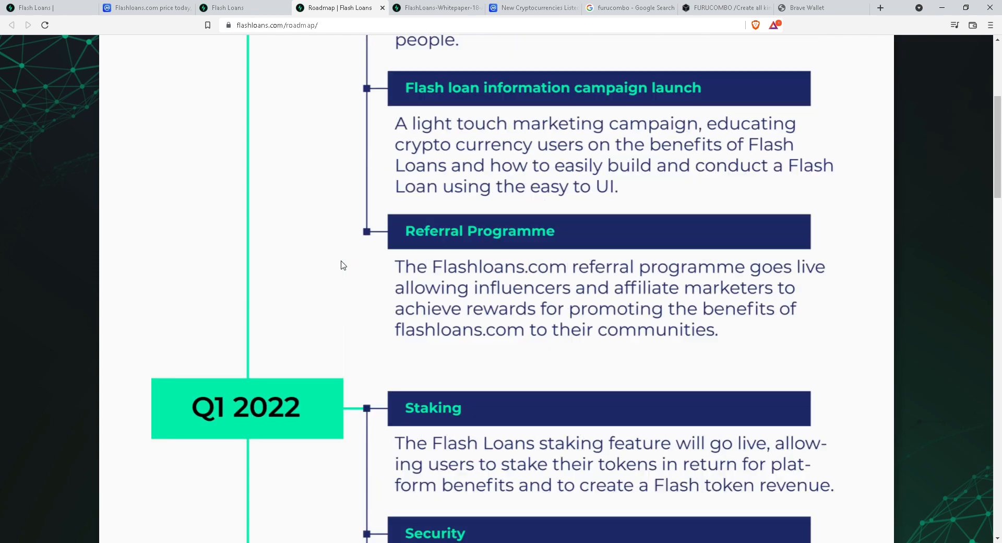
scroll(down, 3)
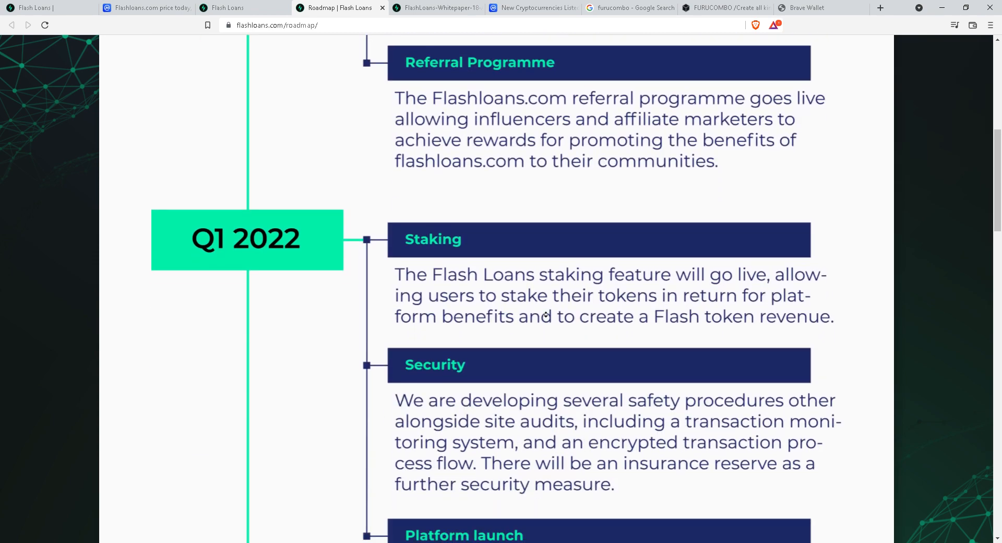
scroll(down, 3)
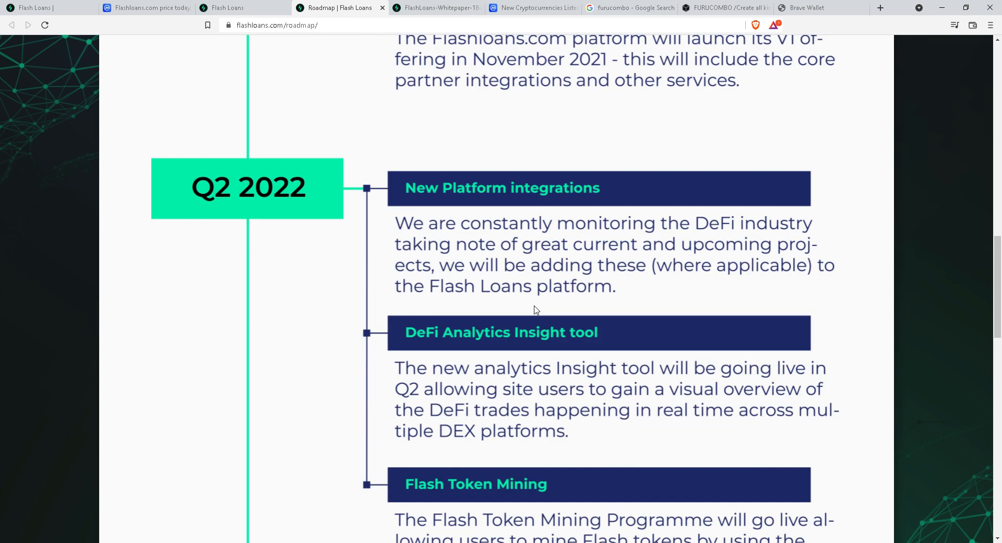
scroll(down, 3)
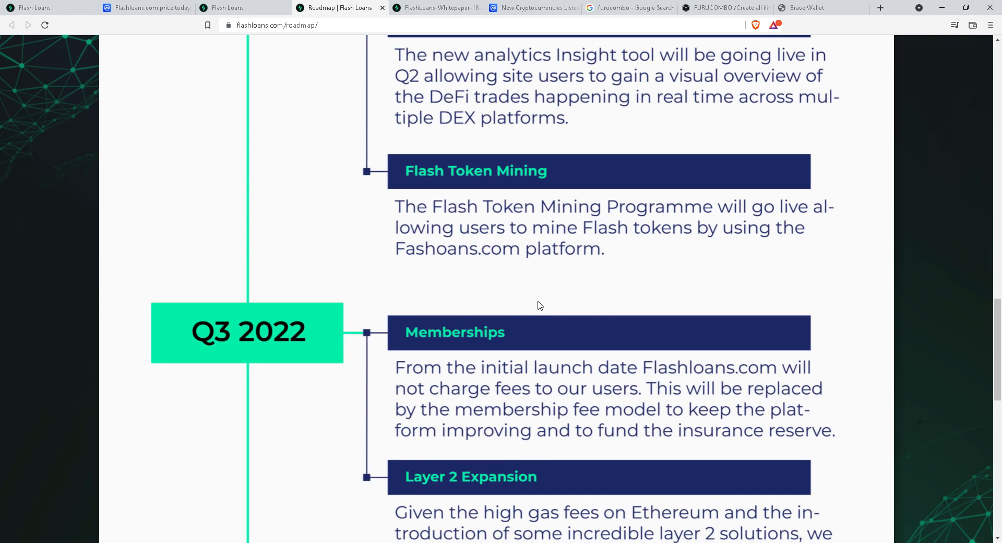
mouse_move(567, 280)
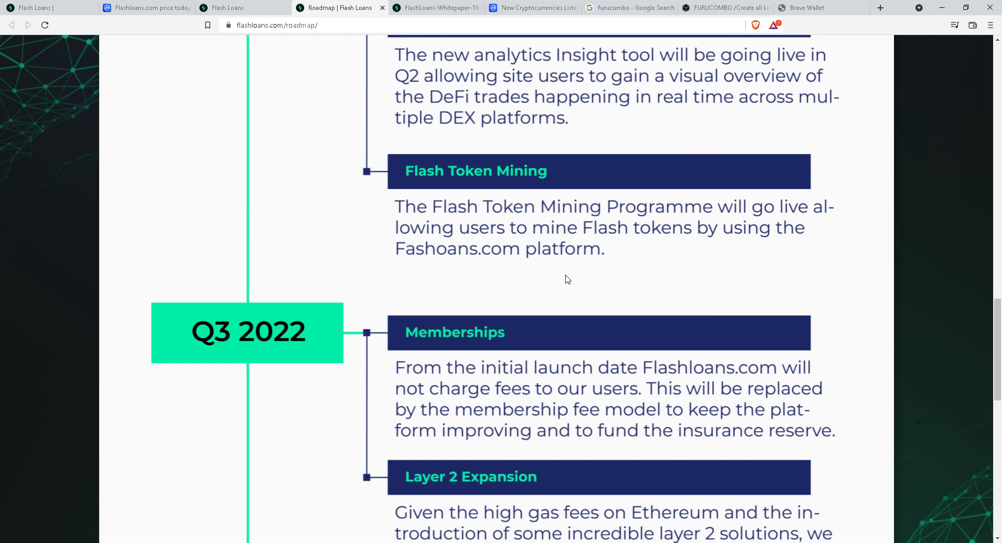
mouse_move(520, 248)
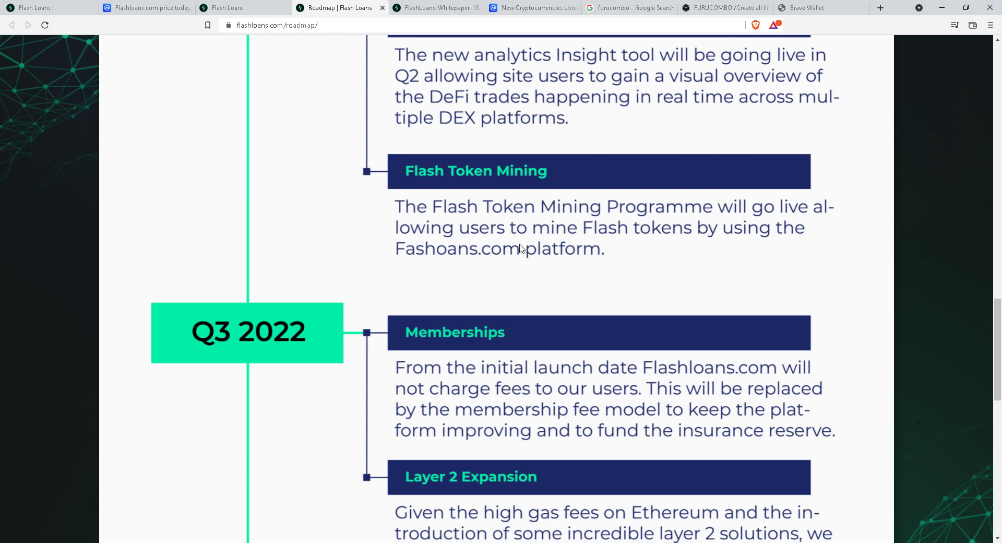
mouse_move(487, 251)
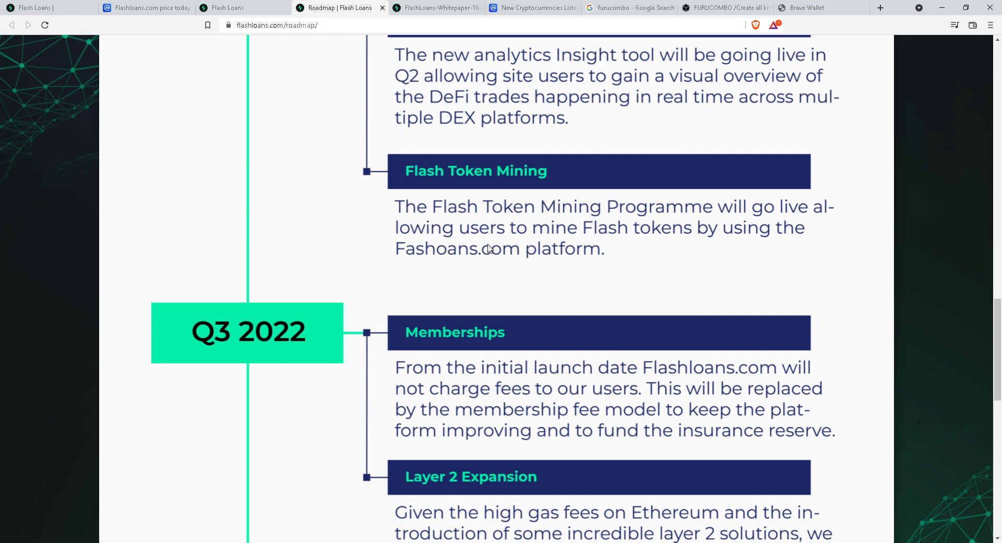
scroll(up, 3)
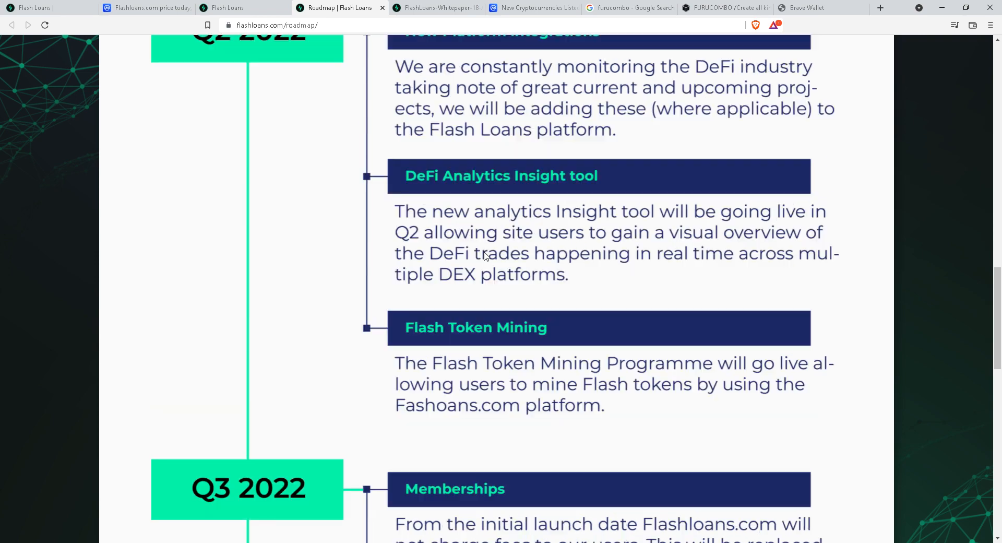
scroll(down, 3)
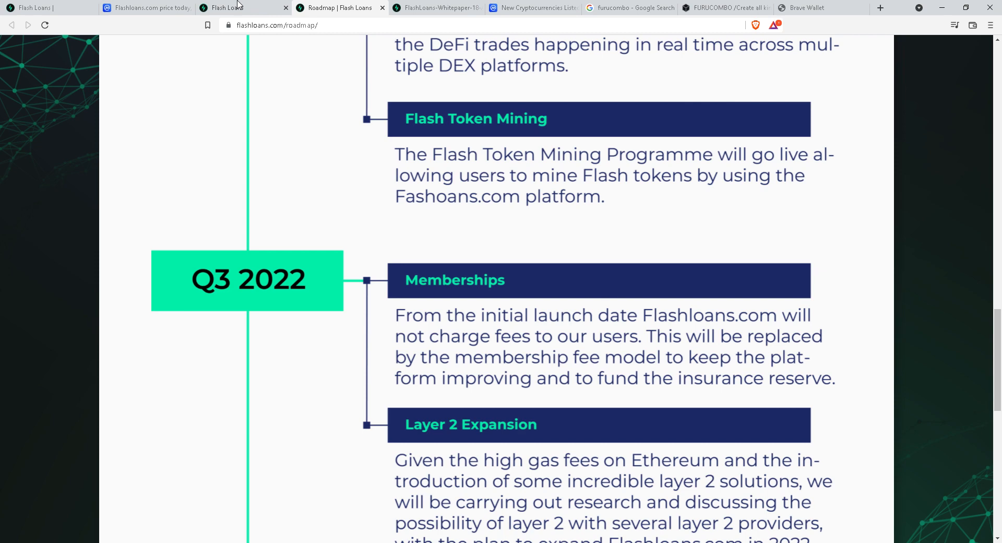
mouse_move(451, 216)
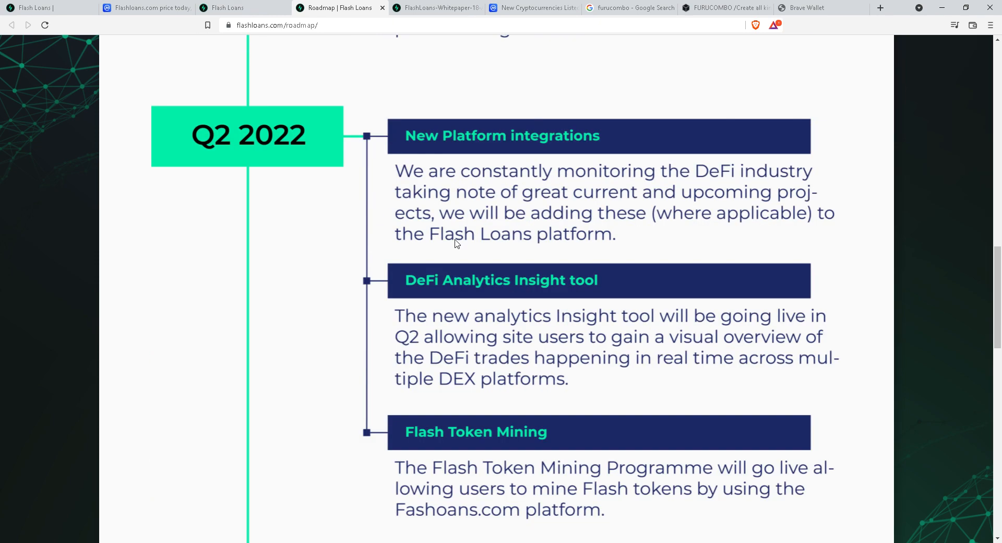
Read down past Memberships and Layer 2 Expansion to the Q4 2022 Flashbots.com trading automation milestone.
scroll(down, 3)
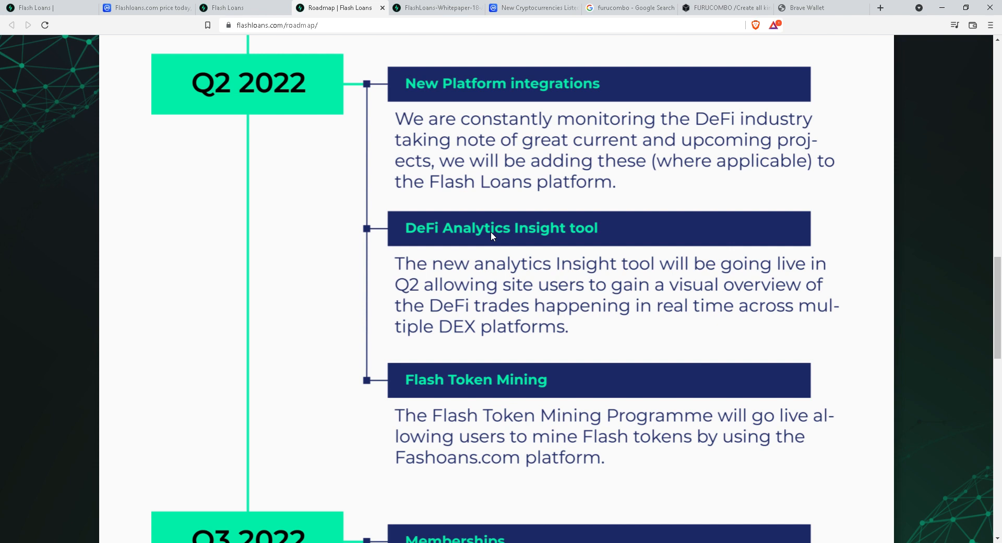
mouse_move(491, 231)
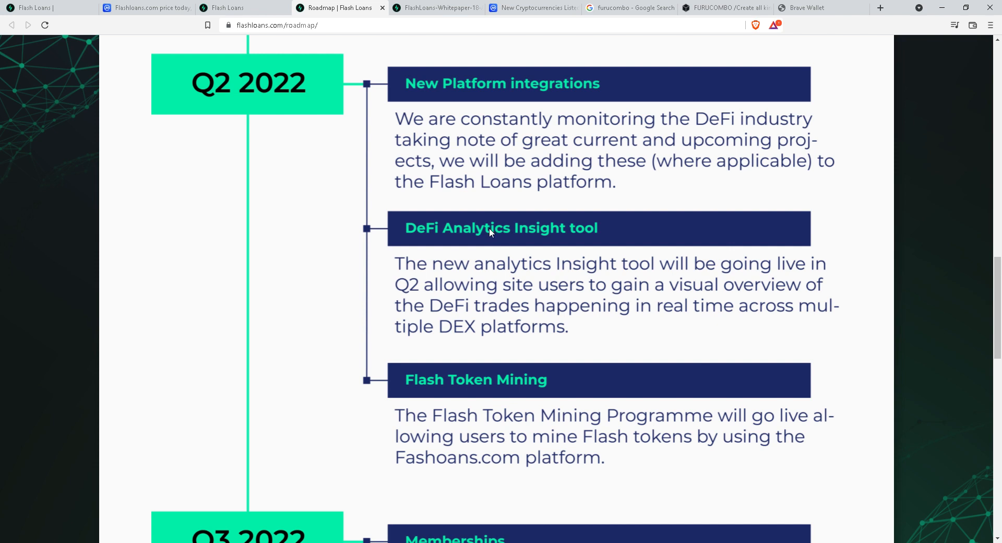
scroll(down, 3)
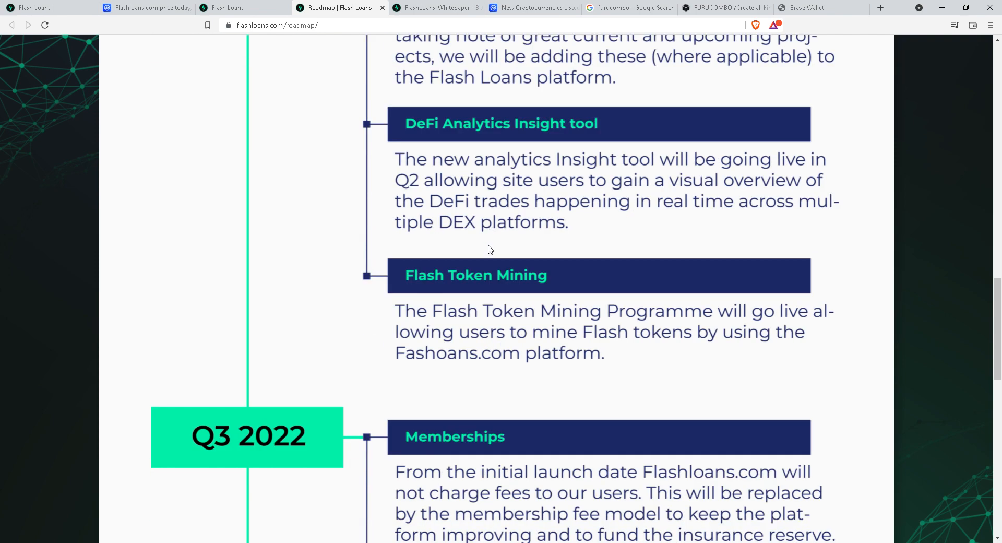
scroll(down, 3)
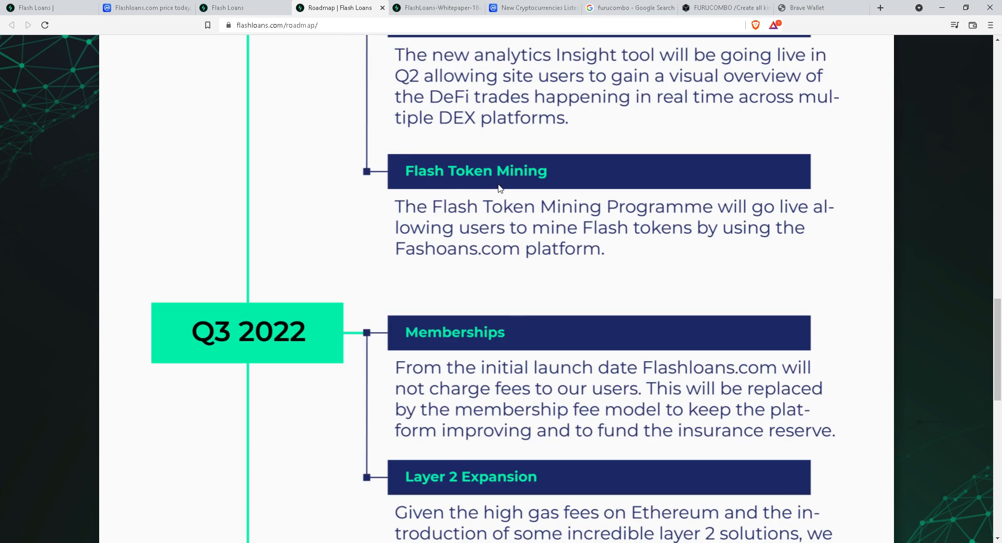
mouse_move(494, 193)
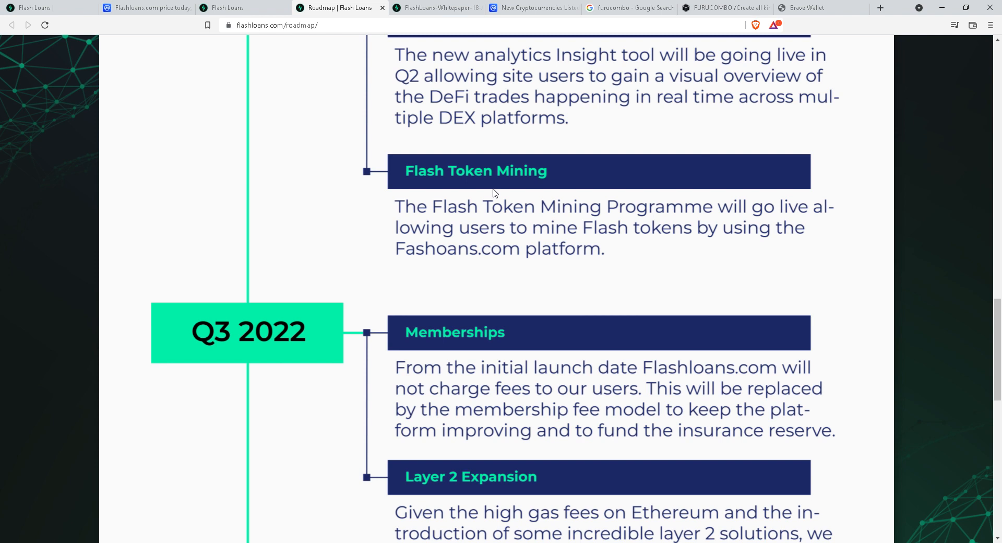
mouse_move(494, 188)
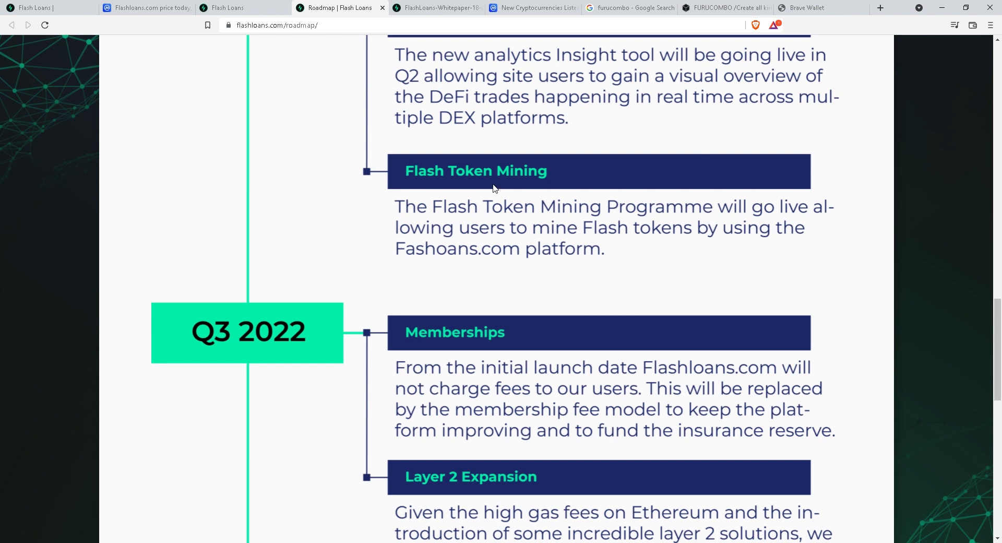
mouse_move(470, 214)
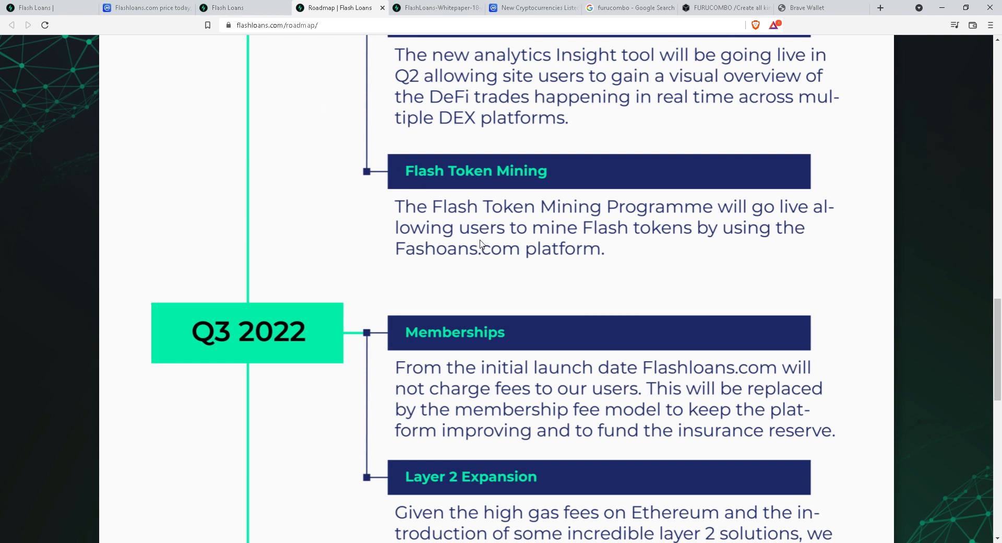
mouse_move(415, 185)
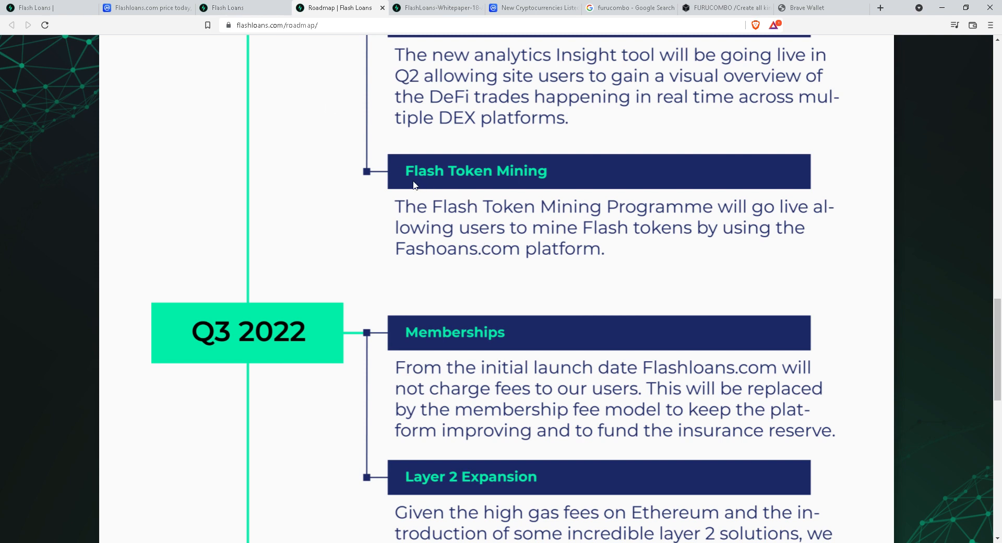
mouse_move(582, 205)
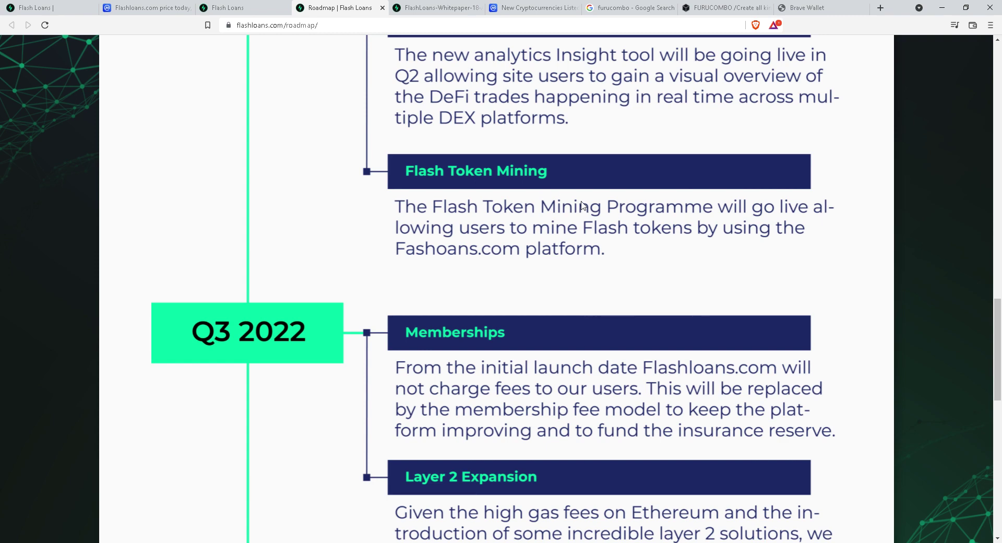
mouse_move(338, 232)
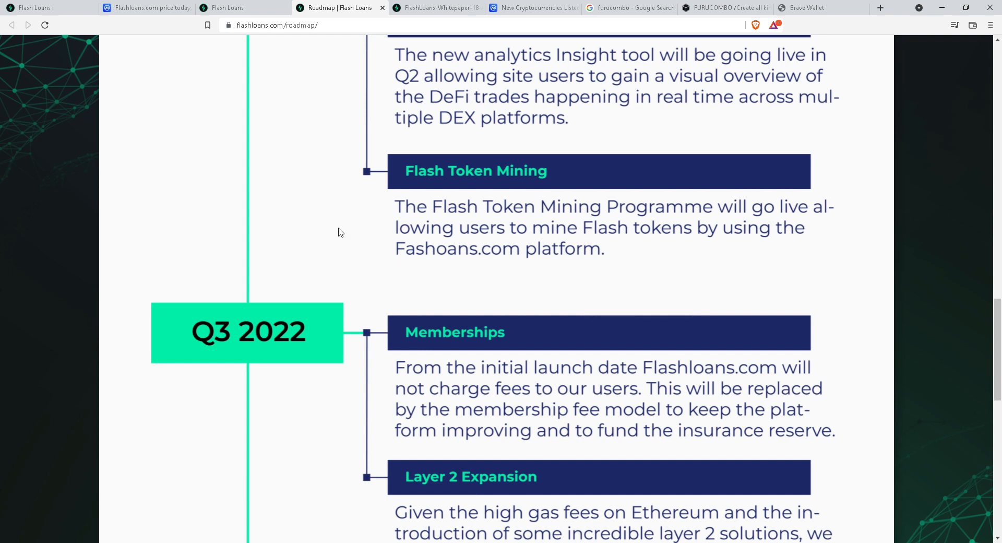
scroll(down, 3)
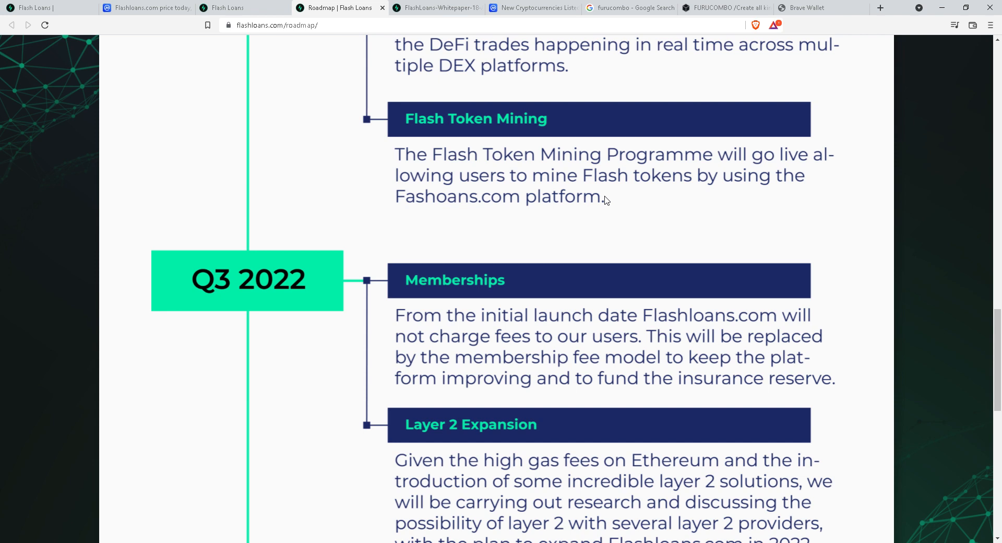
mouse_move(587, 168)
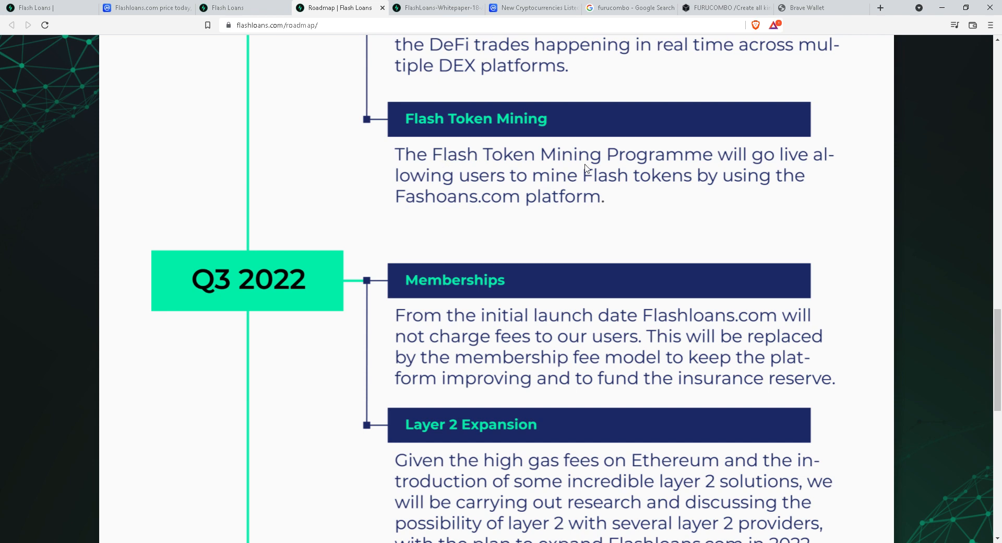
mouse_move(807, 165)
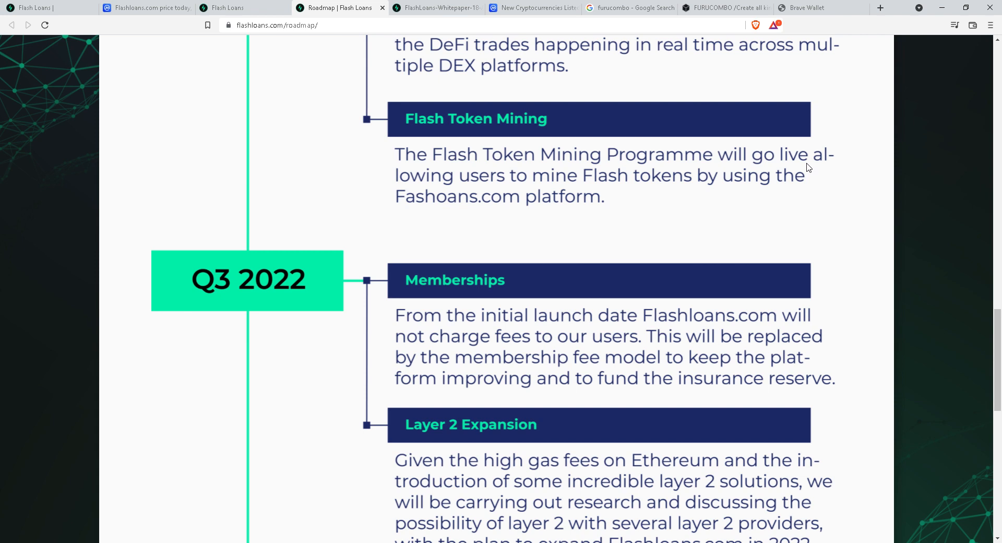
mouse_move(679, 188)
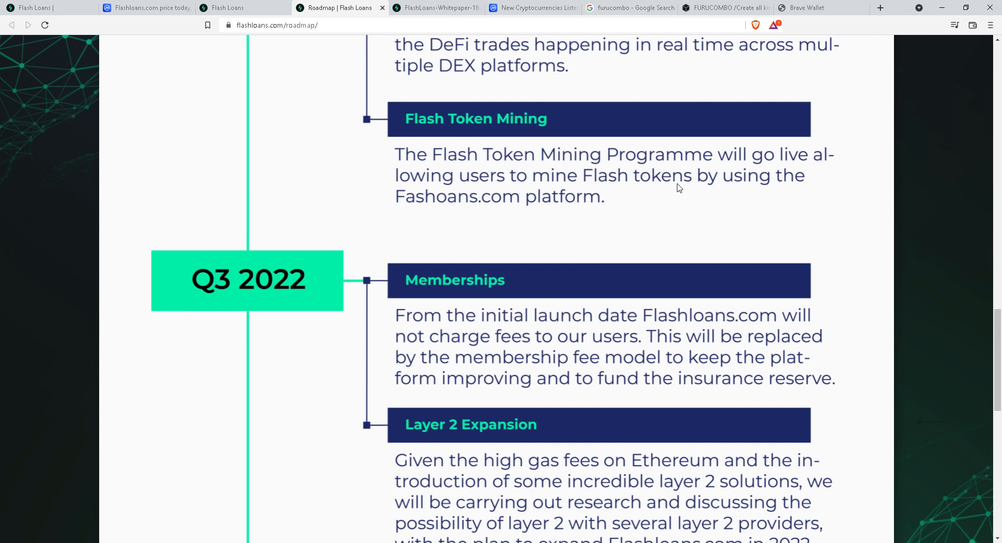
mouse_move(407, 197)
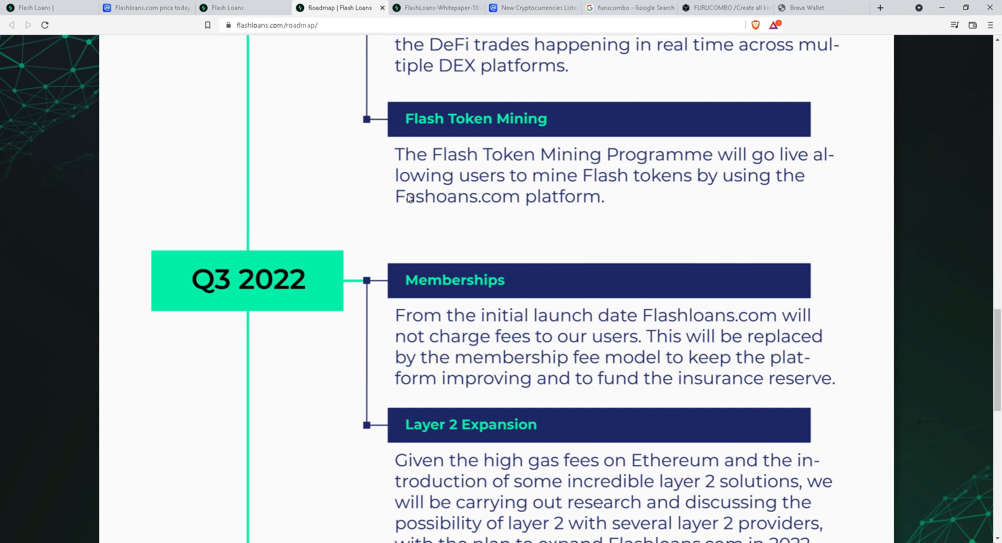
mouse_move(389, 201)
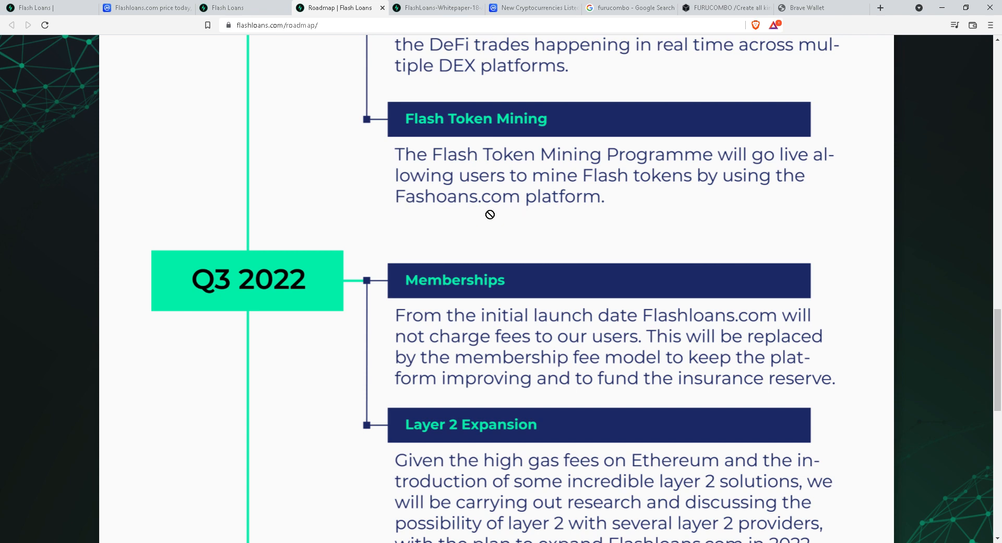
mouse_move(501, 205)
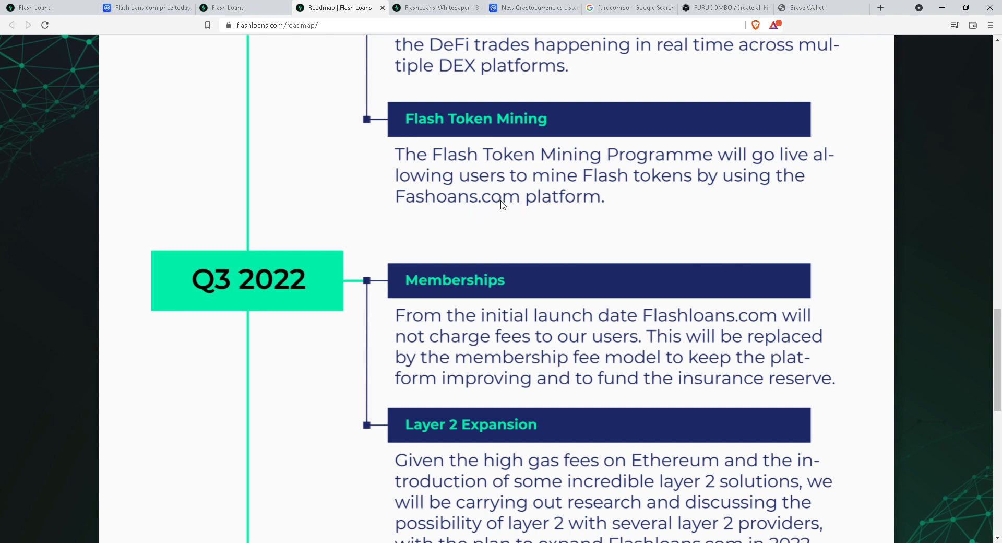
mouse_move(503, 195)
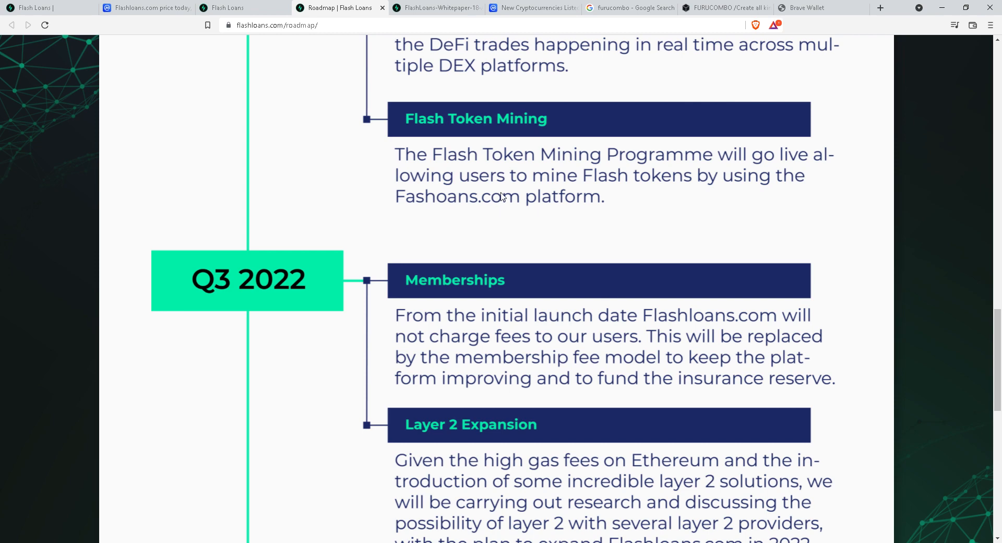
mouse_move(255, 105)
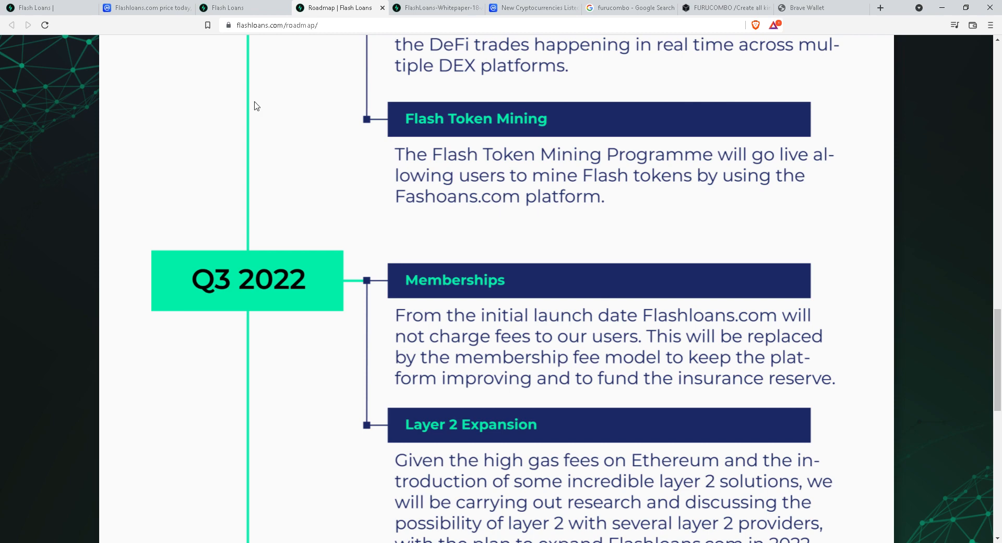
scroll(down, 3)
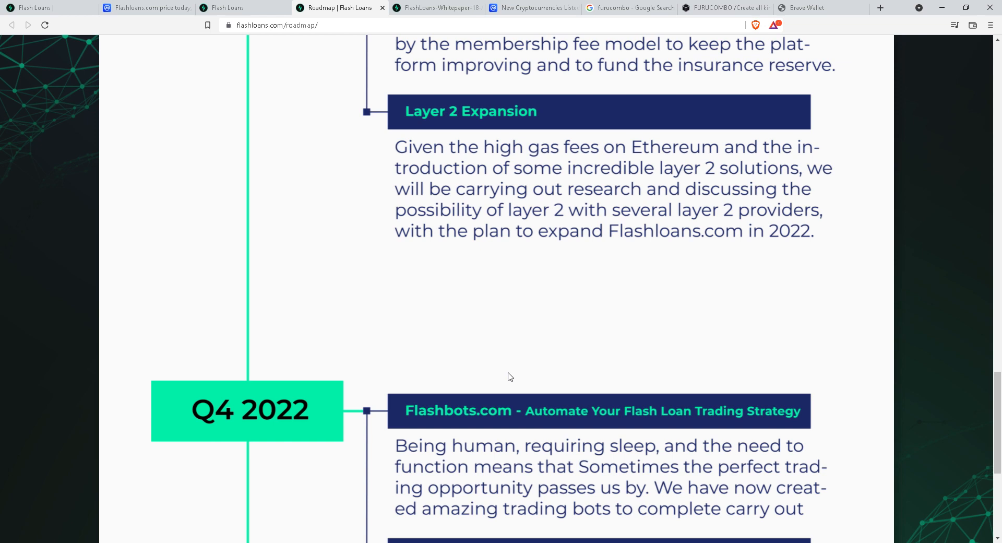
mouse_move(507, 377)
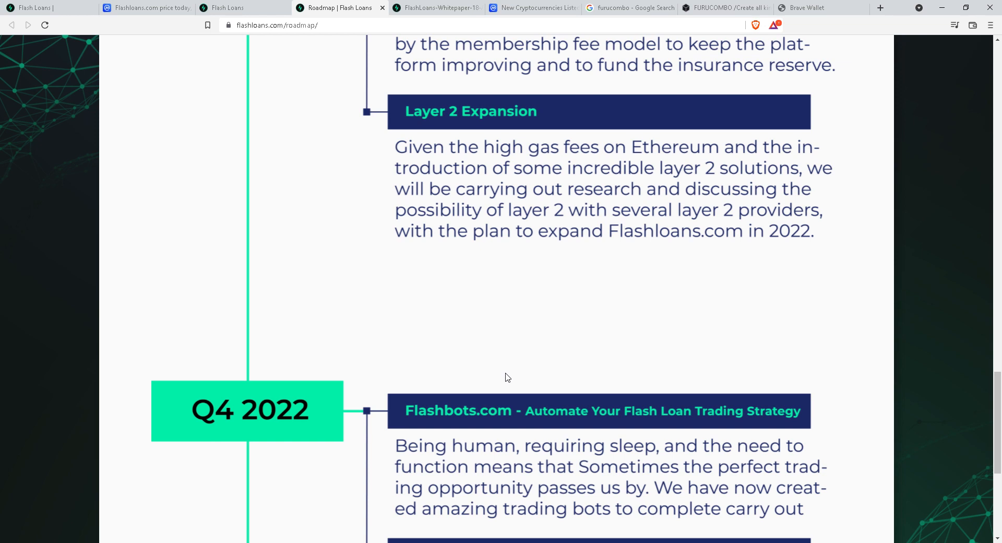
mouse_move(501, 368)
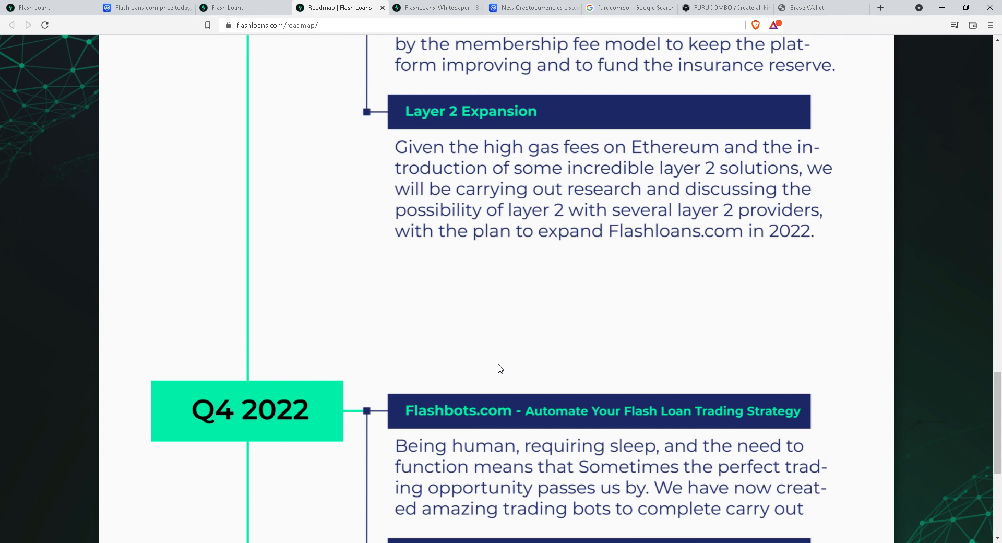
mouse_move(308, 85)
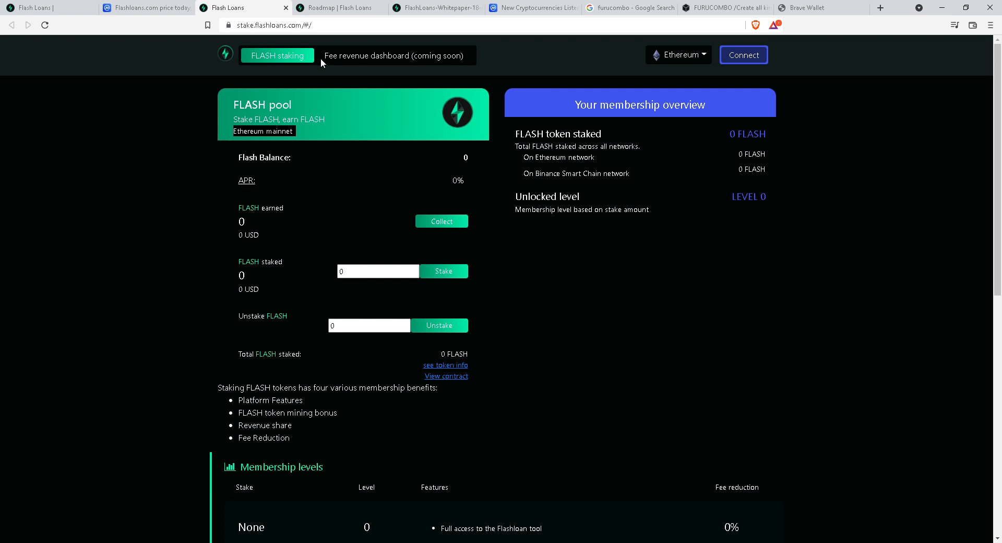
mouse_move(345, 233)
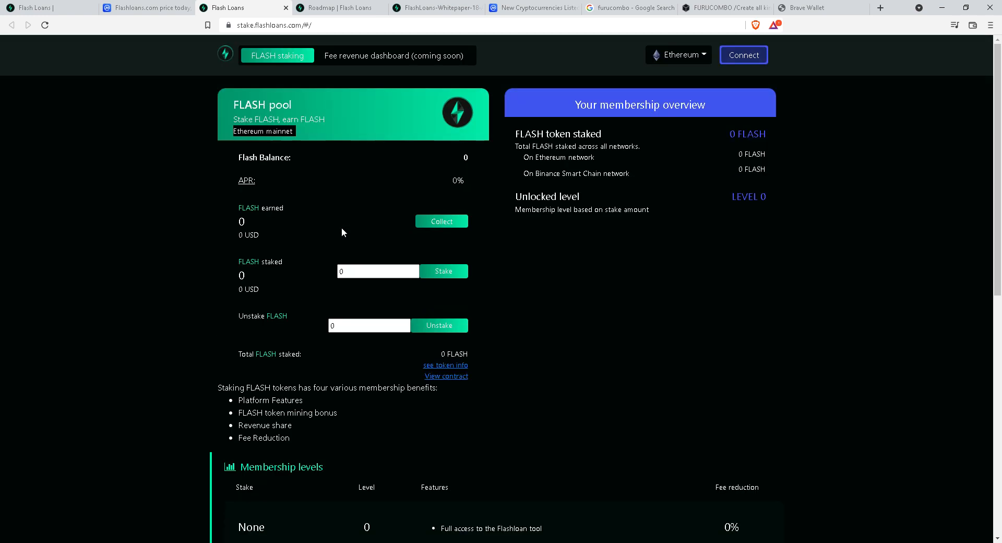
mouse_move(347, 213)
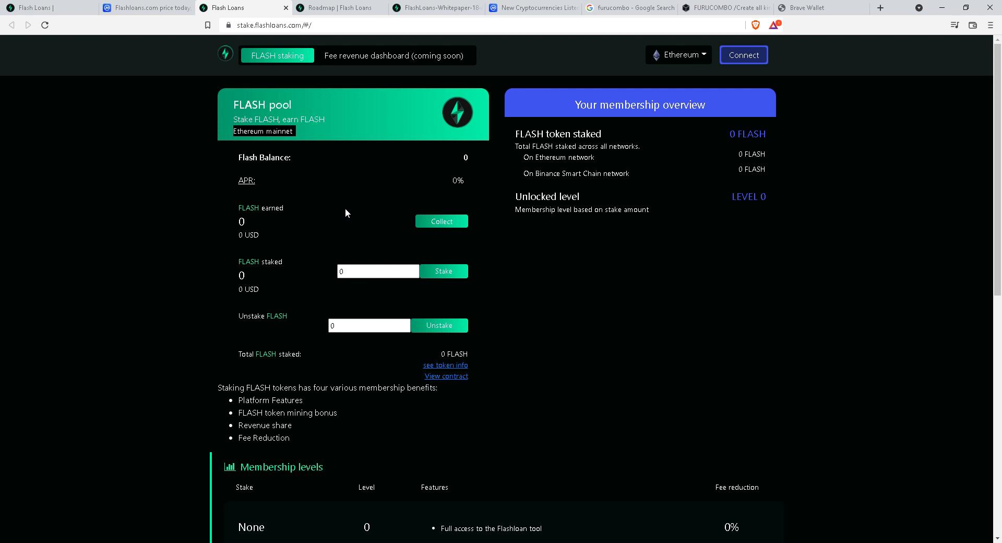
mouse_move(350, 206)
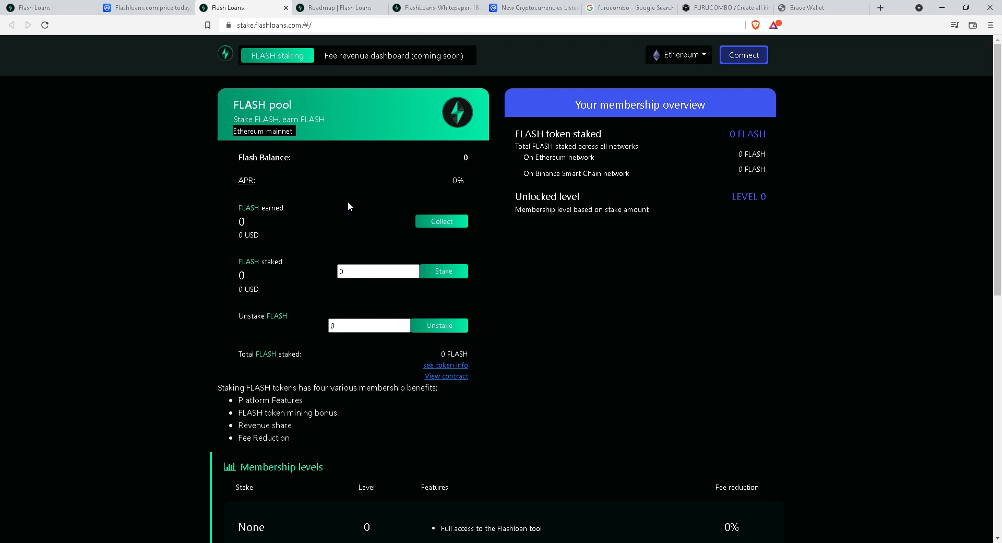
mouse_move(347, 208)
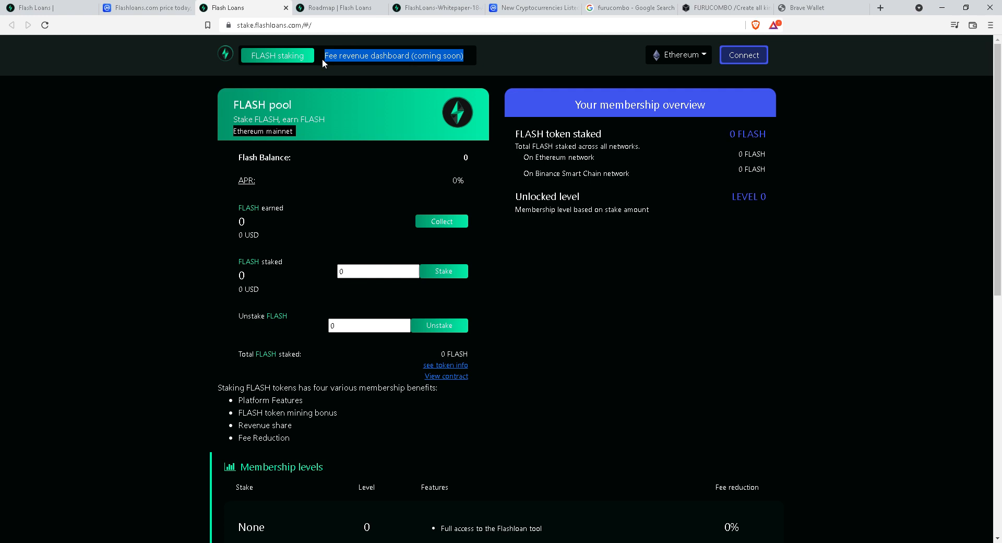
mouse_move(209, 142)
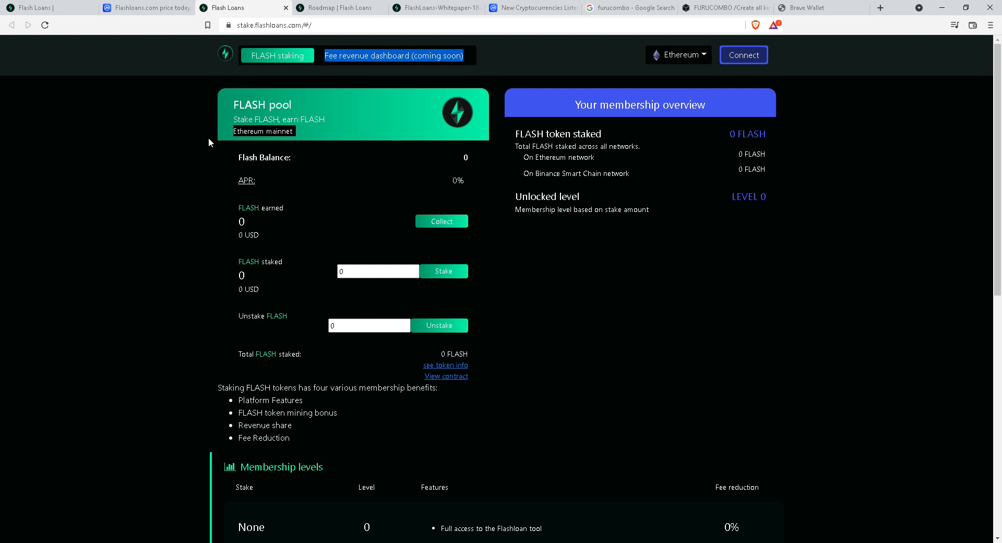
mouse_move(363, 238)
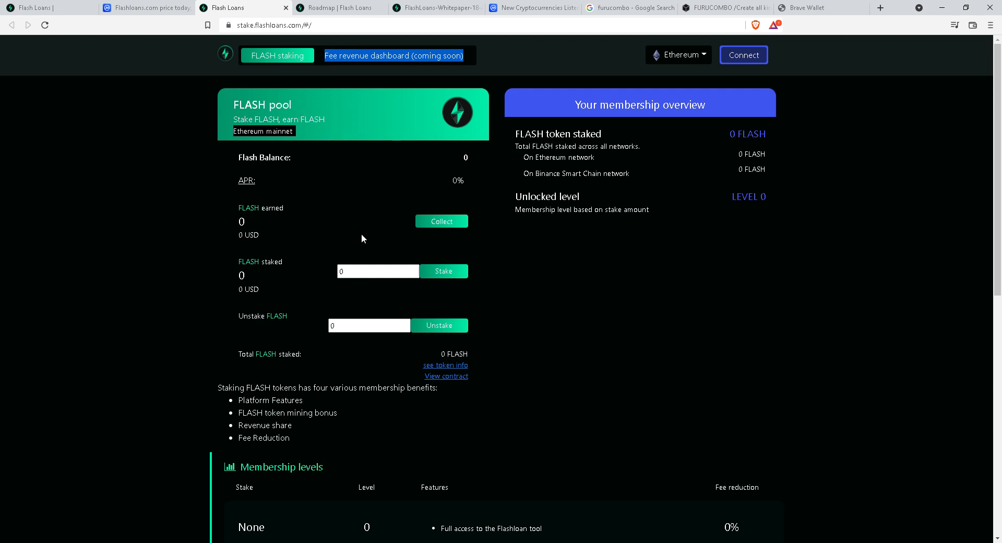
mouse_move(334, 252)
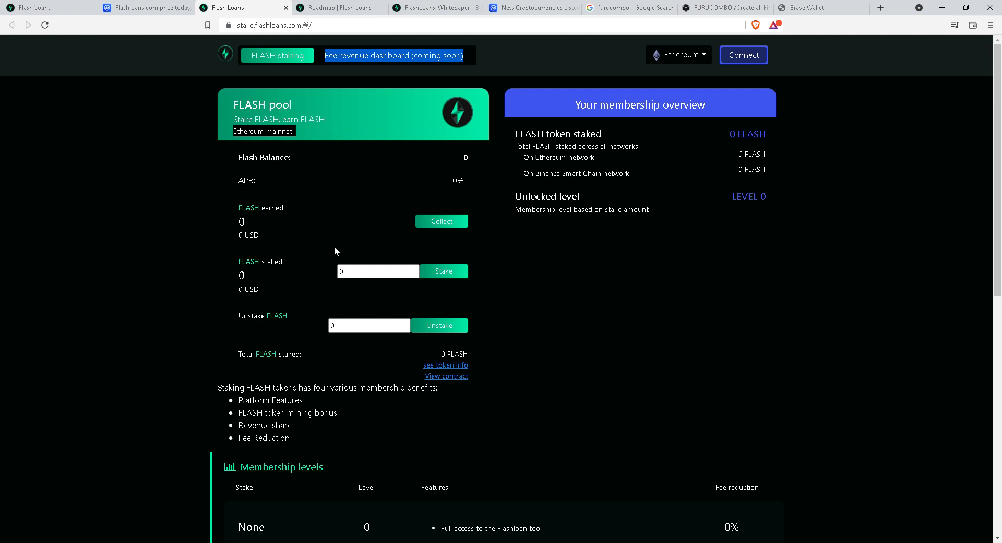
mouse_move(397, 42)
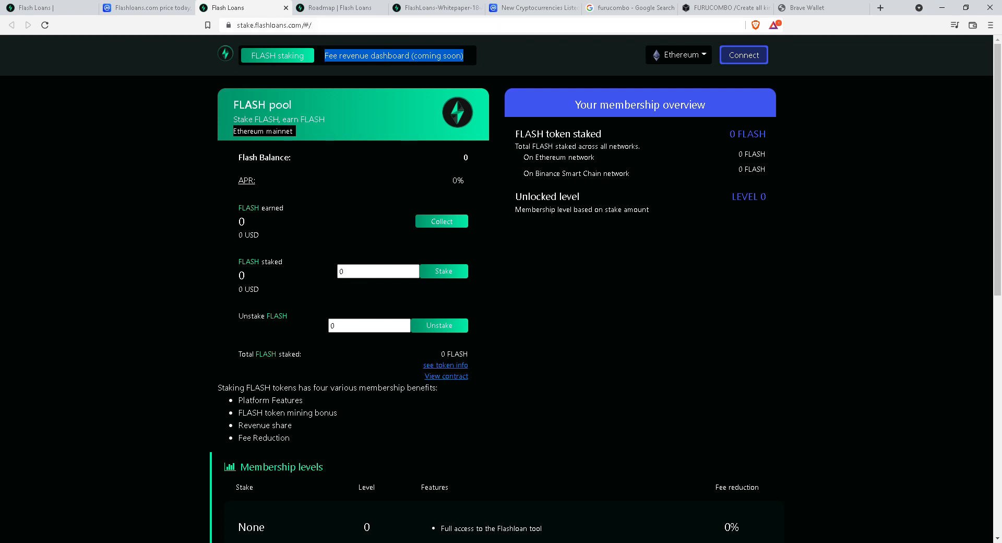
After reviewing the stake.flashloans.com pool stats and membership levels, return to the roadmap page.
click(342, 8)
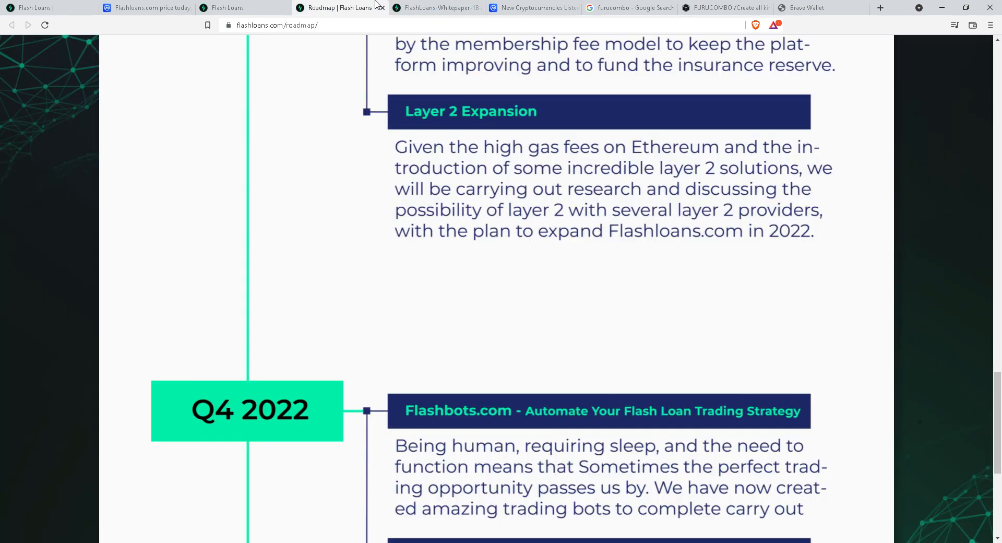
Read the whitepaper PDF from the flash loan steps through the lending pool diagram, glancing back at the roadmap.
click(437, 8)
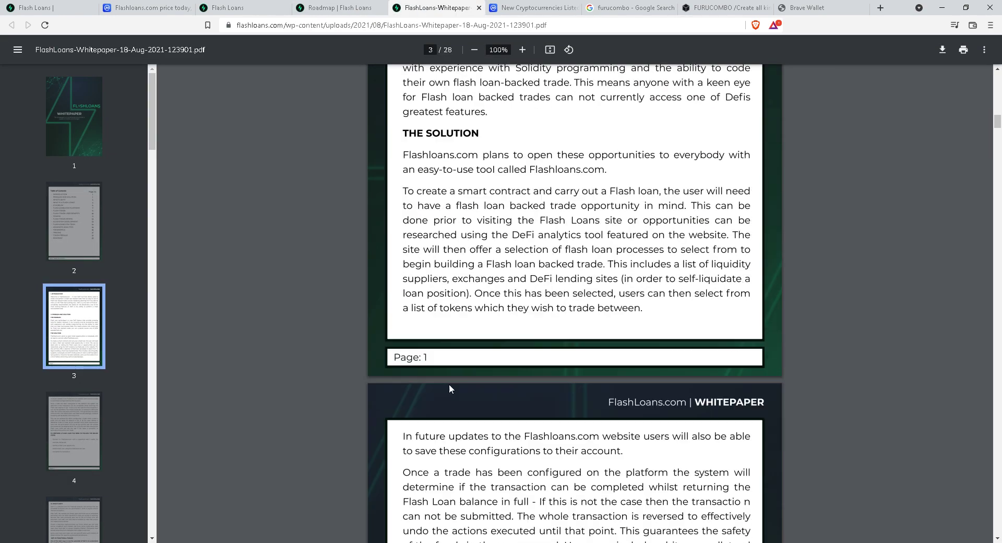
scroll(down, 3)
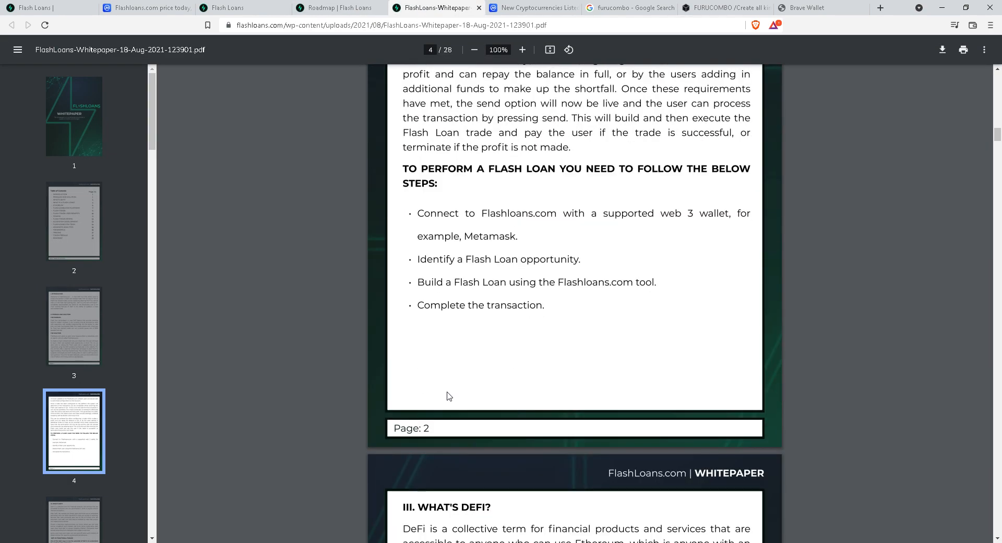
scroll(down, 3)
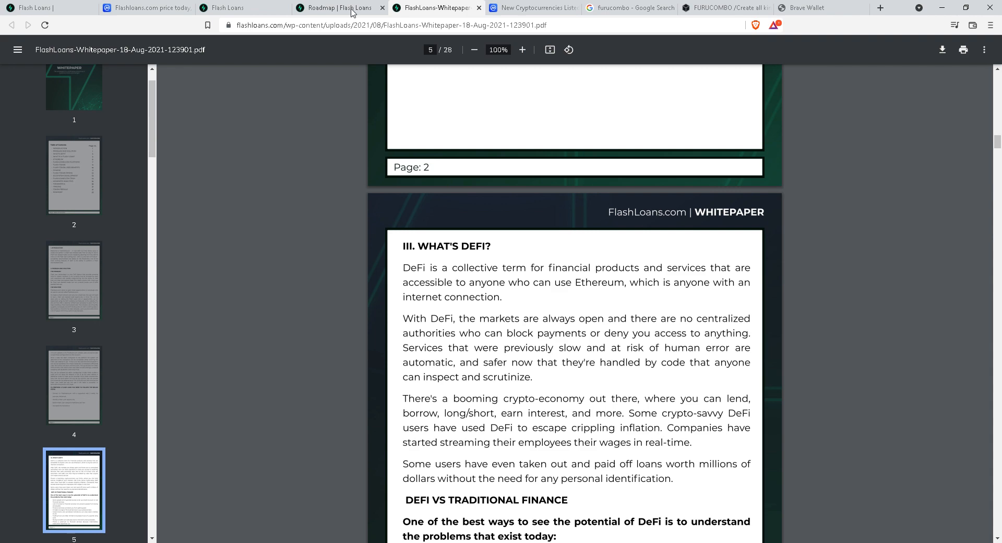
scroll(down, 3)
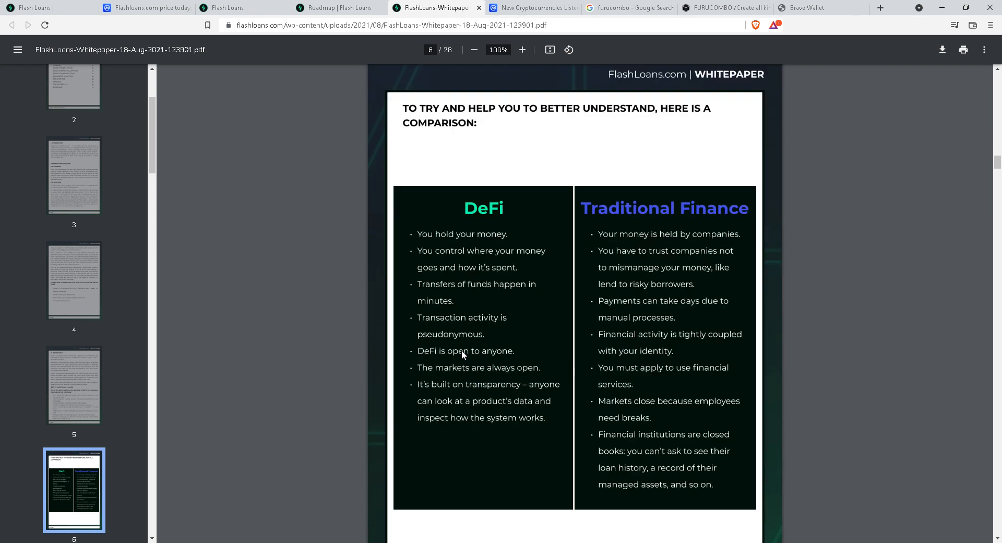
scroll(down, 3)
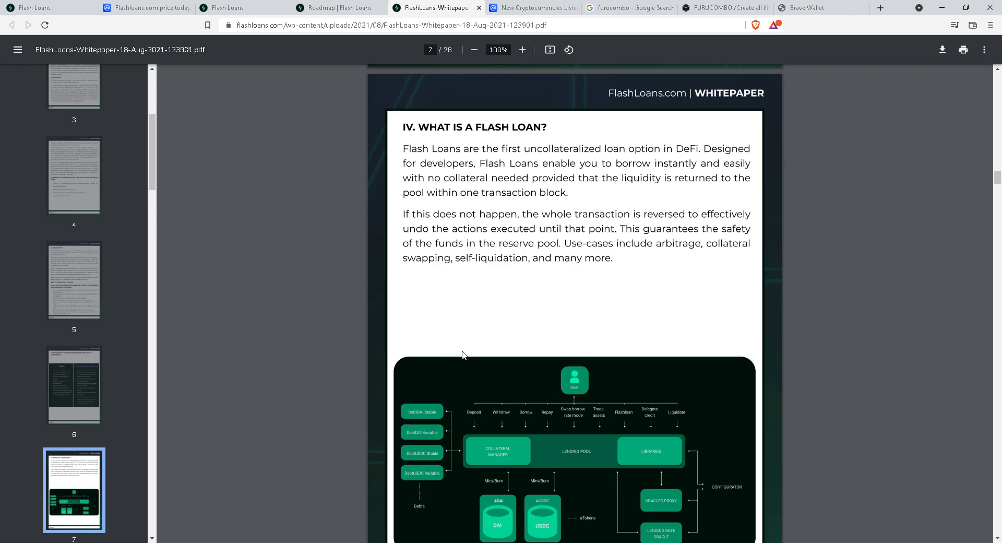
scroll(down, 3)
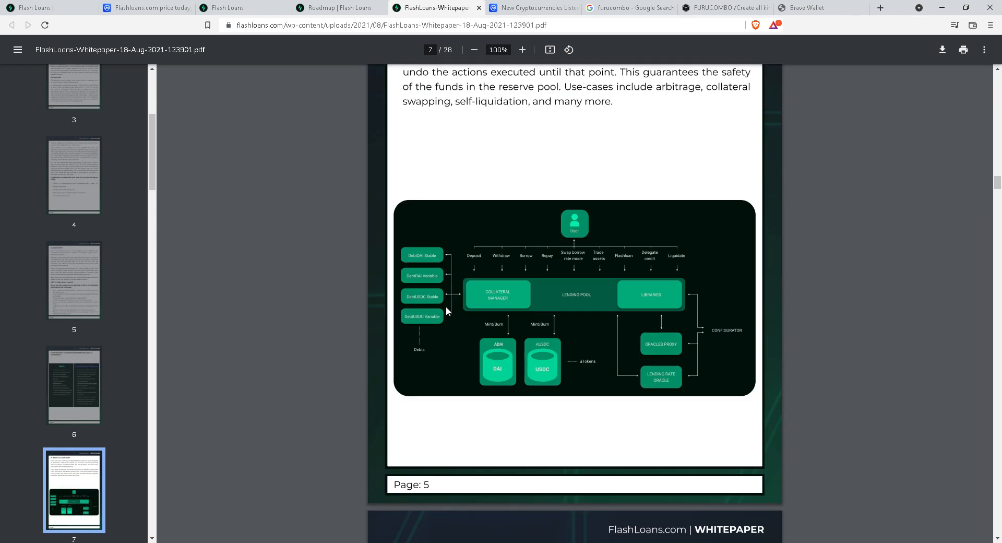
click(338, 8)
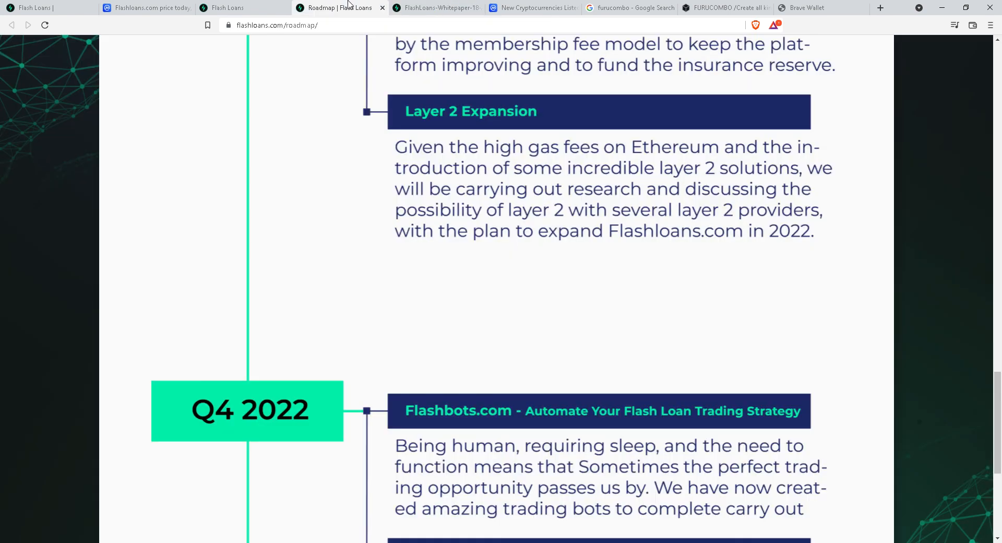
click(437, 9)
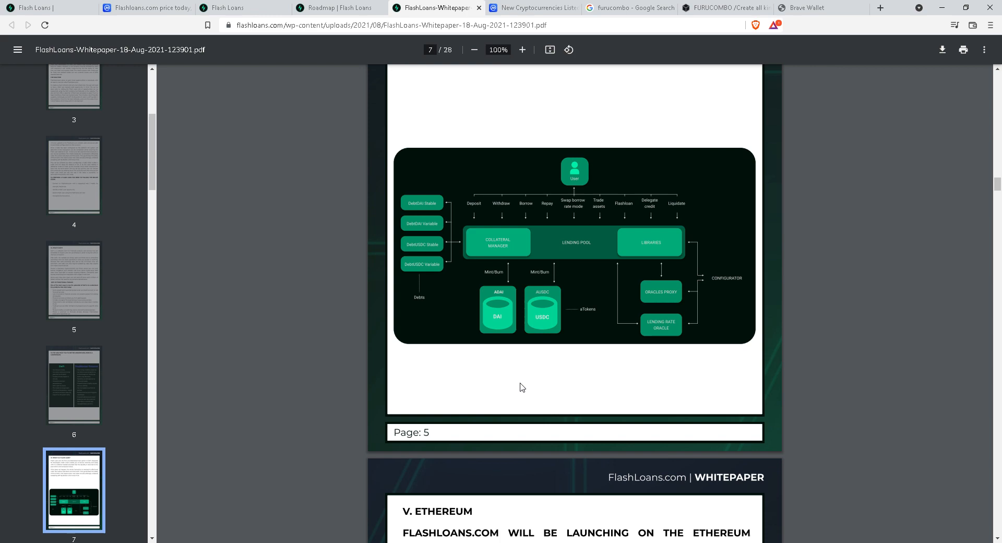
Continue through the whitepaper's platform, target customers and protocols sections to the FLASH token section.
scroll(down, 3)
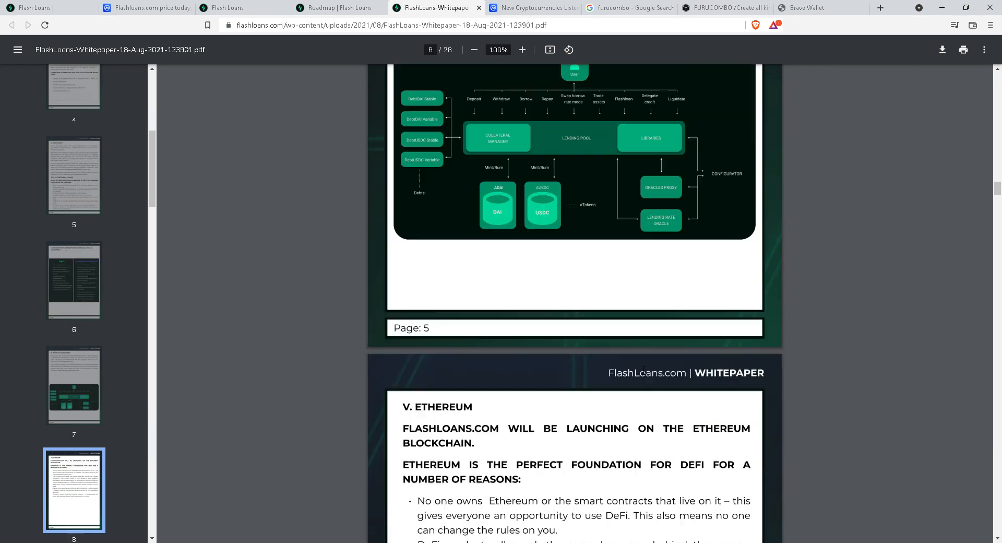
scroll(down, 3)
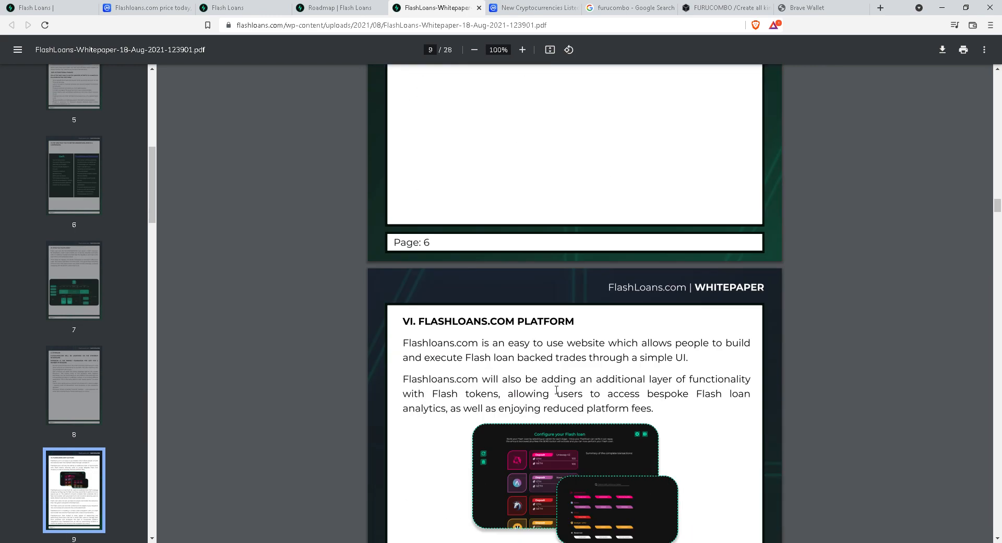
scroll(down, 3)
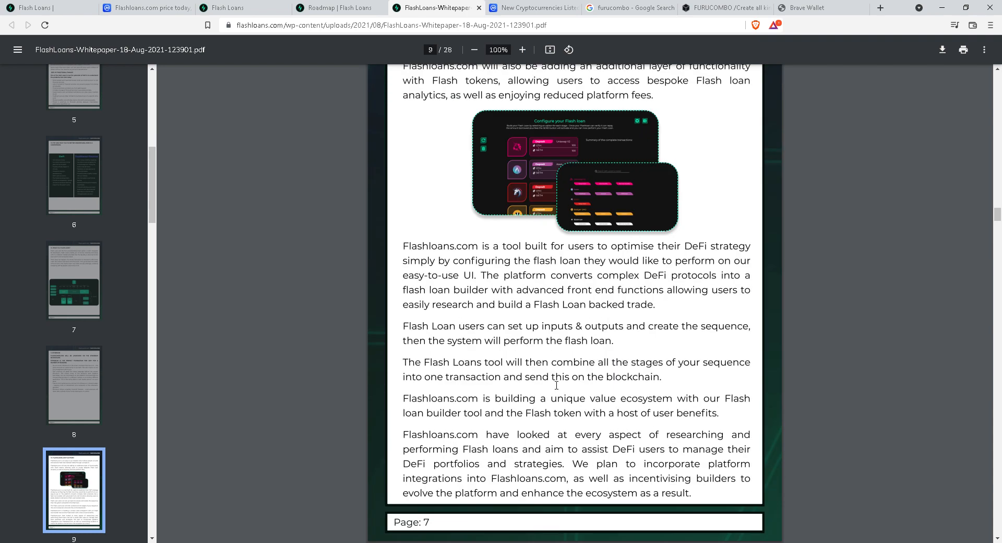
scroll(down, 3)
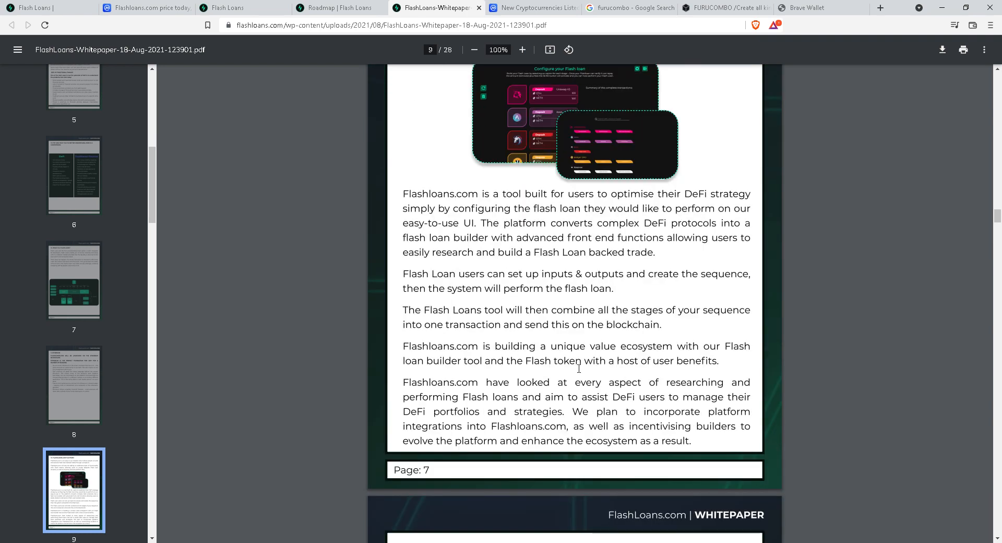
scroll(down, 3)
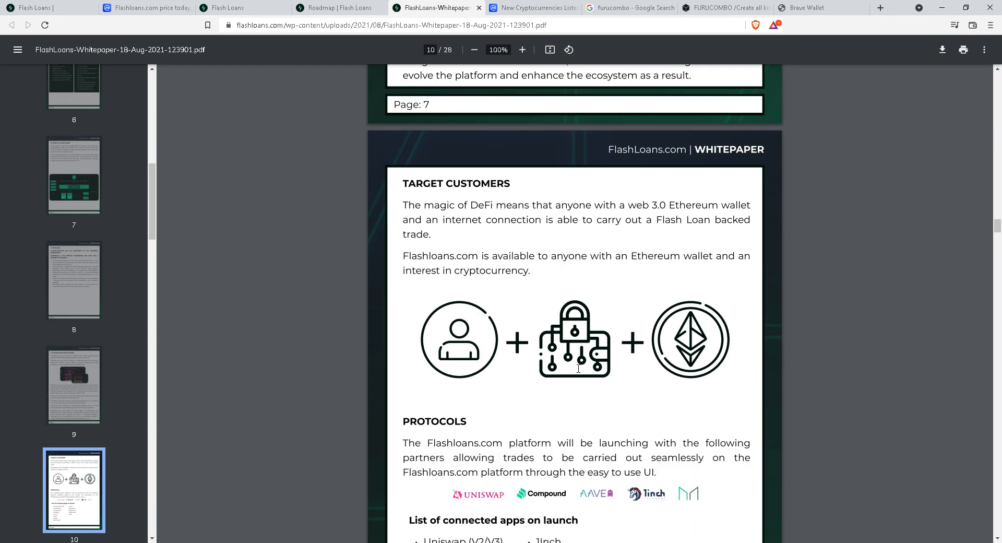
scroll(down, 3)
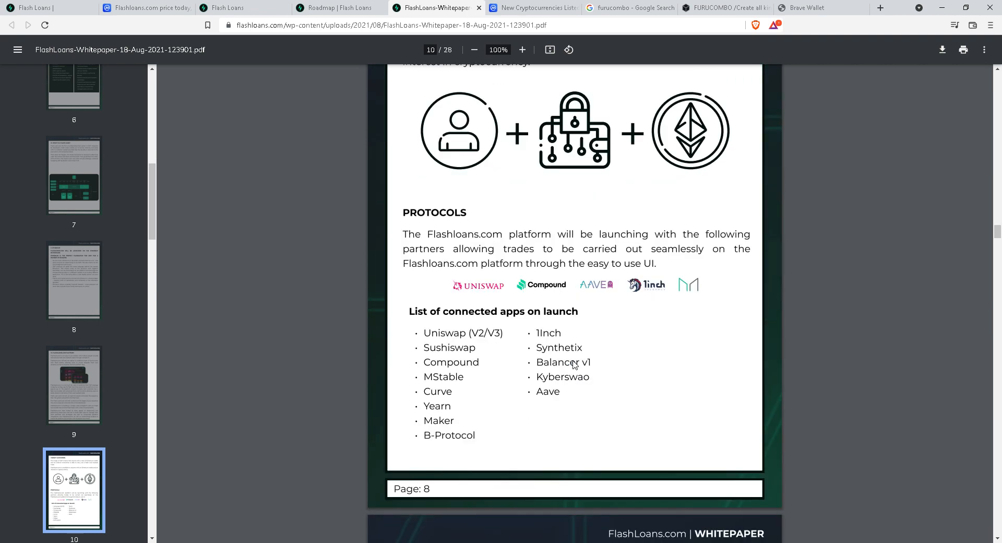
scroll(down, 3)
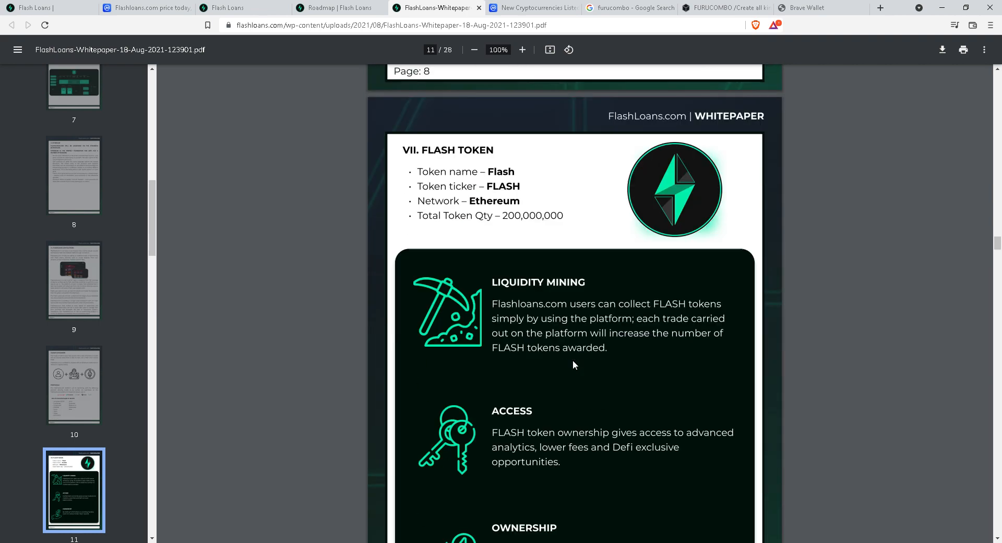
Note the FLASH total quantity of 200,000,000 and read on through user benefits and holder perks to section IX Staking.
scroll(down, 3)
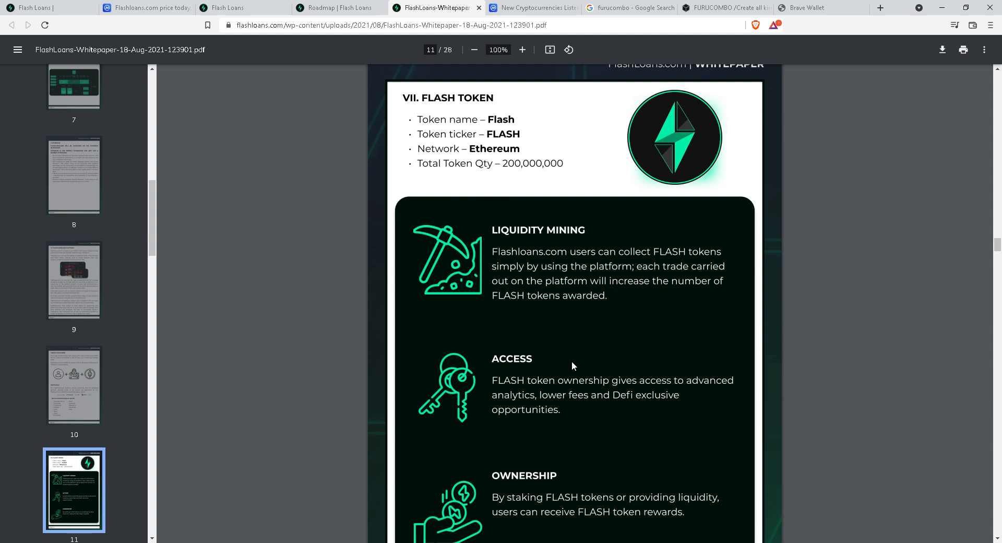
mouse_move(570, 361)
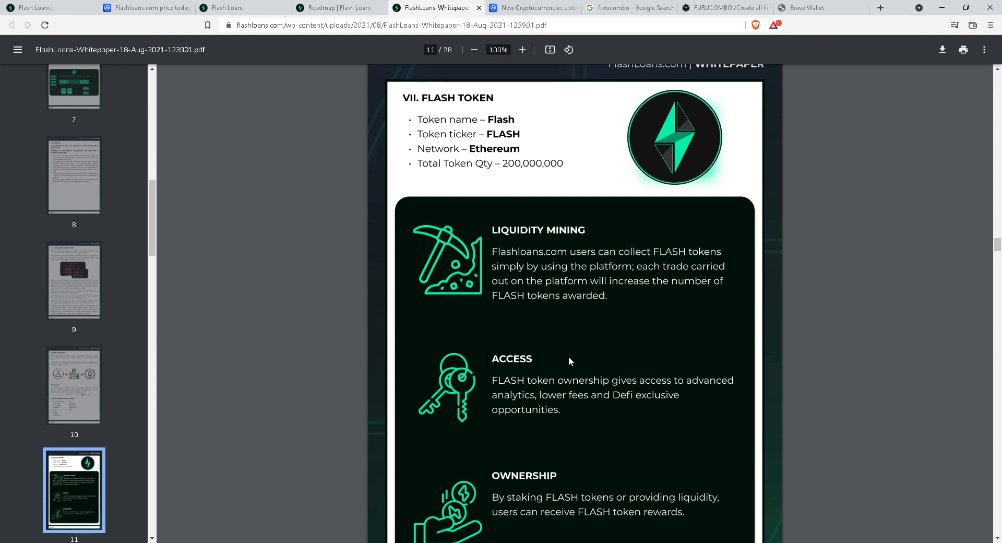
mouse_move(484, 33)
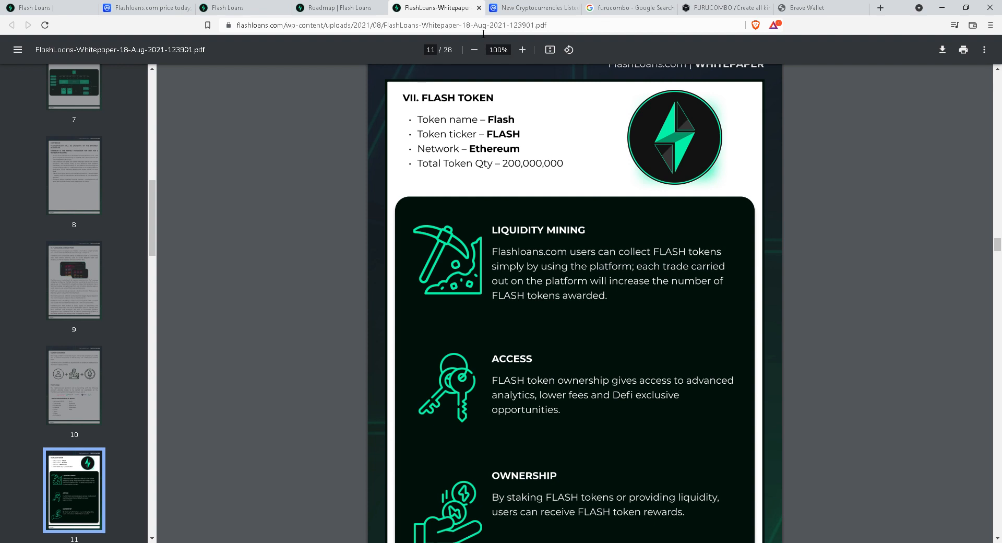
mouse_move(553, 163)
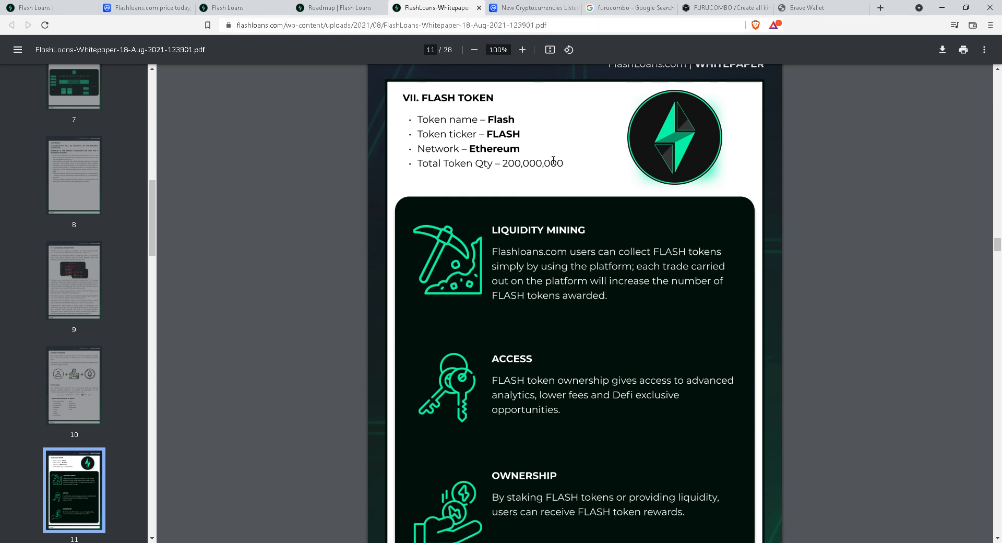
mouse_move(501, 159)
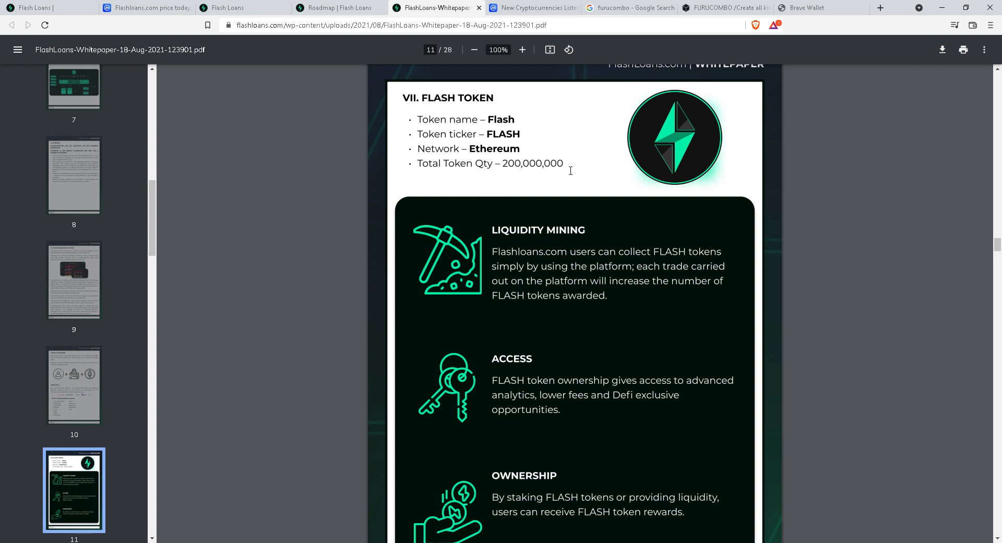
mouse_move(572, 168)
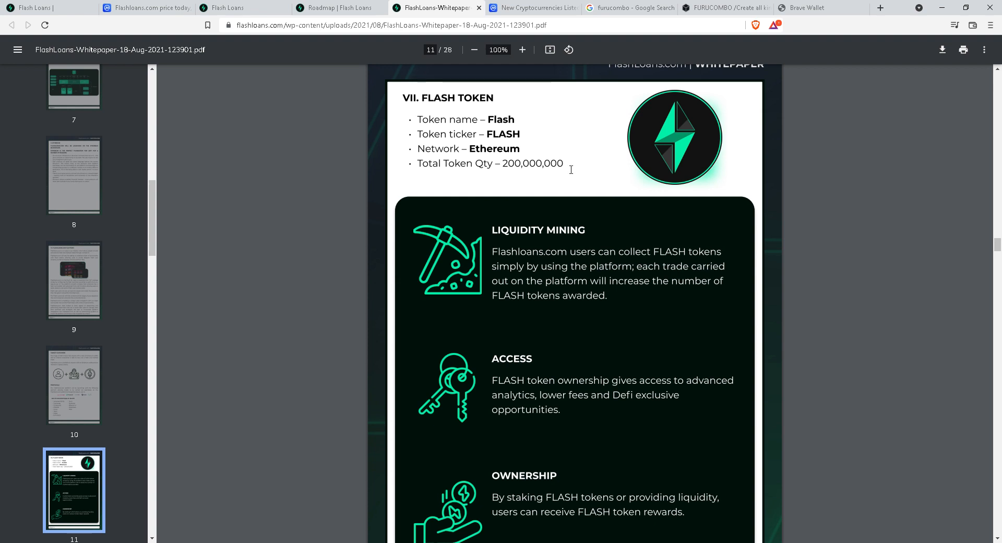
double_click(533, 164)
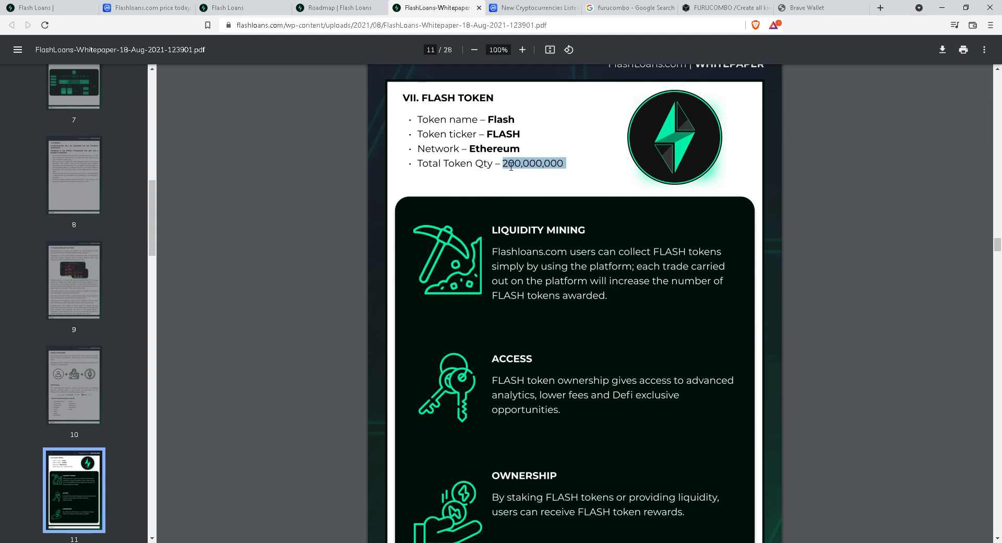
mouse_move(511, 207)
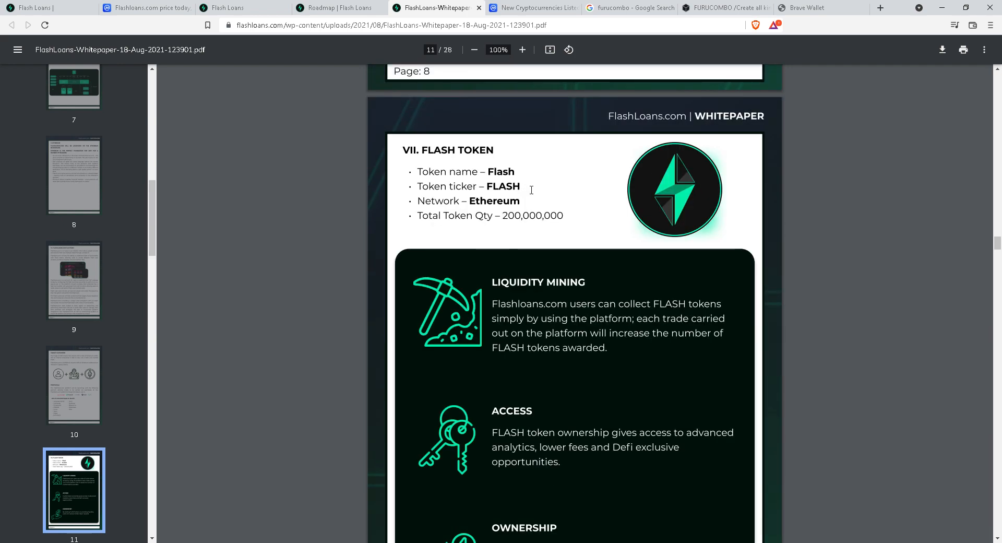
mouse_move(524, 187)
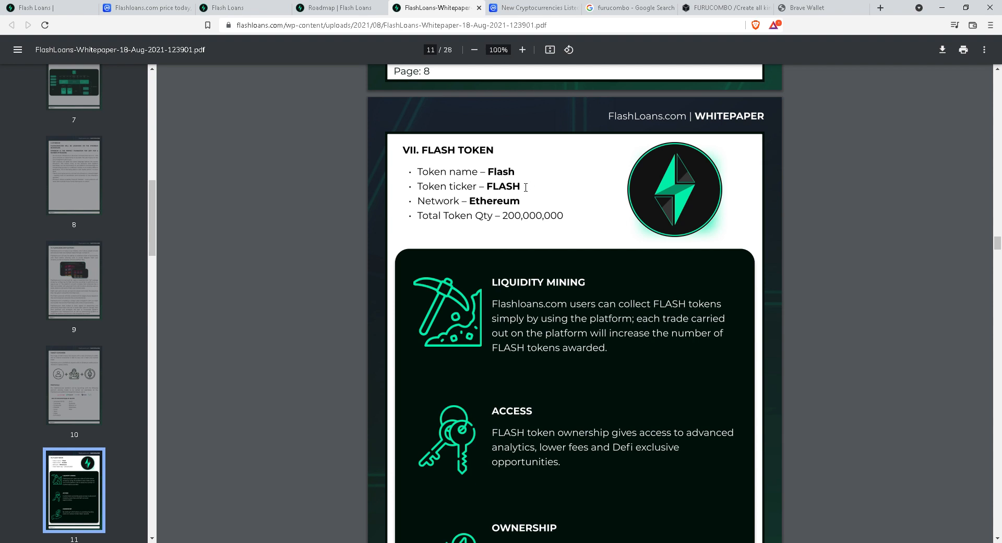
mouse_move(513, 221)
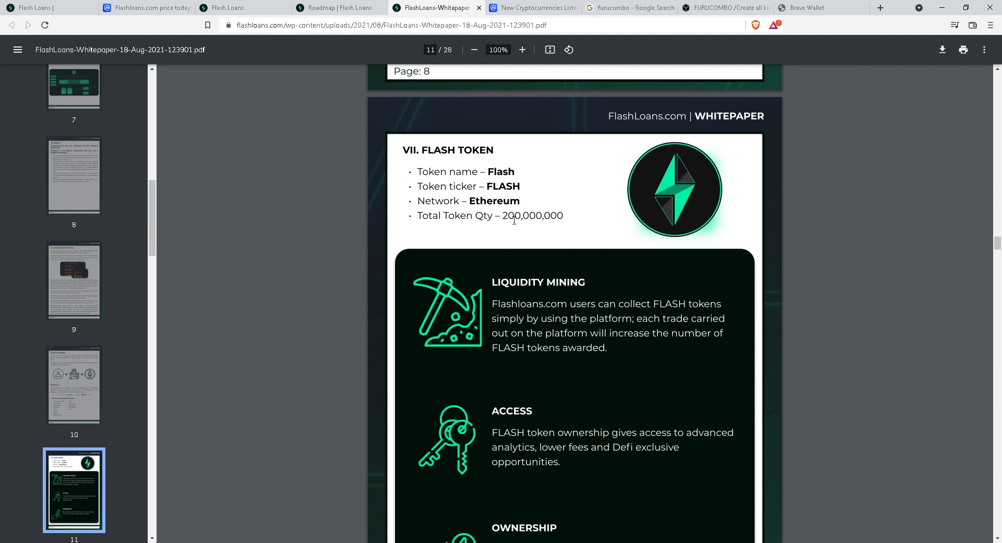
scroll(down, 3)
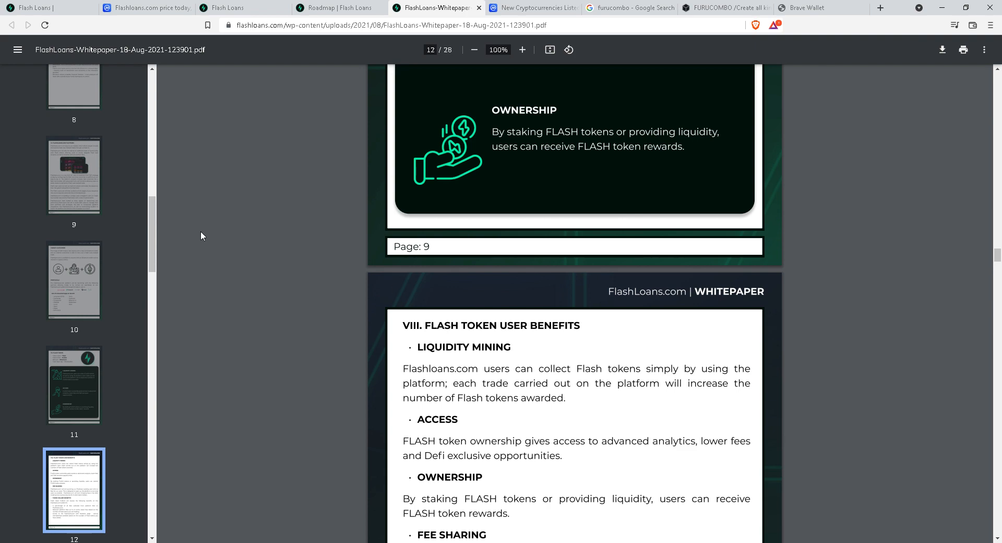
scroll(down, 3)
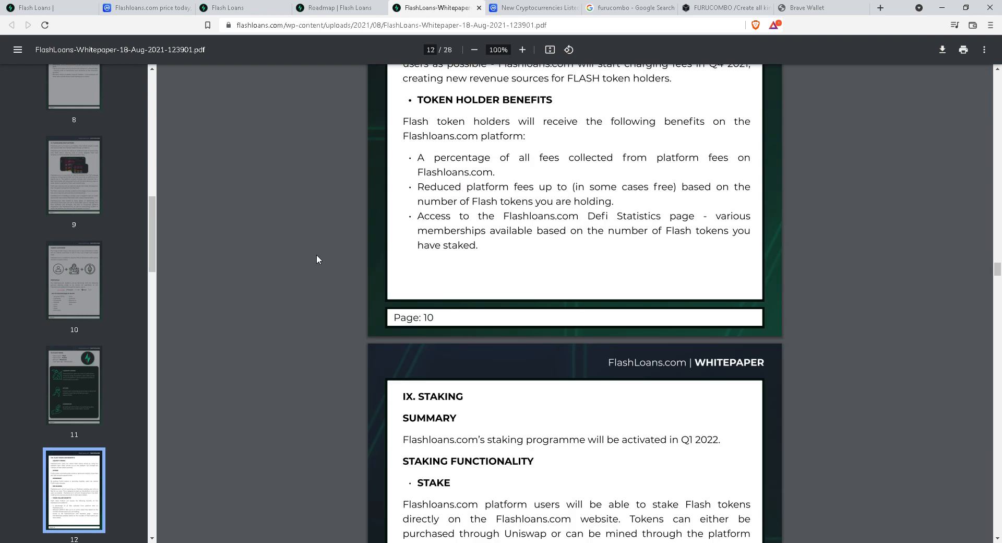
scroll(down, 3)
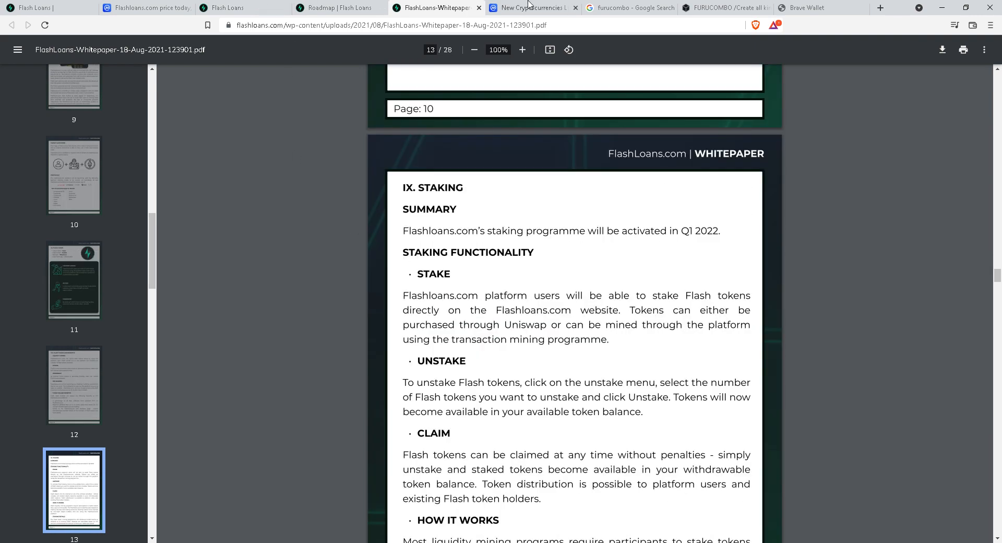
Look over the FLASH USD chart, price statistics, supply figures and price estimates on CoinMarketCap.
click(141, 8)
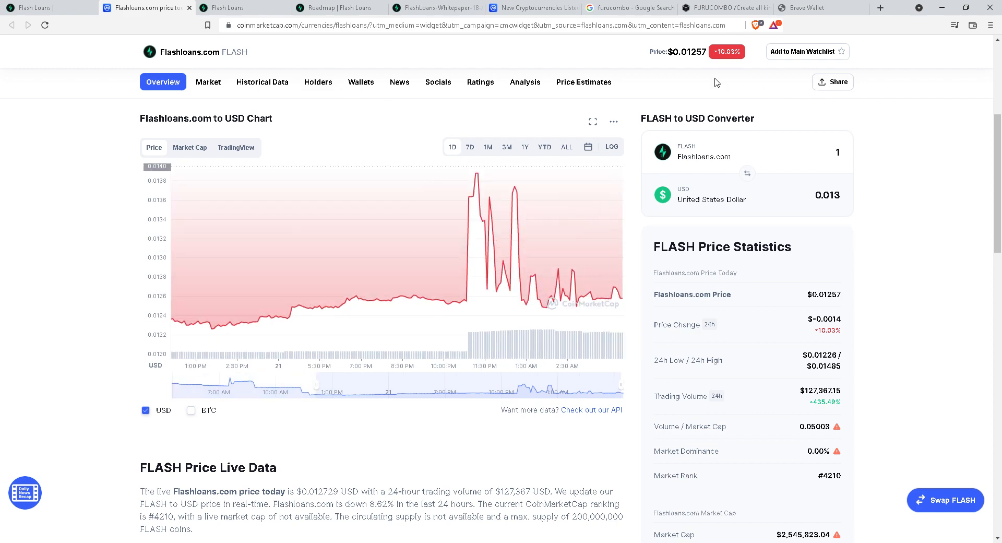
mouse_move(712, 77)
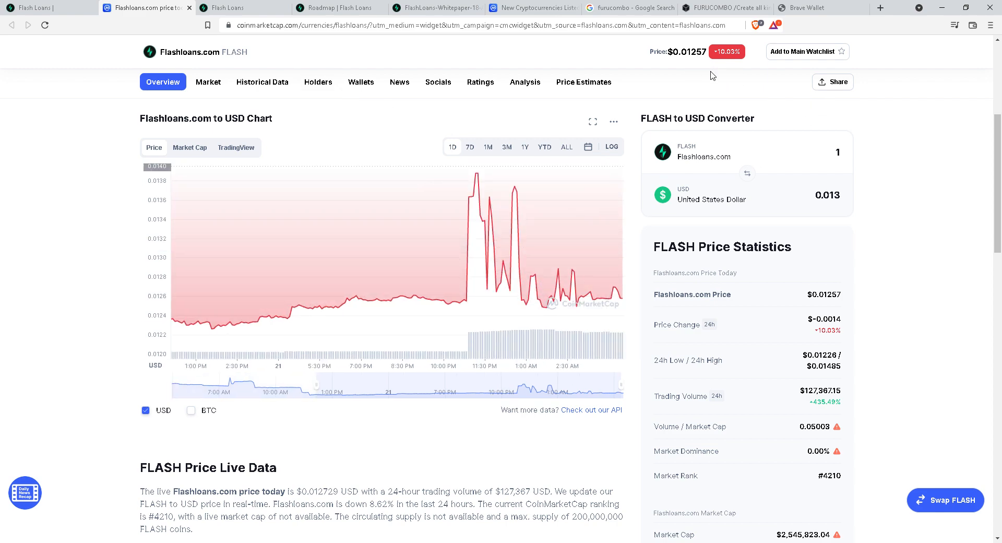
scroll(down, 3)
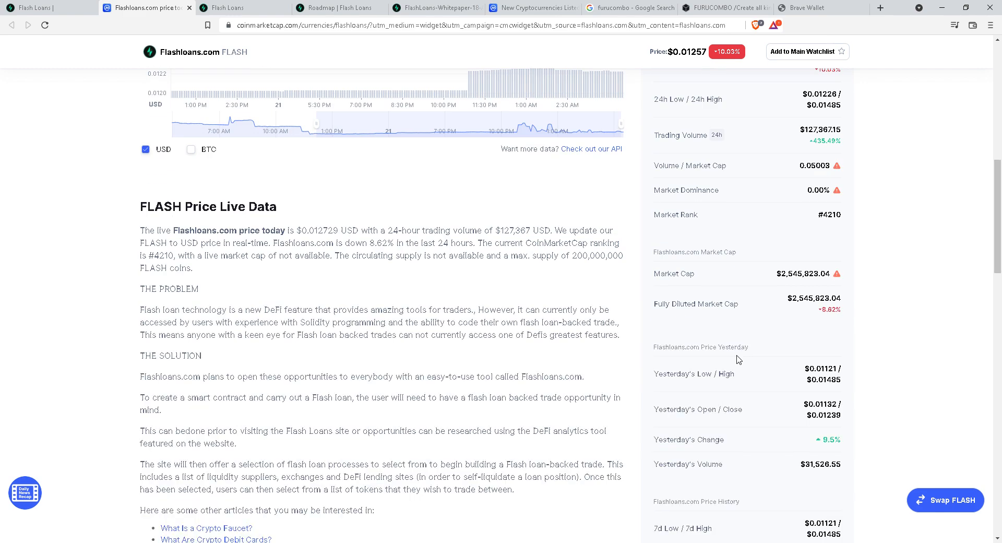
scroll(down, 3)
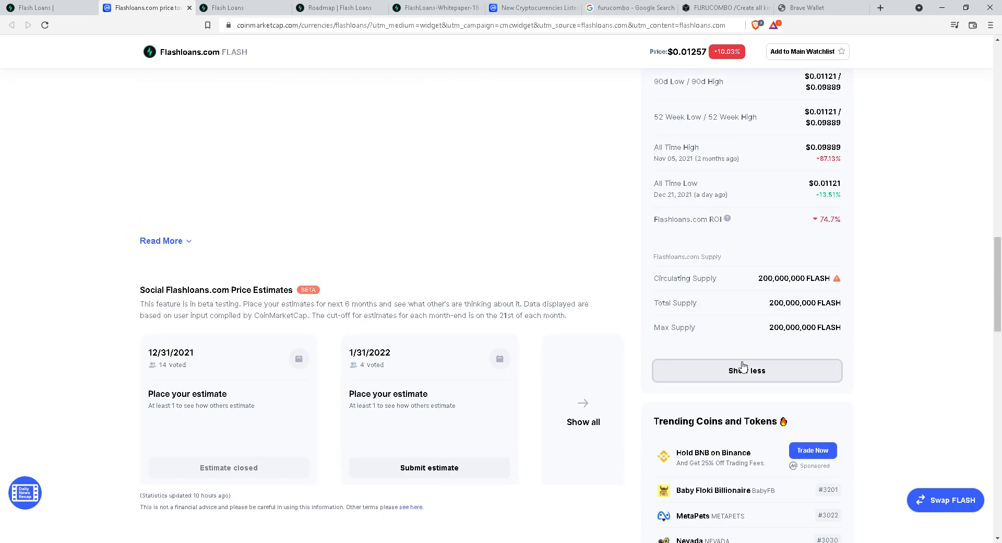
scroll(down, 3)
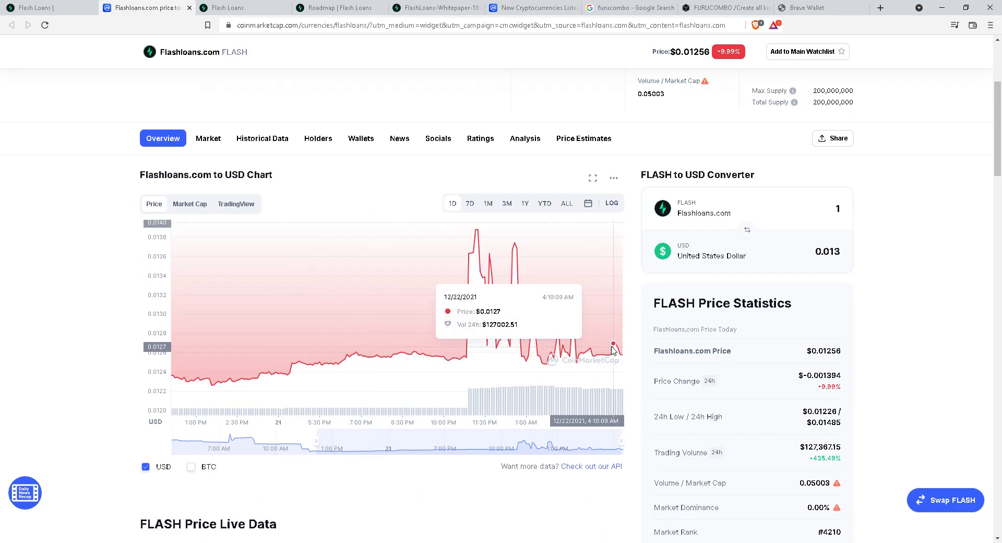
mouse_move(526, 348)
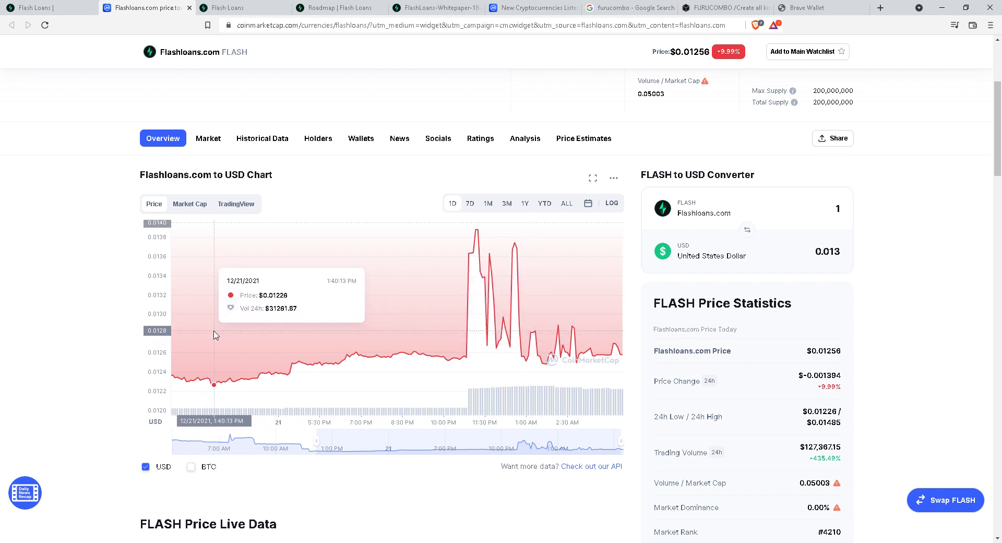
mouse_move(509, 298)
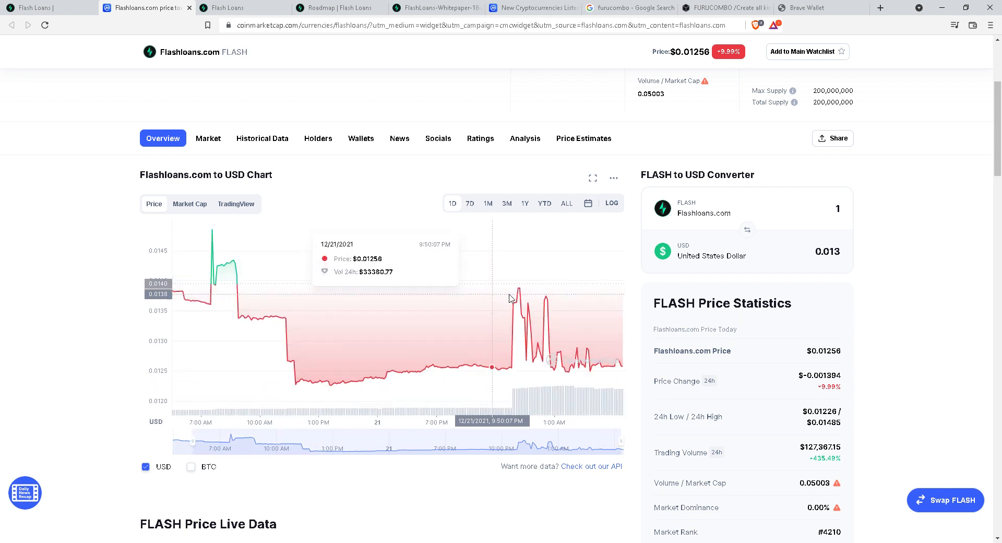
Check the FLASH staking pool stats and Membership levels, then go to CoinMarketCap's New Cryptocurrencies listing.
click(240, 7)
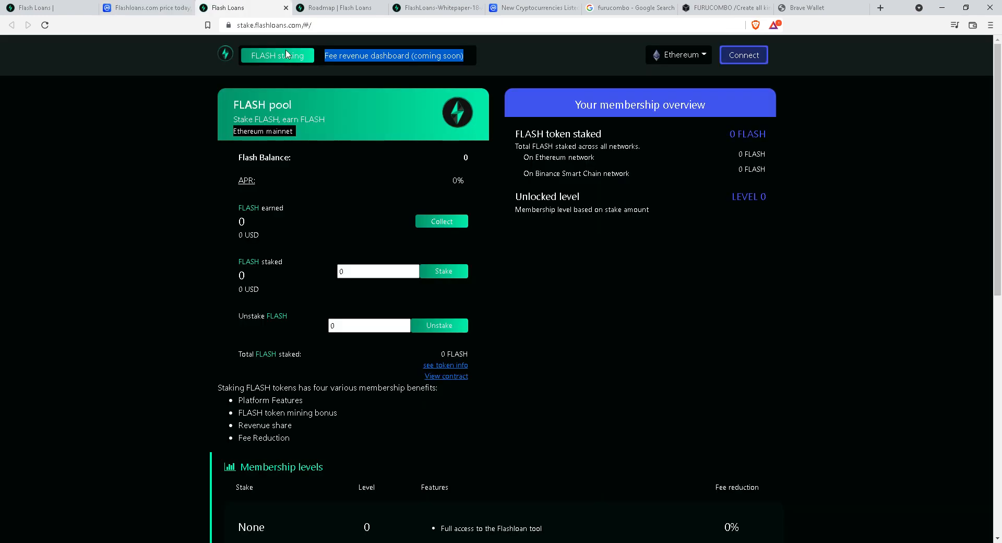
mouse_move(378, 188)
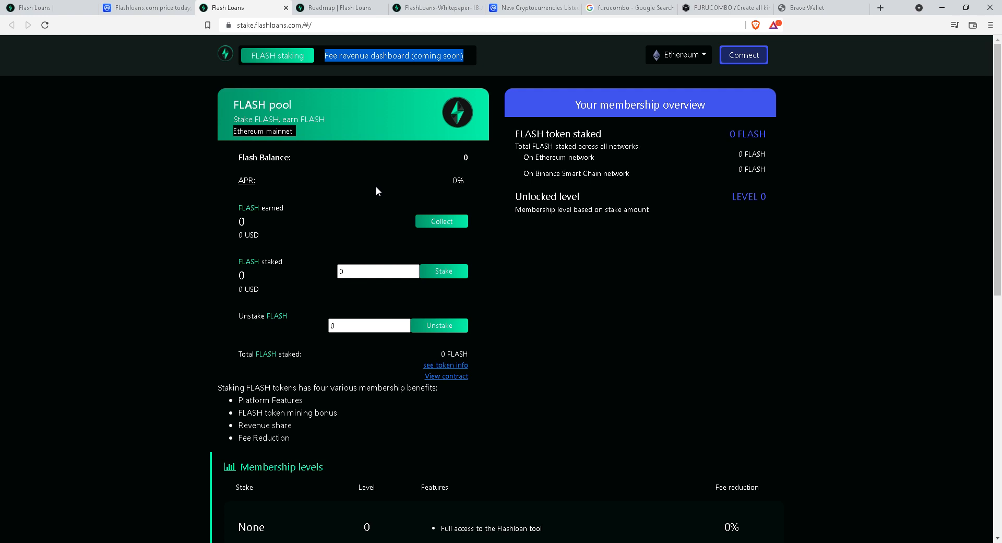
mouse_move(378, 185)
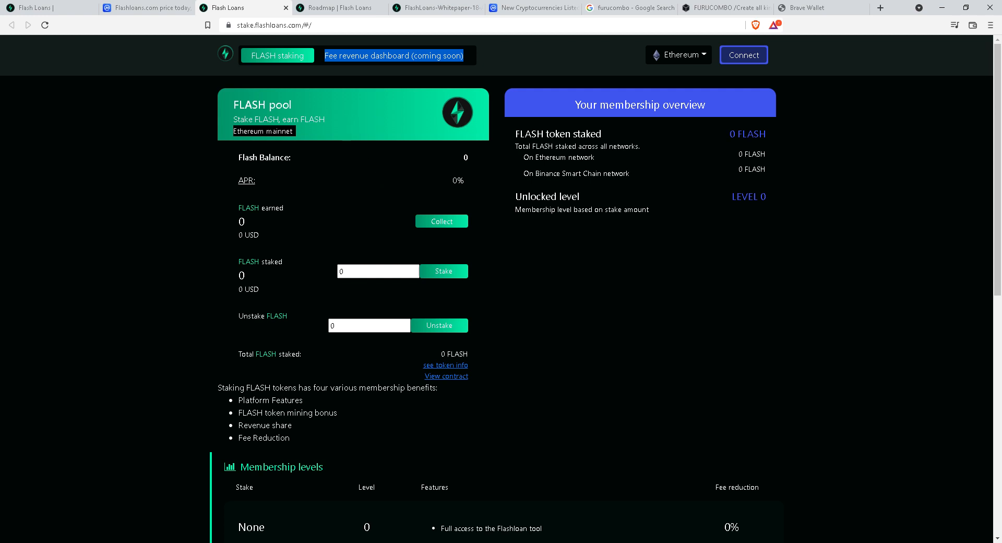
scroll(down, 3)
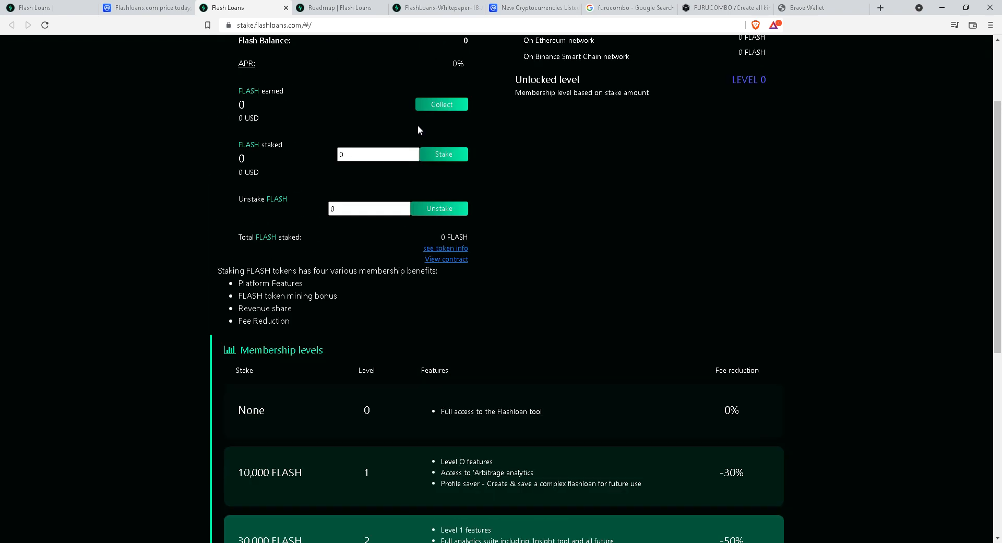
mouse_move(453, 161)
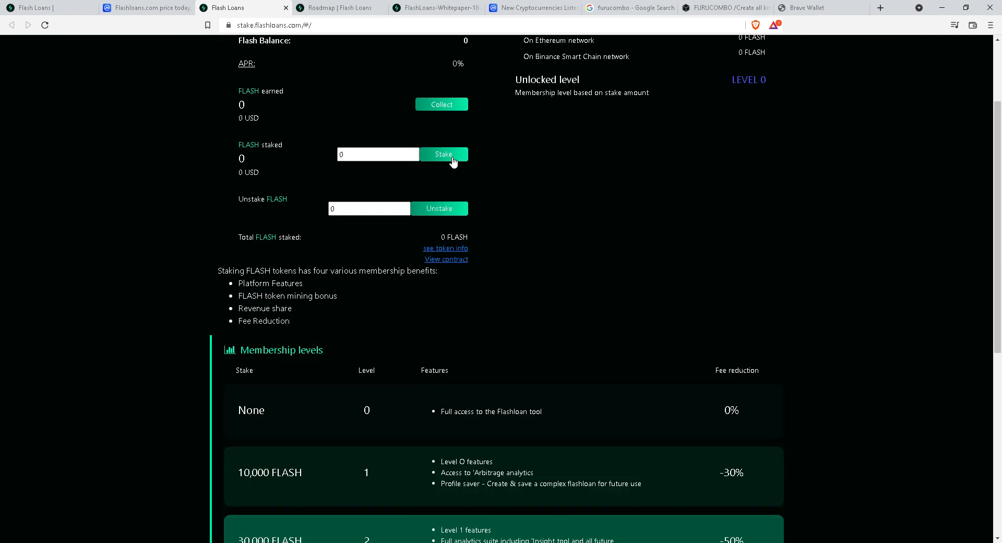
mouse_move(445, 148)
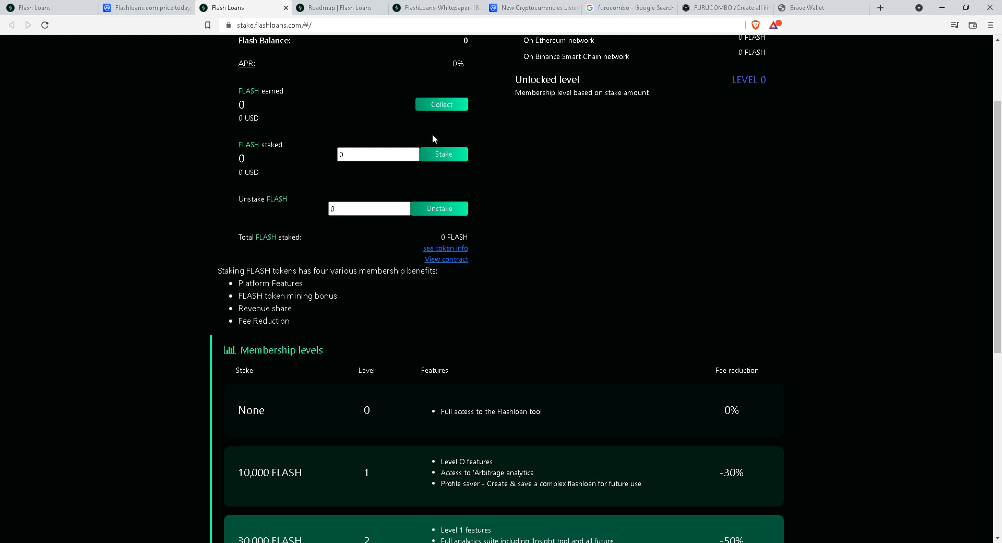
click(533, 8)
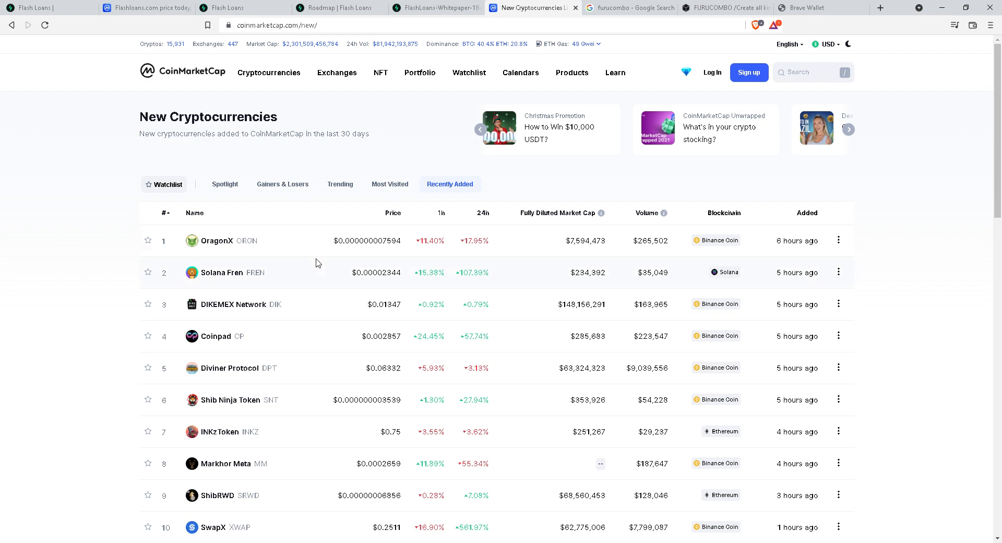
Copy the FLASH Ethereum contract address from its CoinMarketCap page and return to the staking dashboard.
click(141, 7)
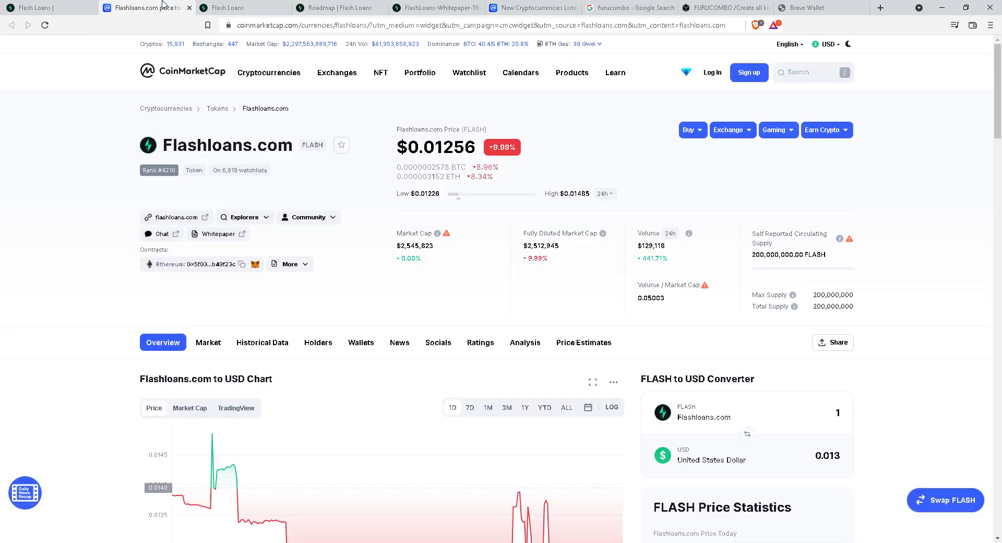
mouse_move(194, 221)
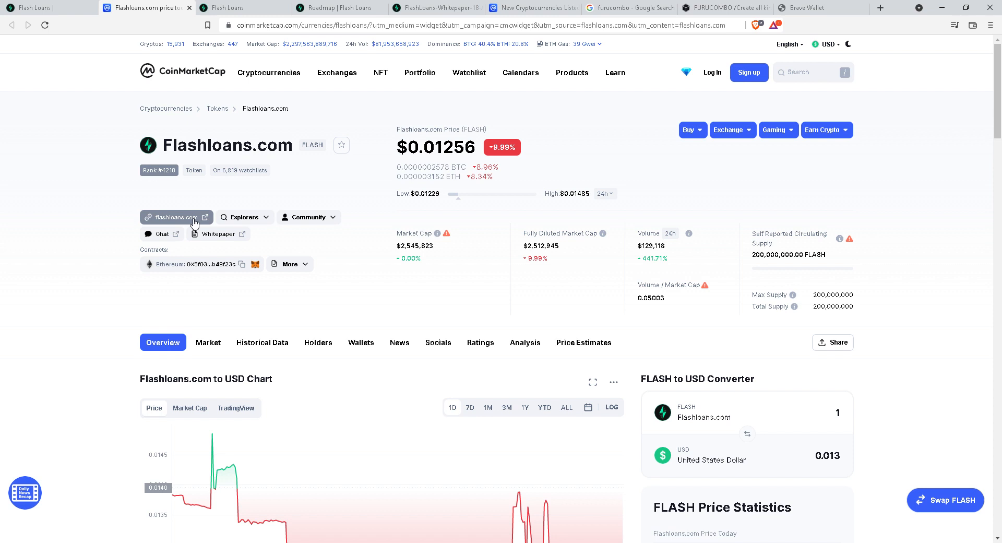
mouse_move(250, 262)
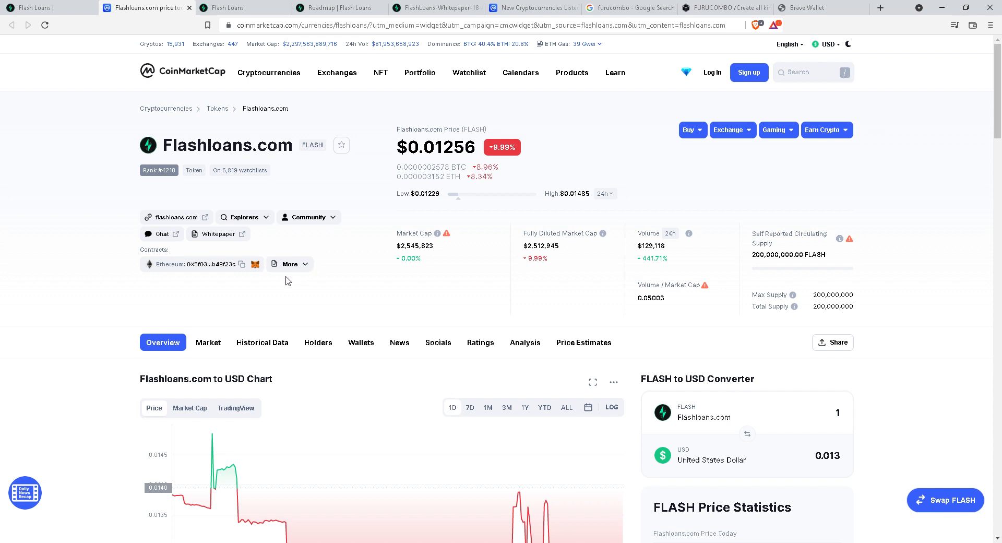
mouse_move(281, 286)
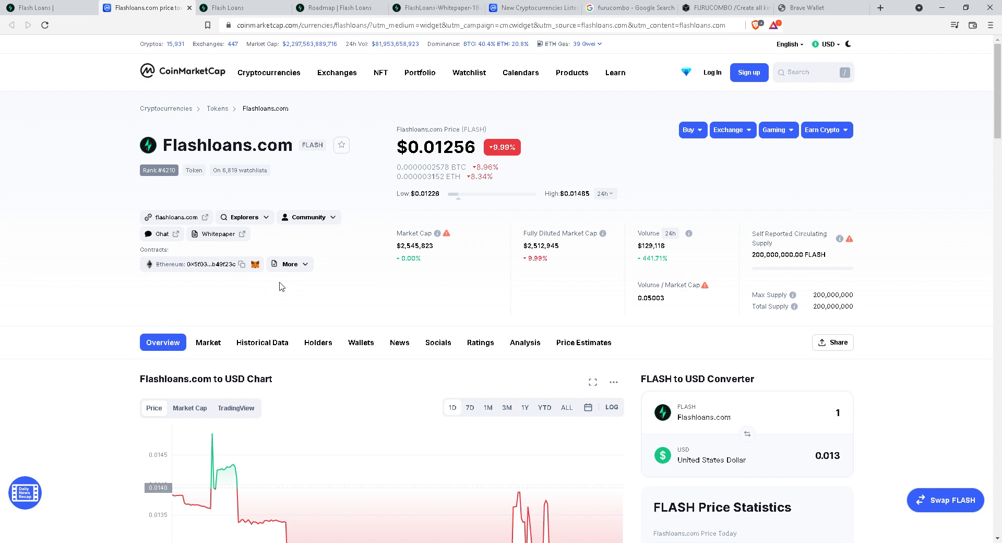
mouse_move(290, 264)
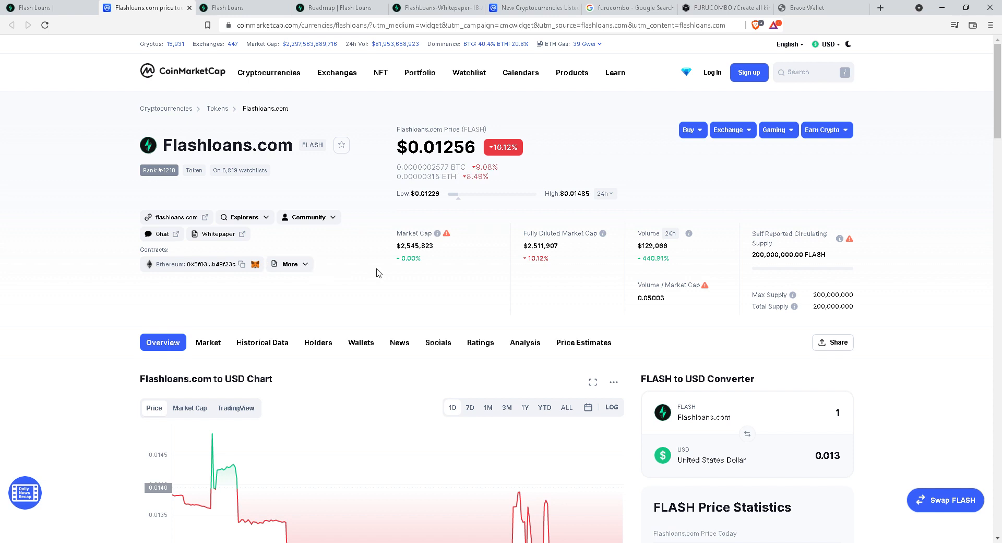
mouse_move(254, 264)
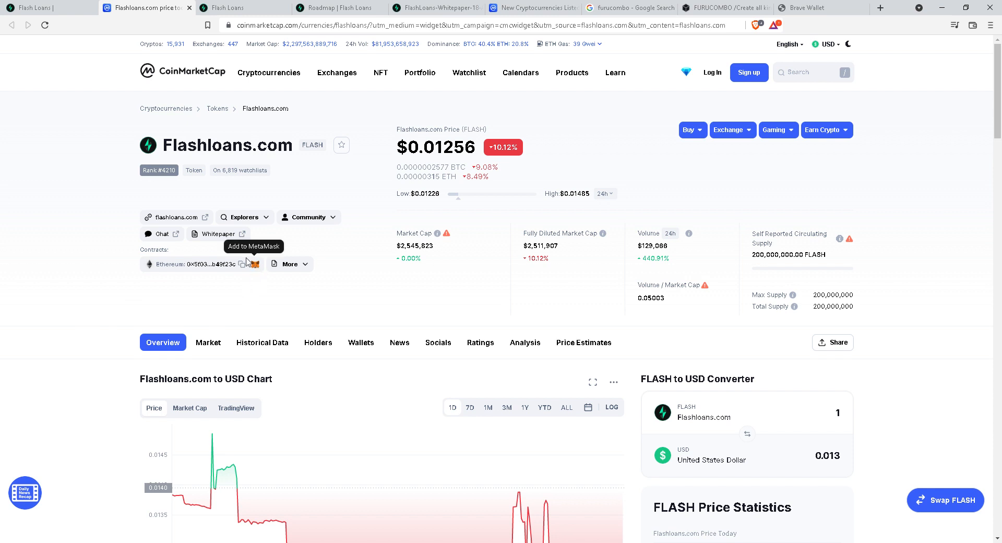
click(290, 264)
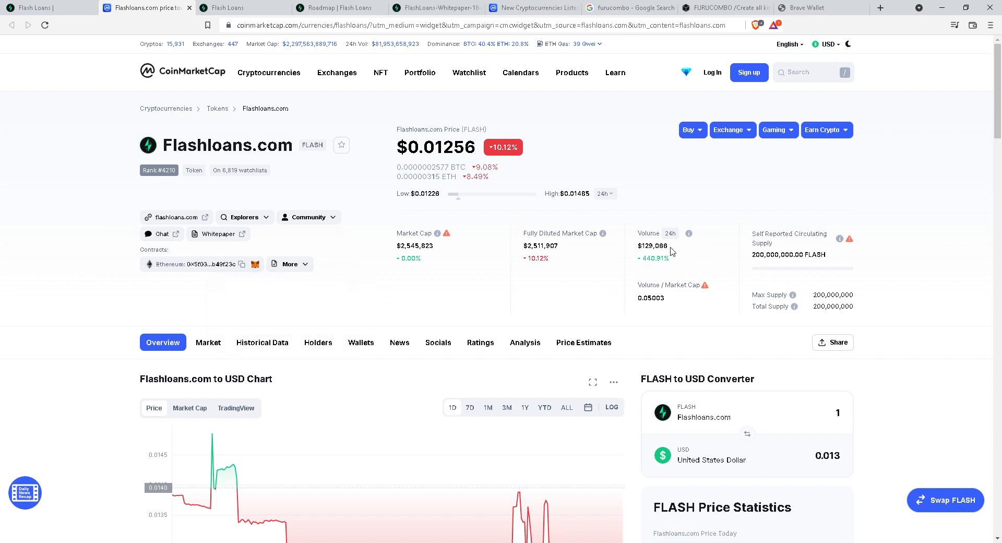
mouse_move(498, 318)
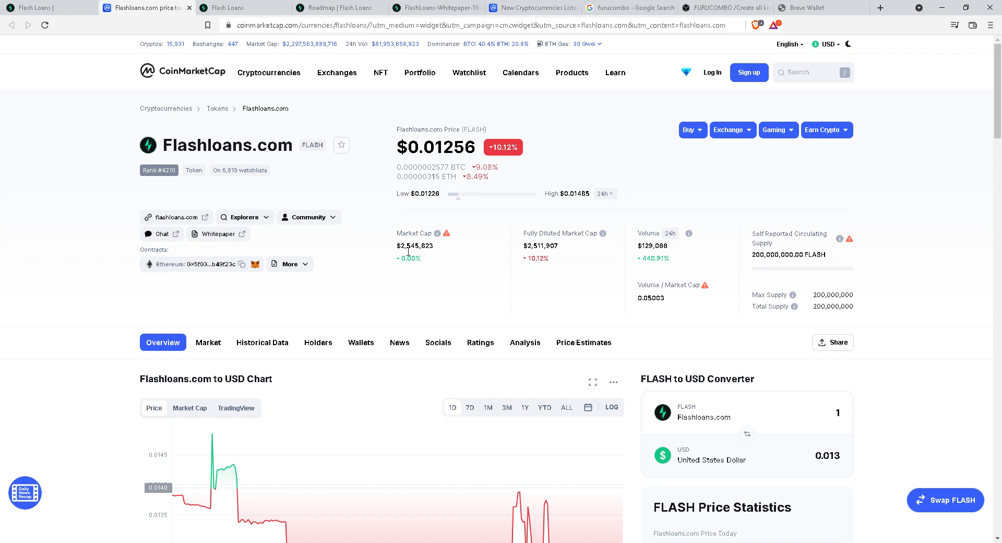
scroll(down, 3)
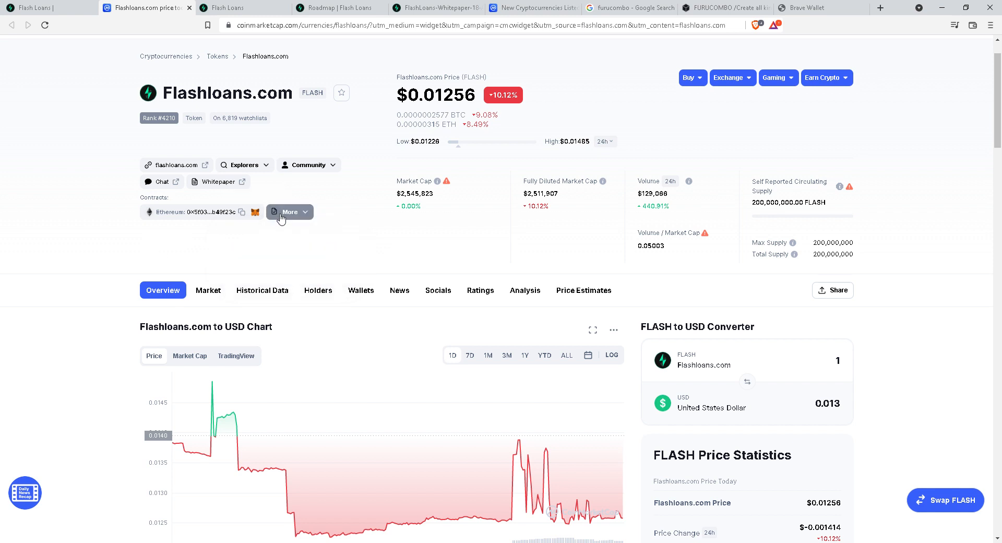
mouse_move(242, 211)
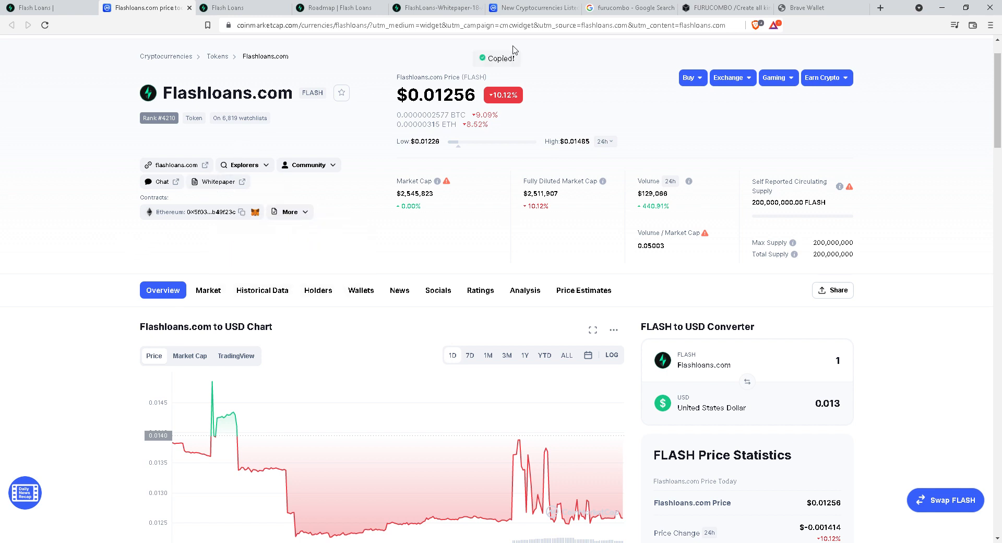
click(232, 8)
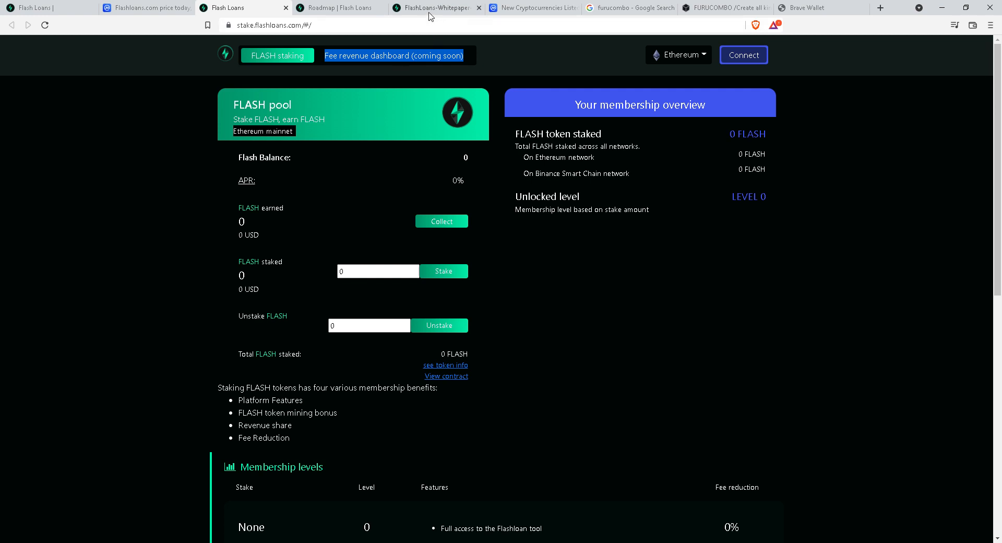
Glance at the roadmap's Q4 2022 milestone, then land on the homepage hero with its staking live banner.
click(338, 9)
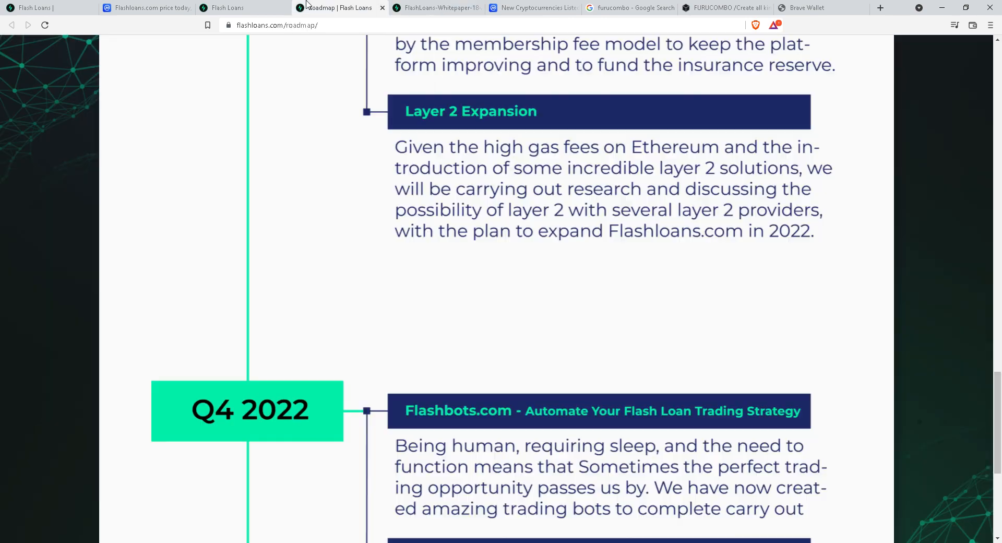
click(437, 8)
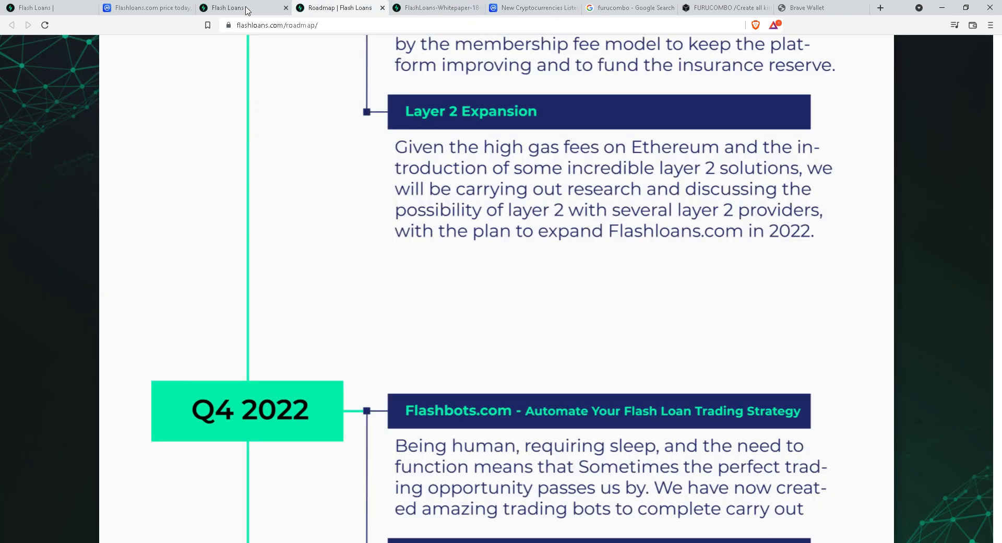
click(234, 8)
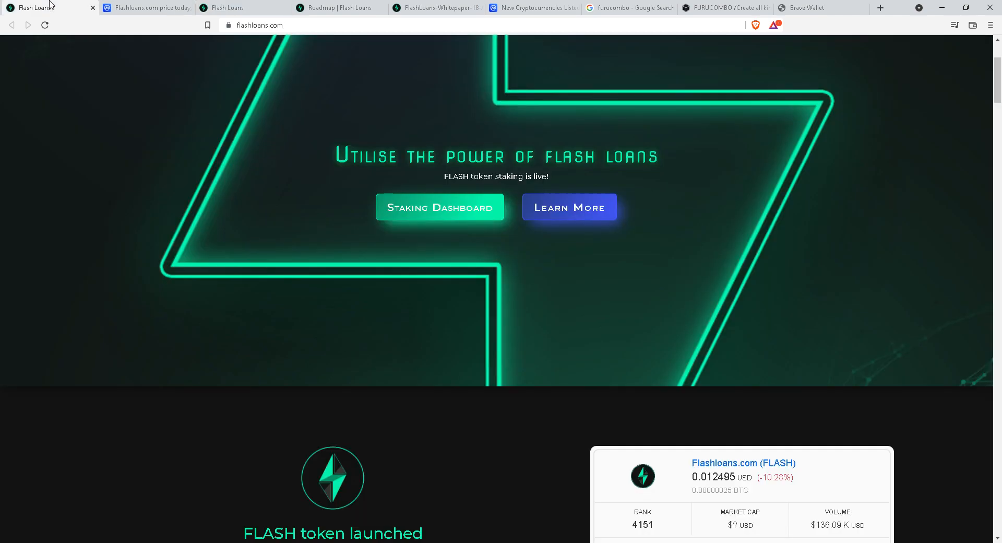
Scroll the homepage down to the 'View The Flashloans app prototype in action!' demo video.
scroll(down, 3)
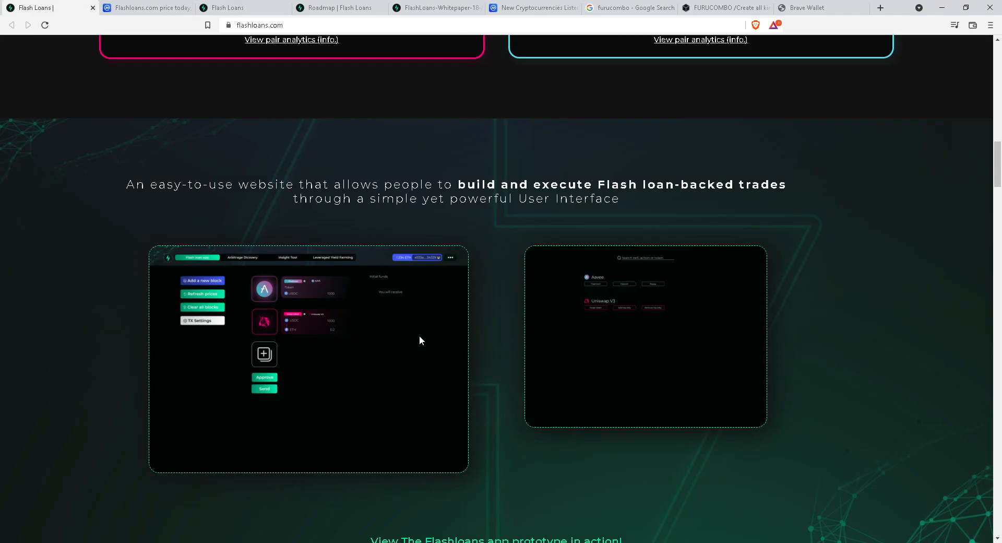
scroll(down, 3)
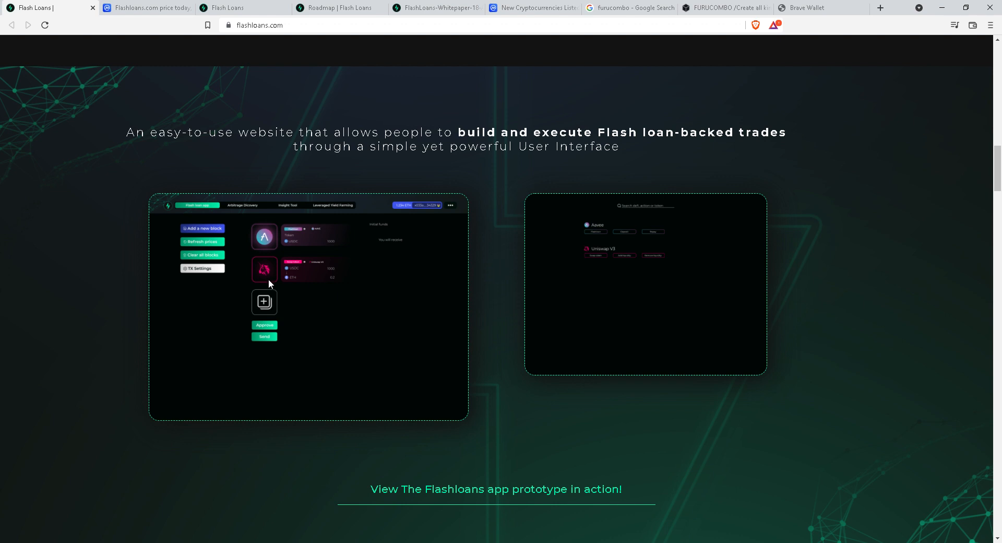
scroll(down, 3)
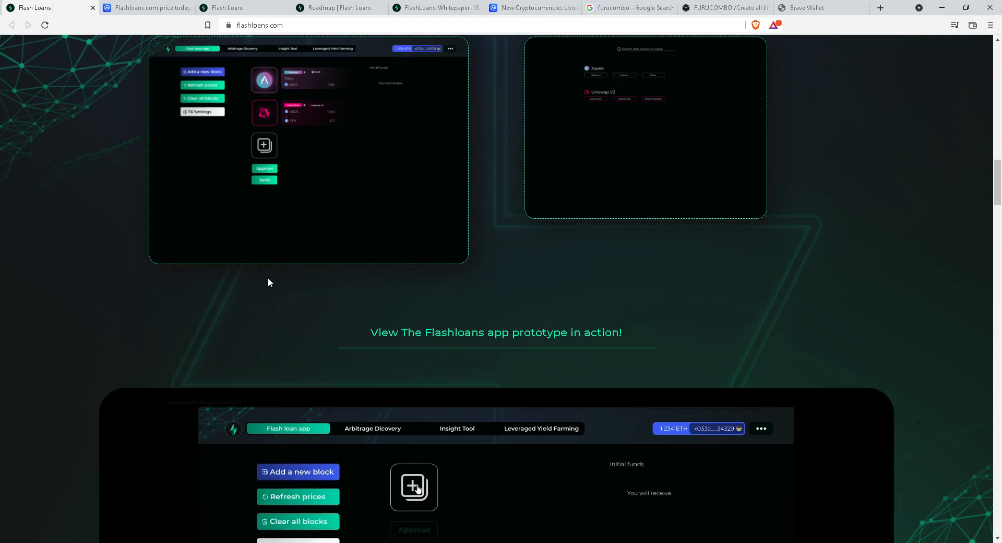
scroll(down, 3)
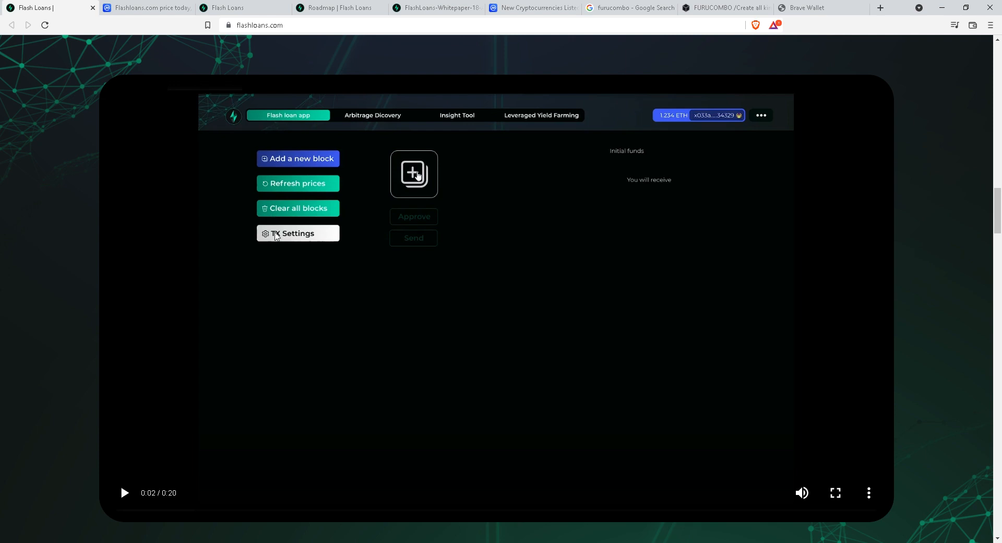
mouse_move(269, 243)
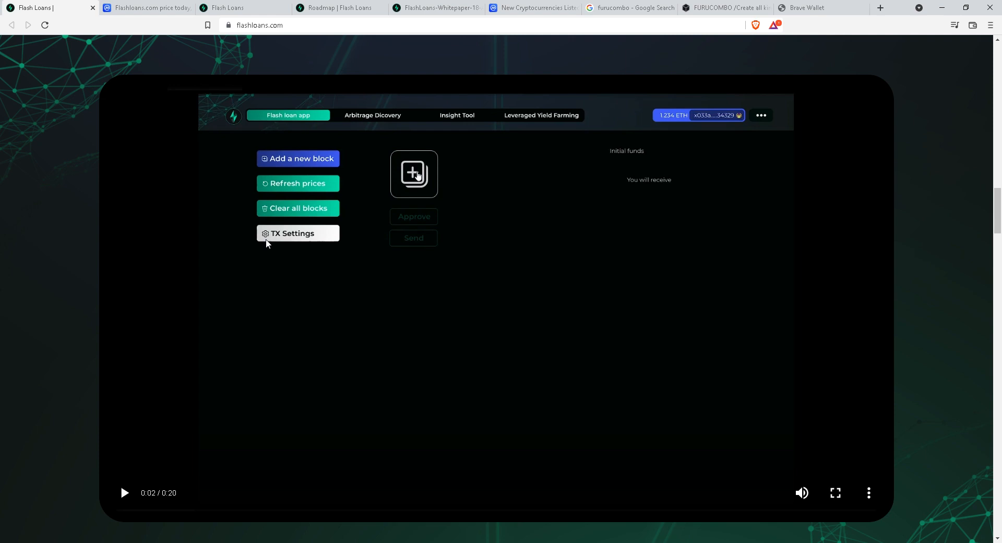
mouse_move(275, 241)
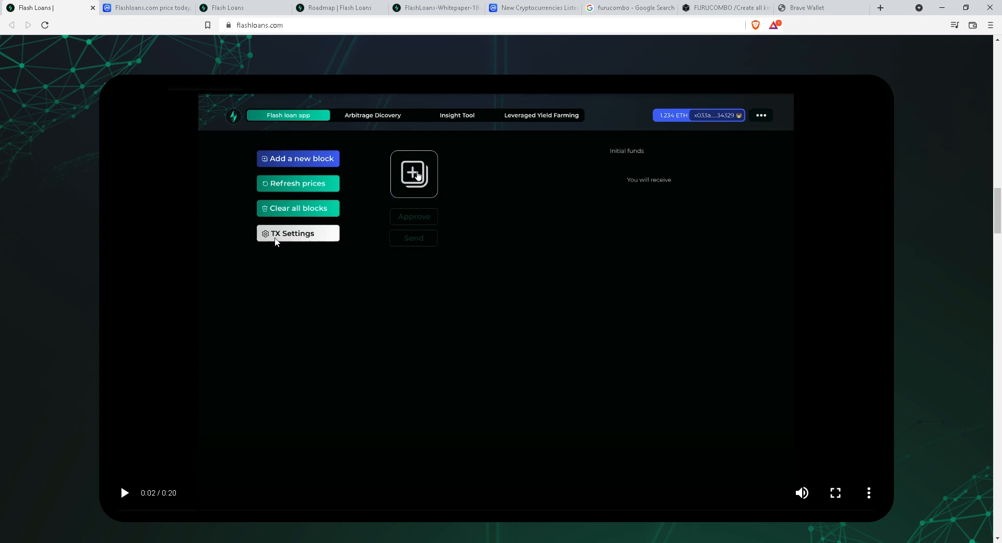
mouse_move(294, 234)
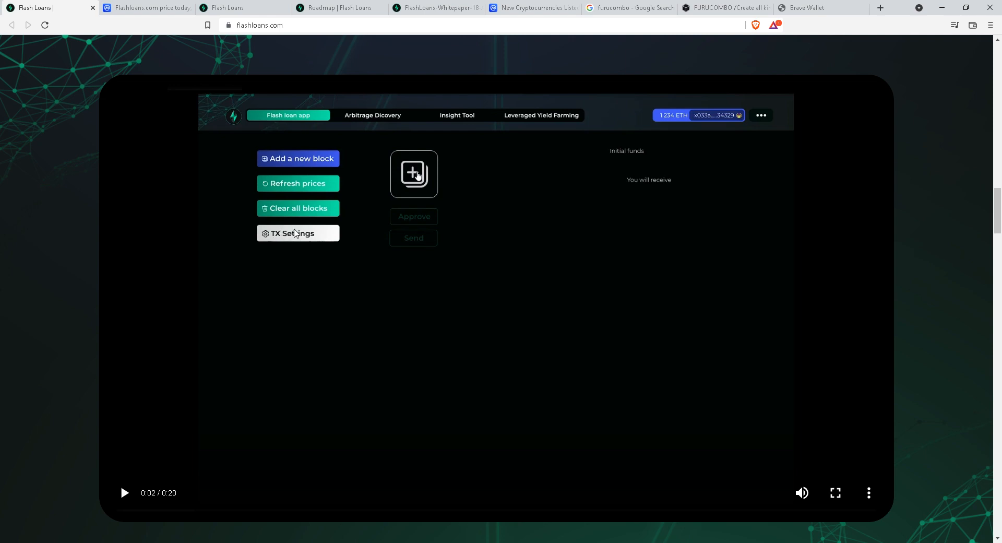
mouse_move(549, 120)
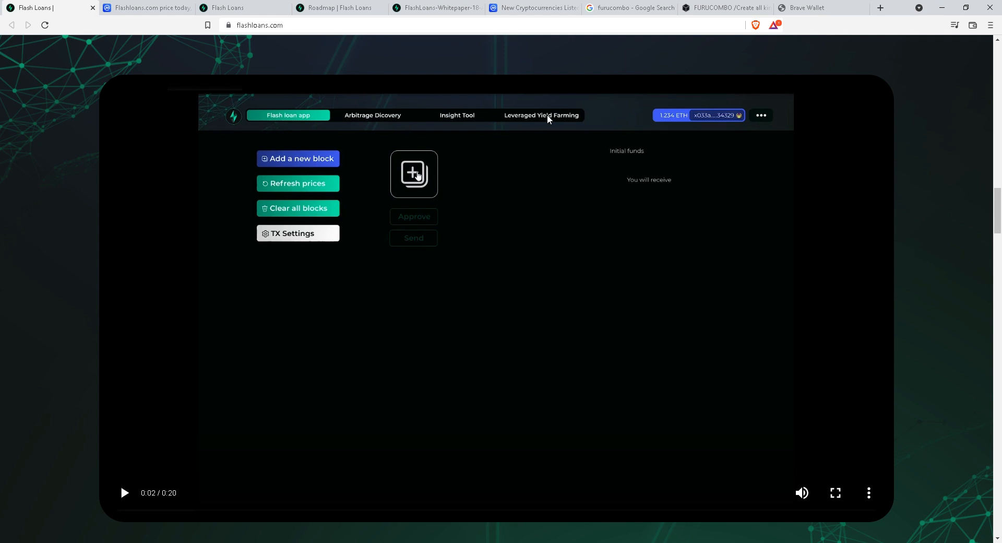
mouse_move(457, 290)
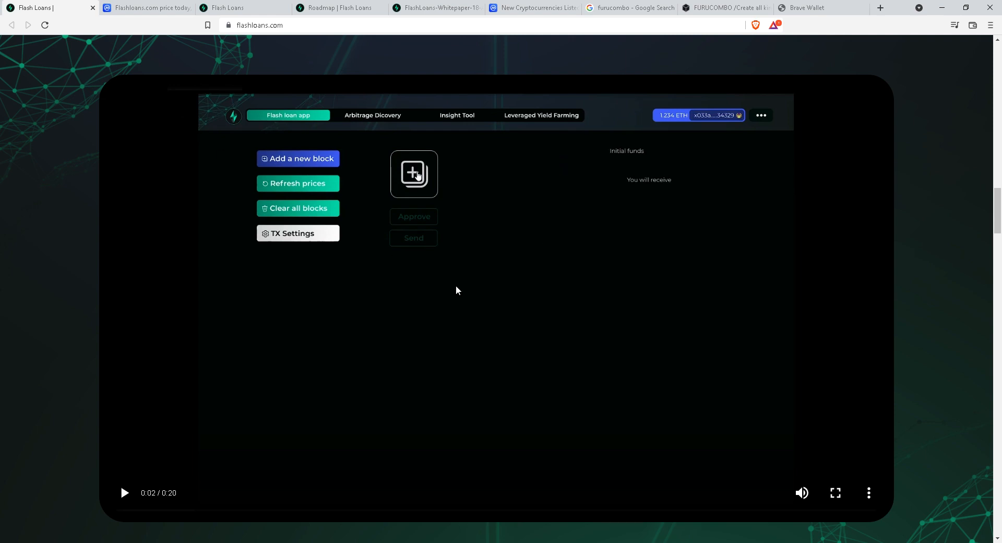
Scroll past the Insight tool analytics, flash loan explainer and lending pool diagram to Platform integrations, and back.
scroll(down, 3)
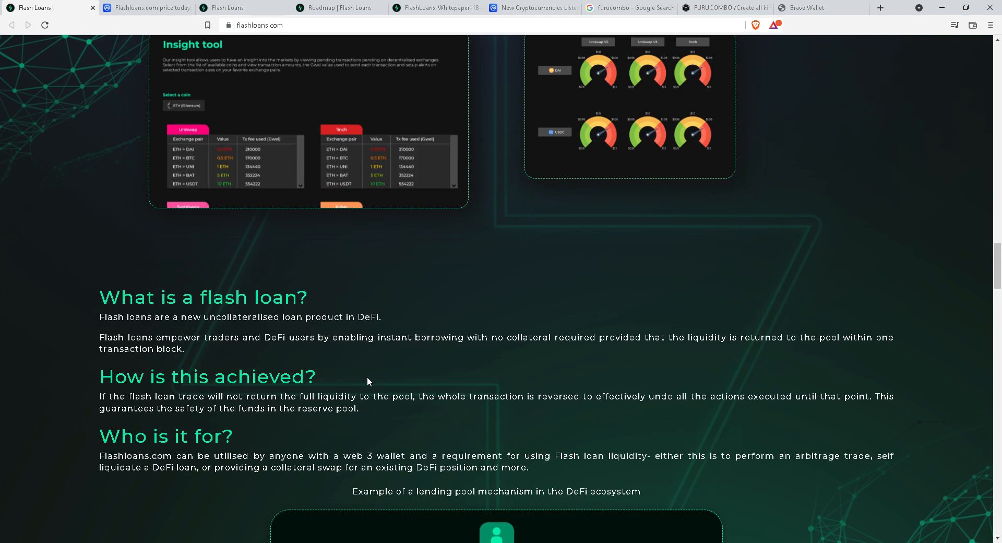
scroll(up, 3)
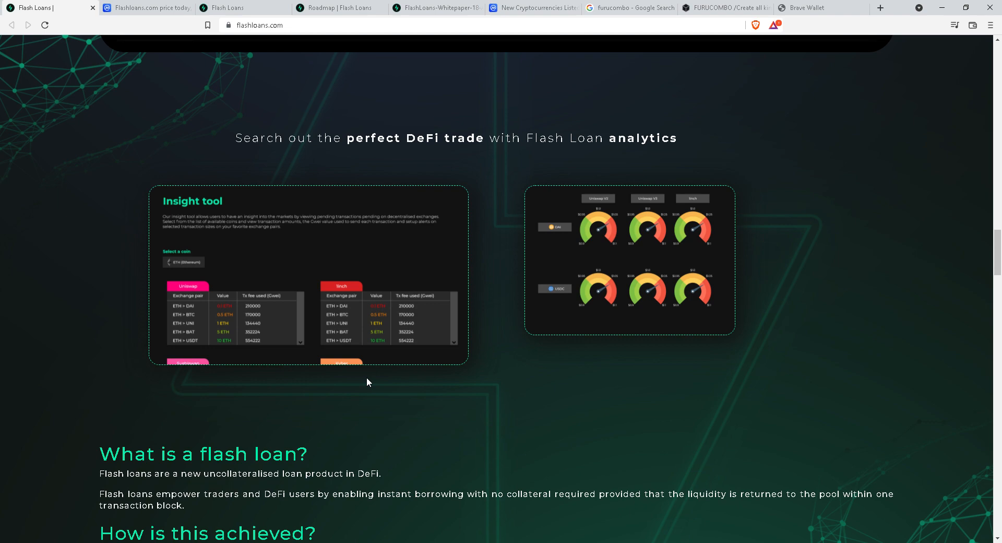
scroll(down, 3)
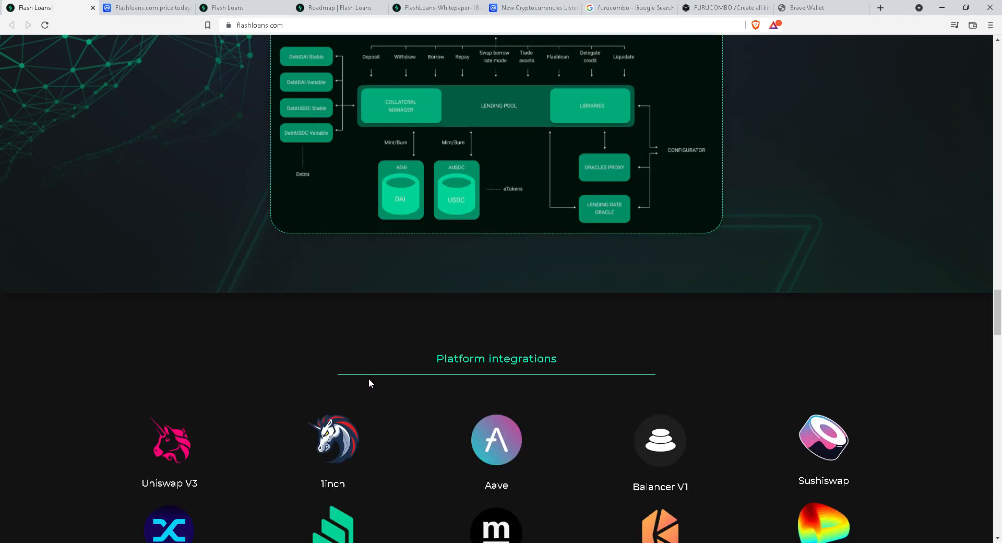
scroll(down, 3)
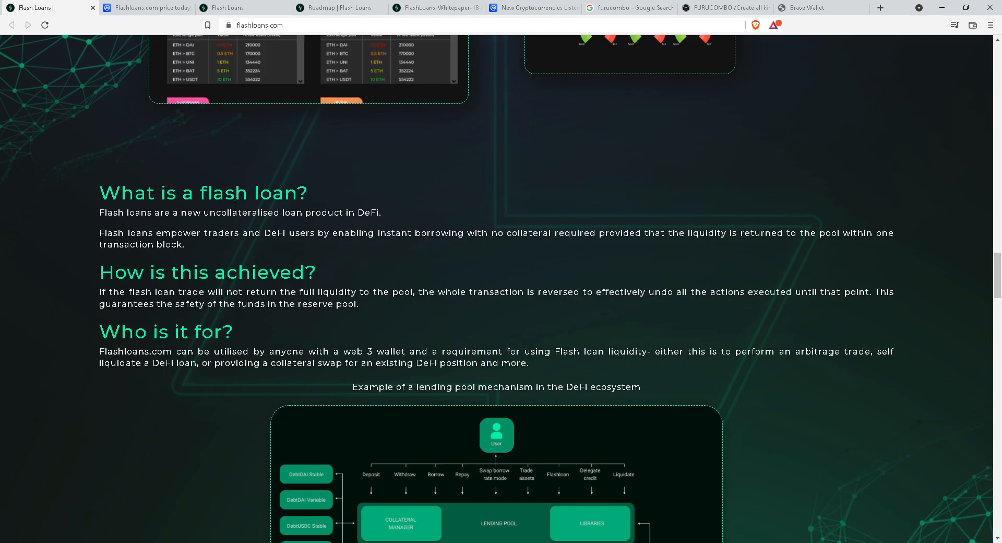
scroll(up, 3)
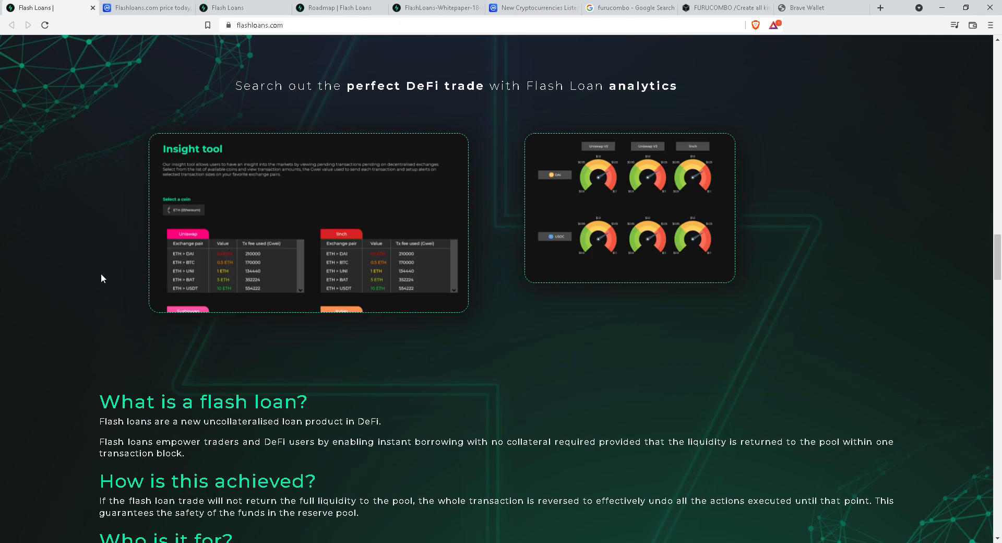
mouse_move(957, 72)
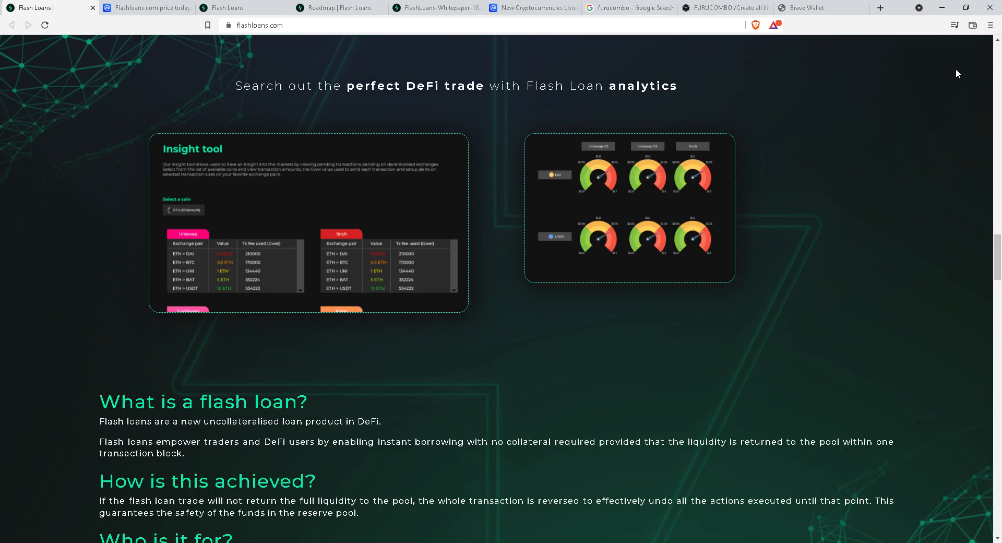